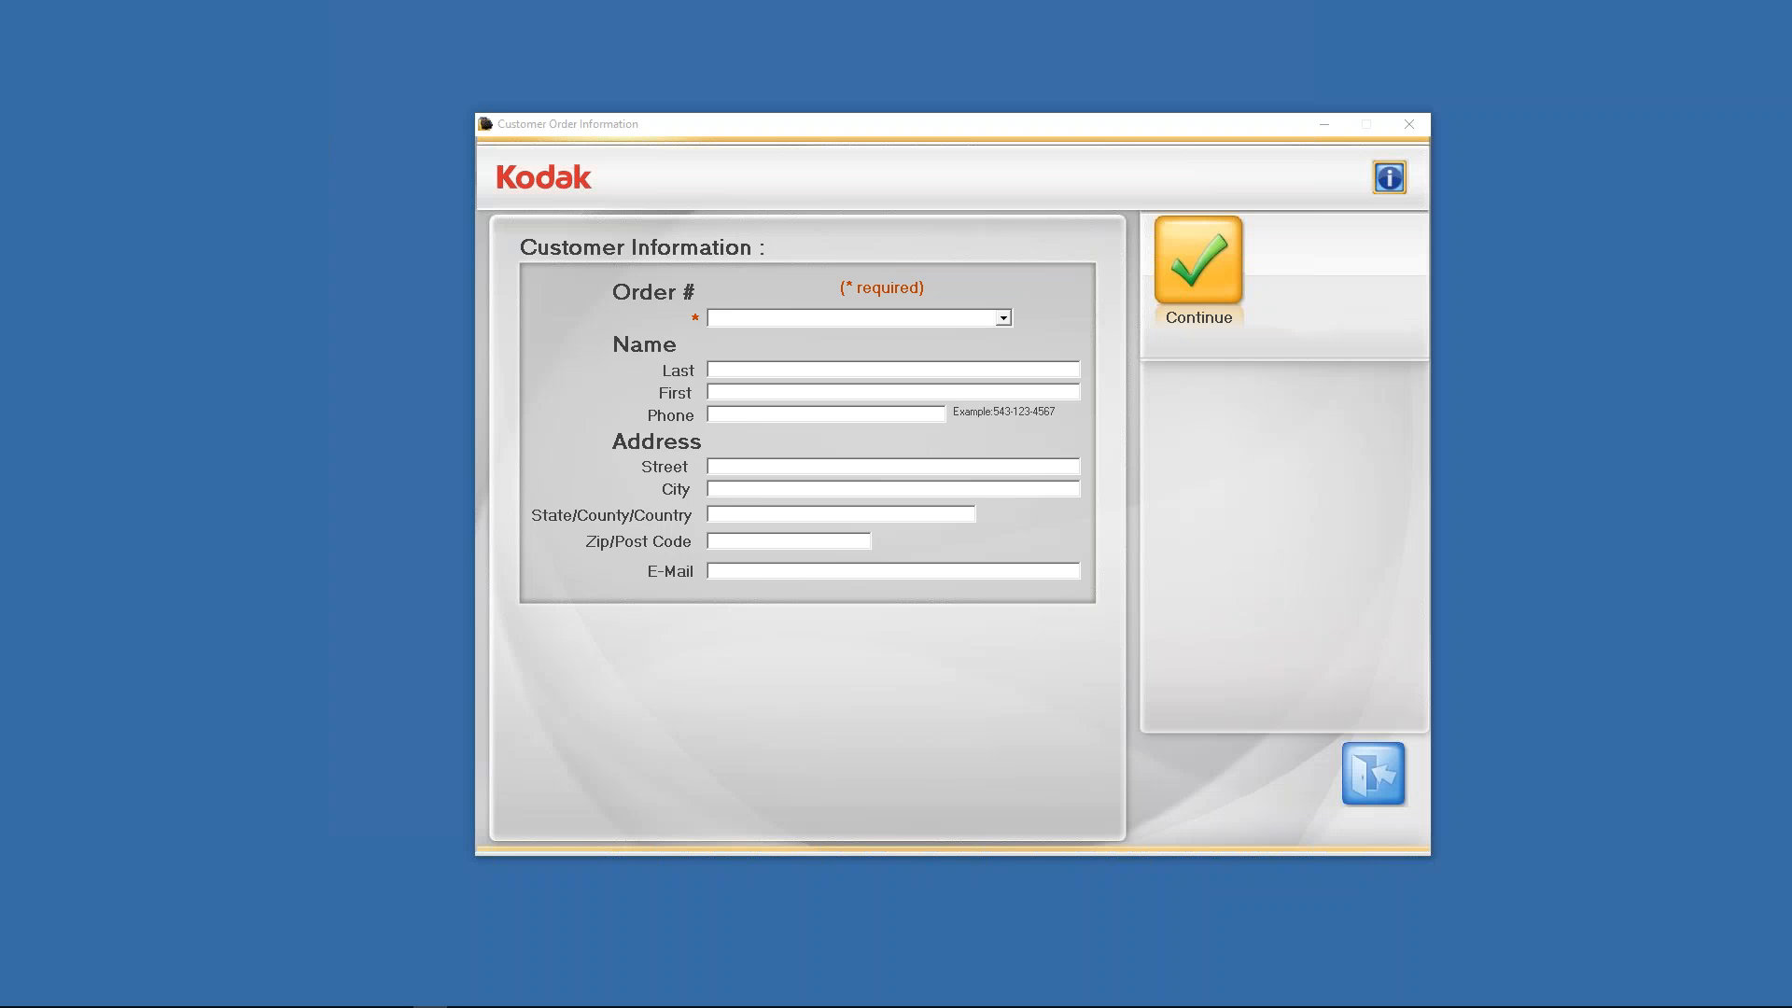
mouse_move(1050, 992)
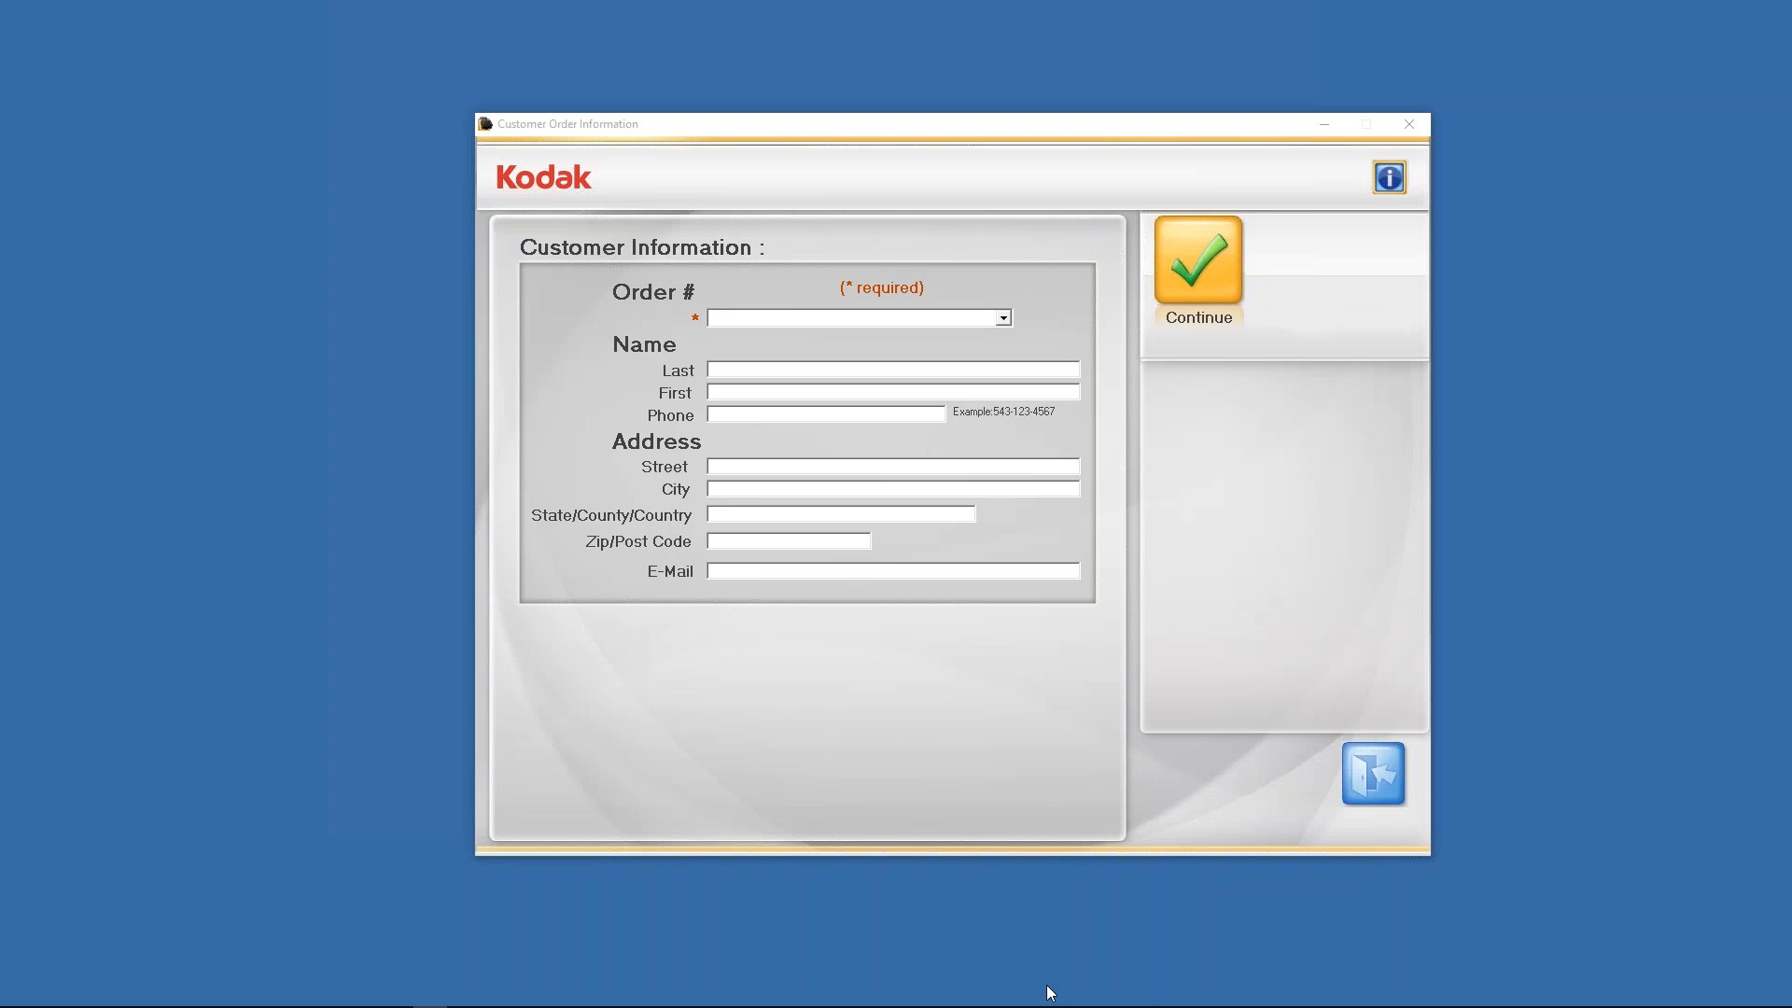
mouse_move(793, 122)
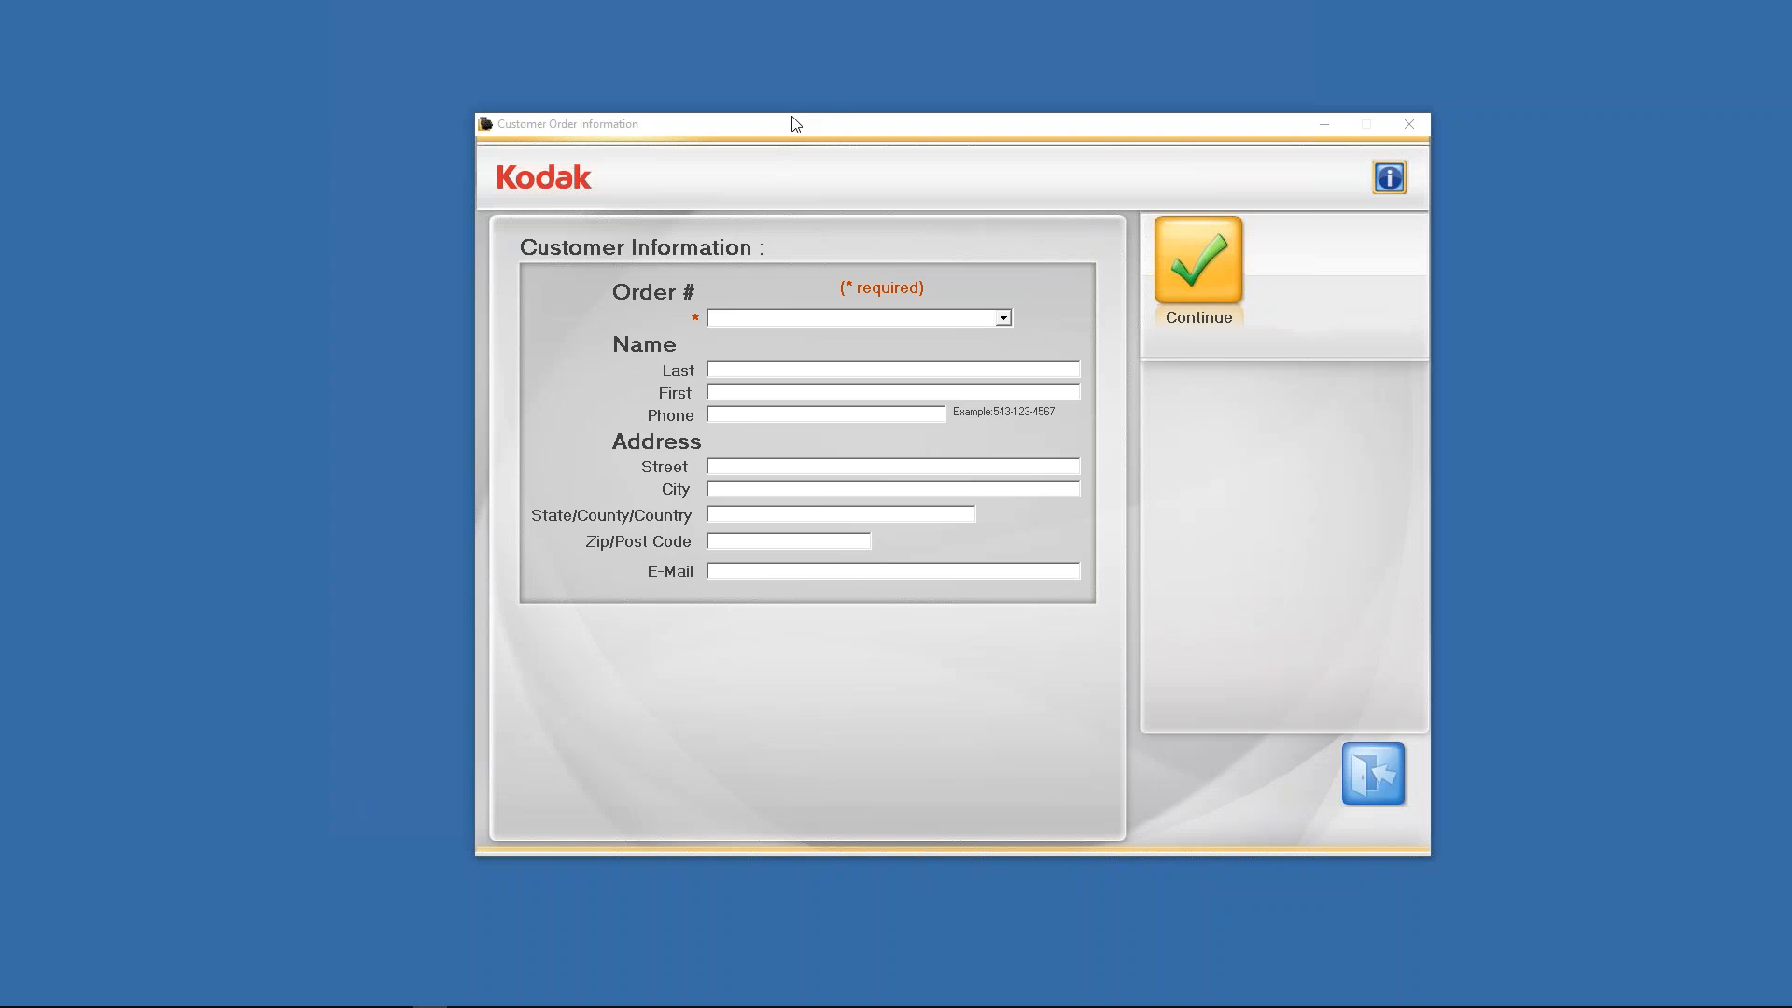
mouse_move(813, 142)
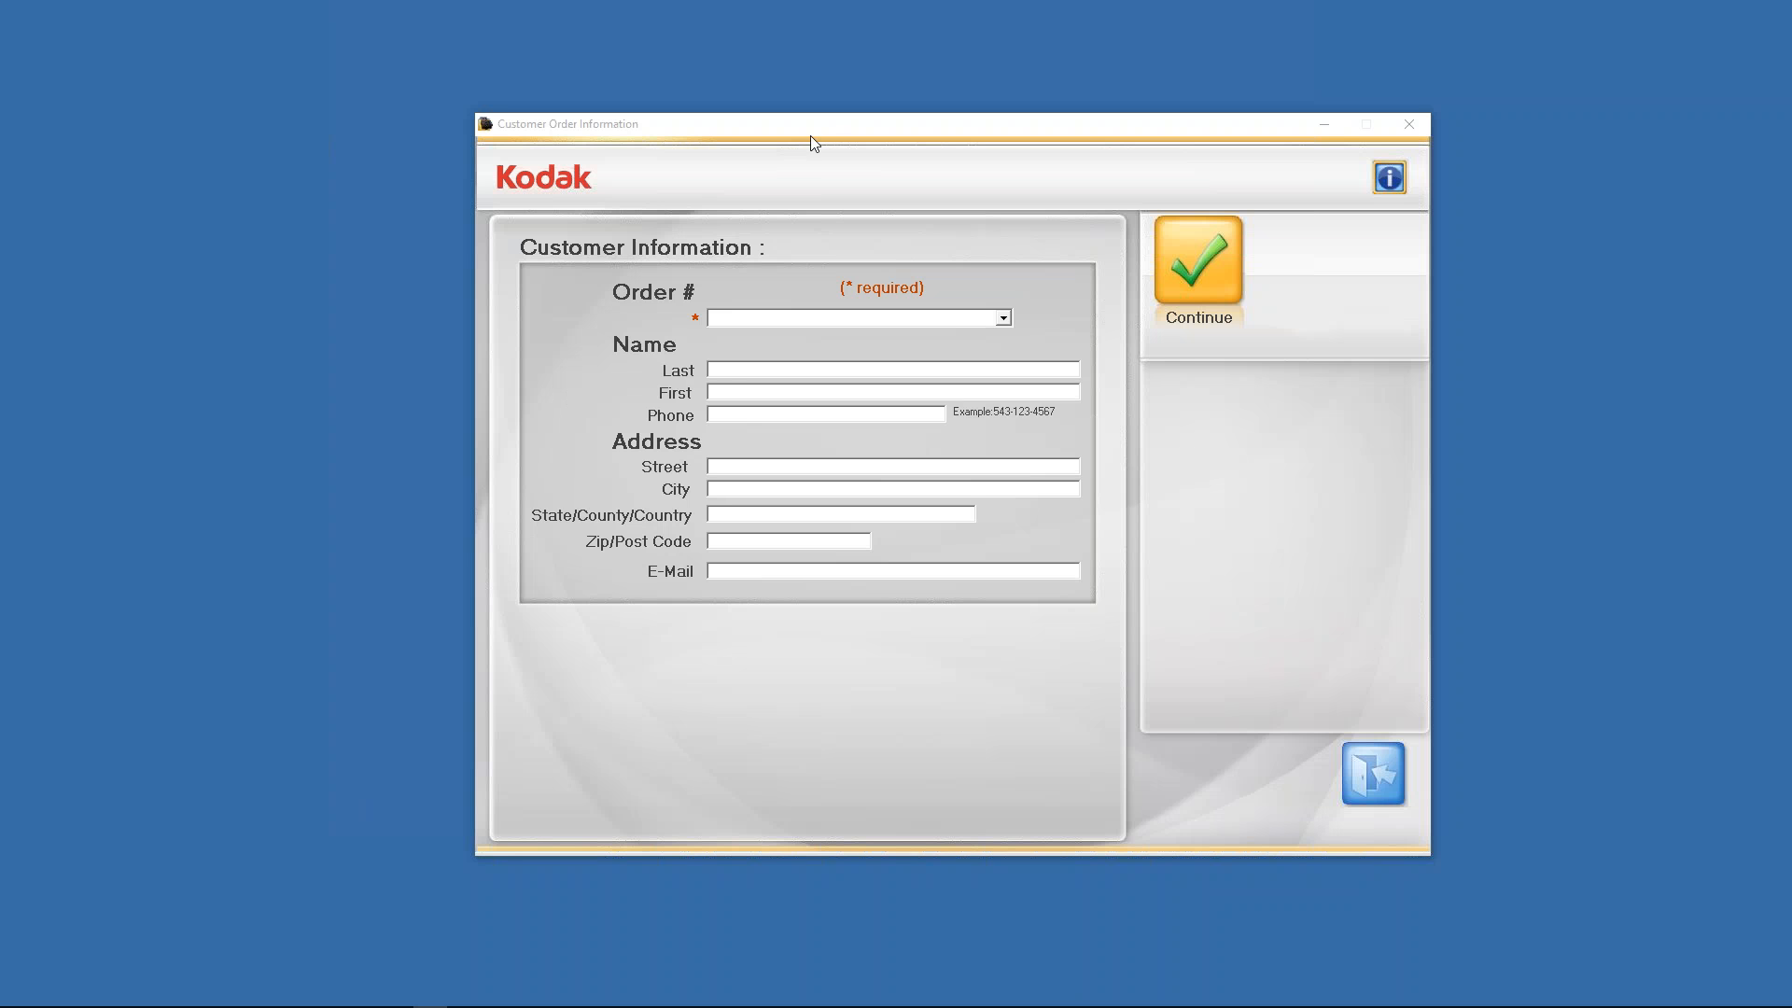
Enter 'settings' in the Order # field, leaving other customer fields empty.
left_click(842, 318)
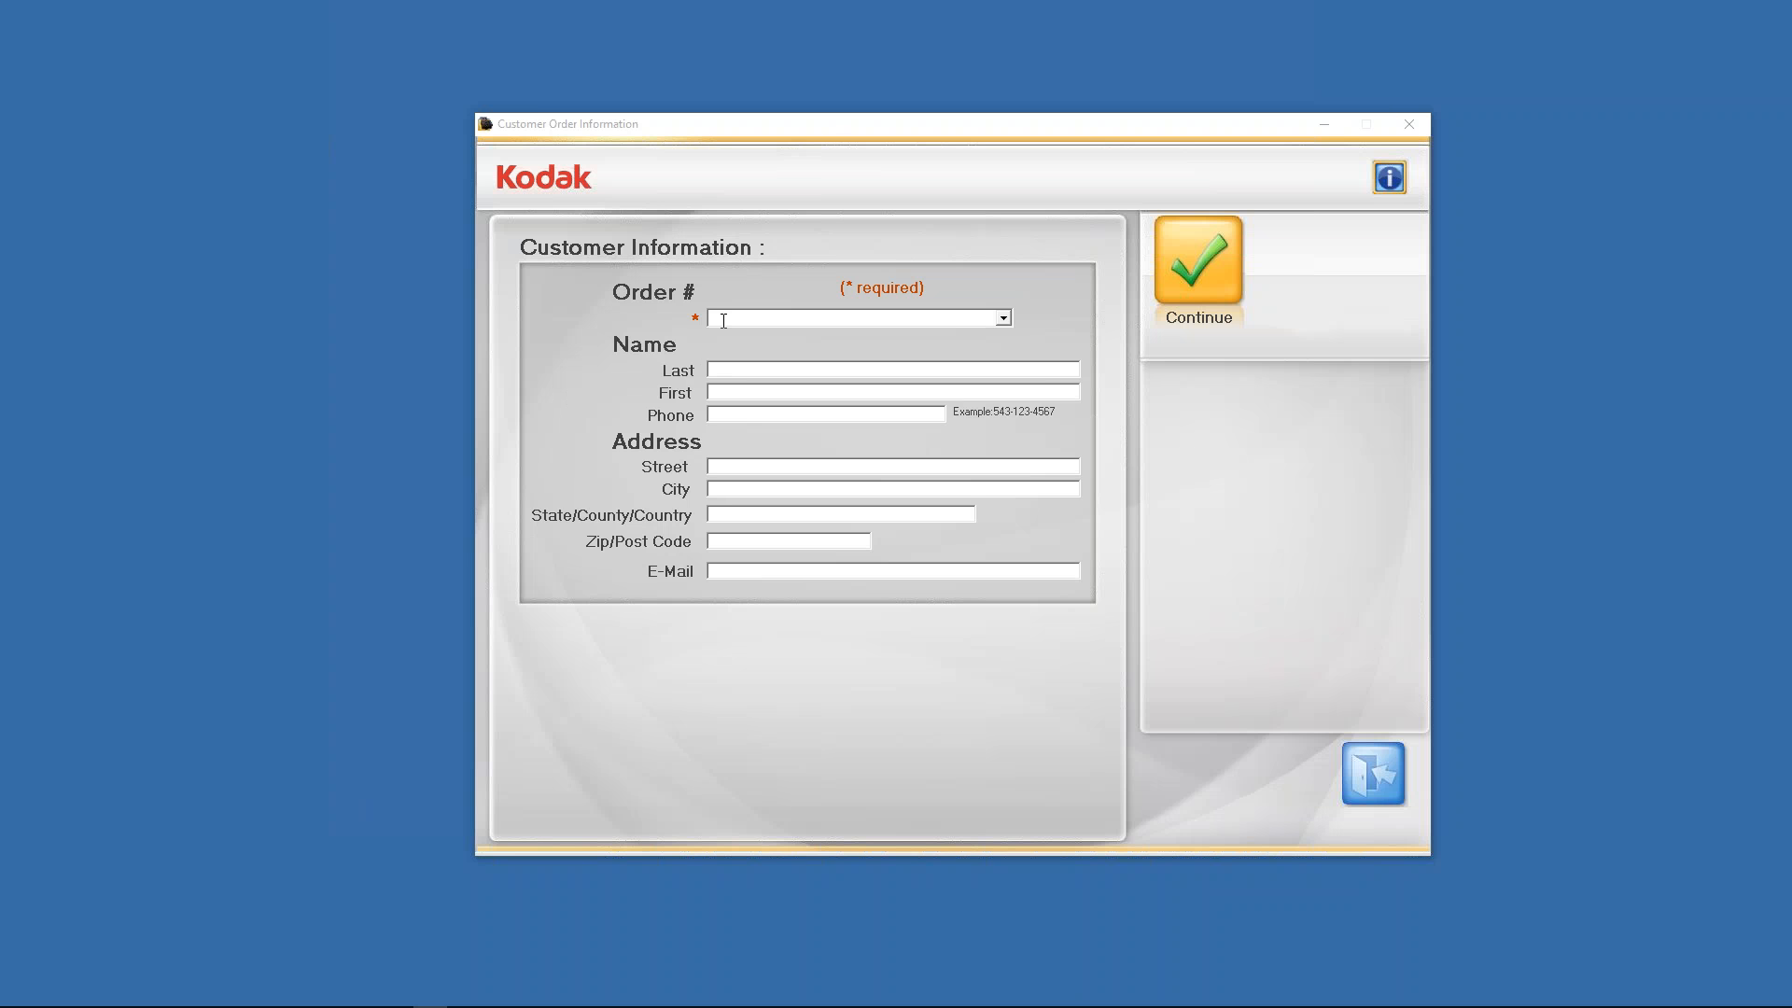
mouse_move(682, 308)
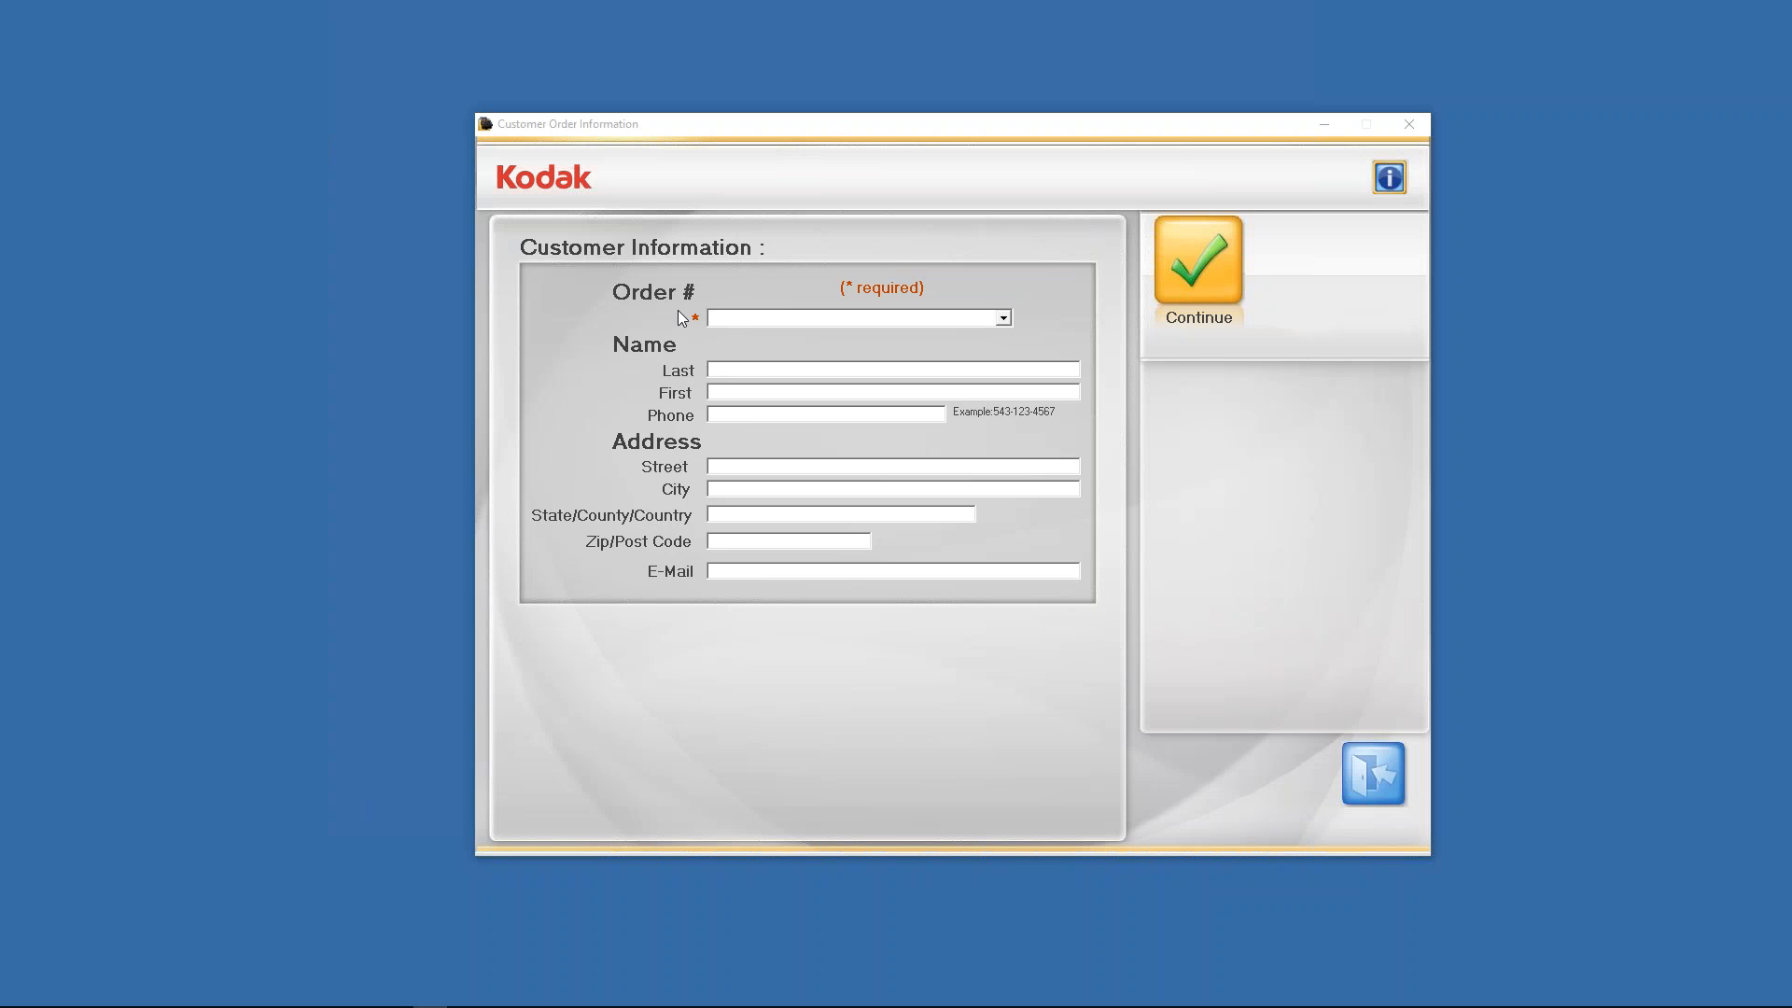
mouse_move(690, 313)
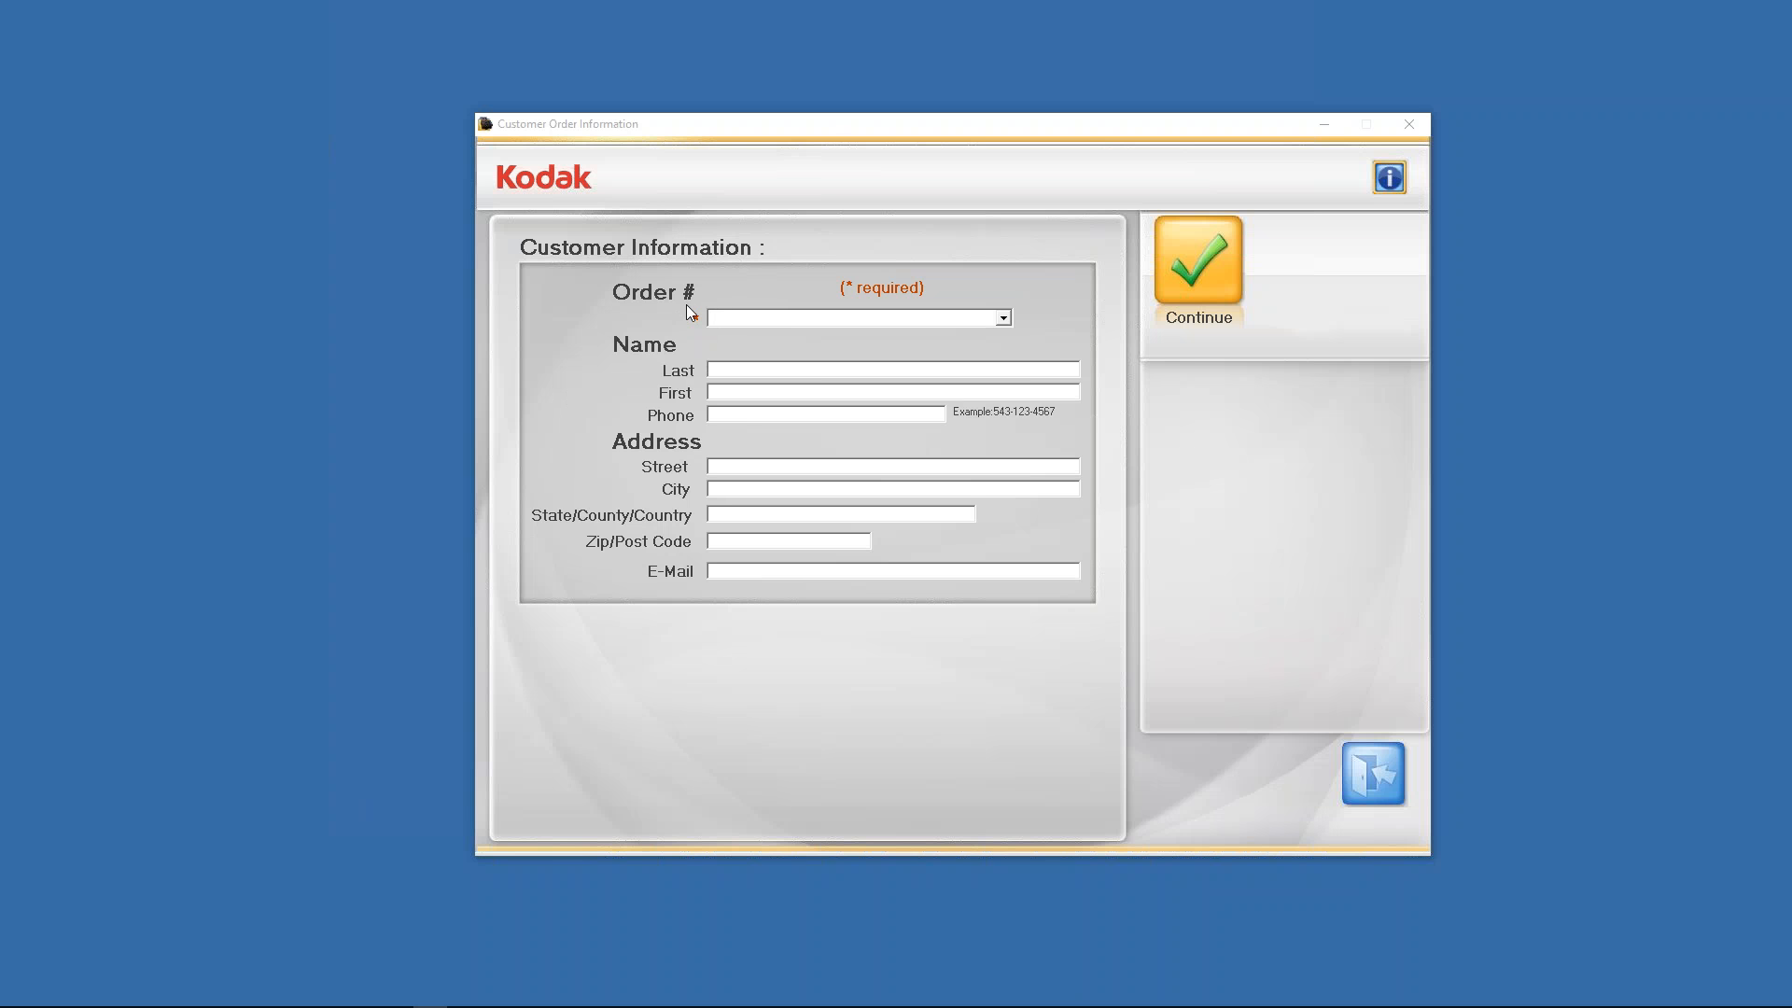
left_click(846, 319)
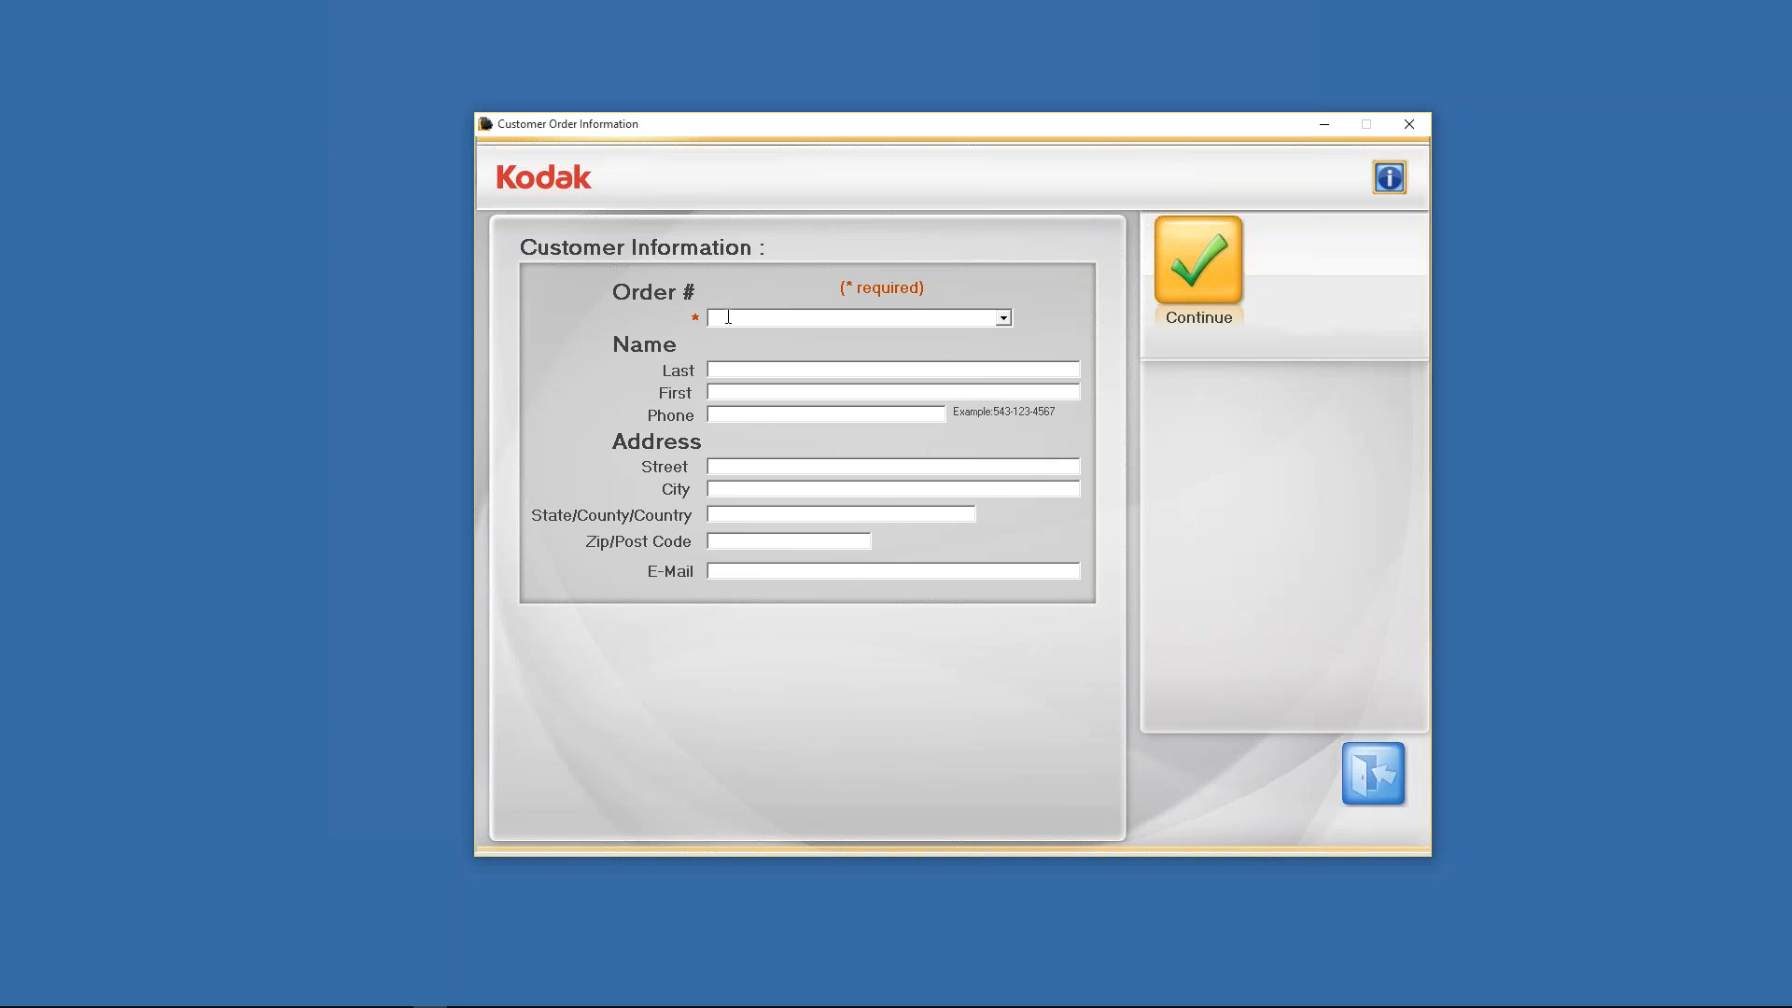
type("settings")
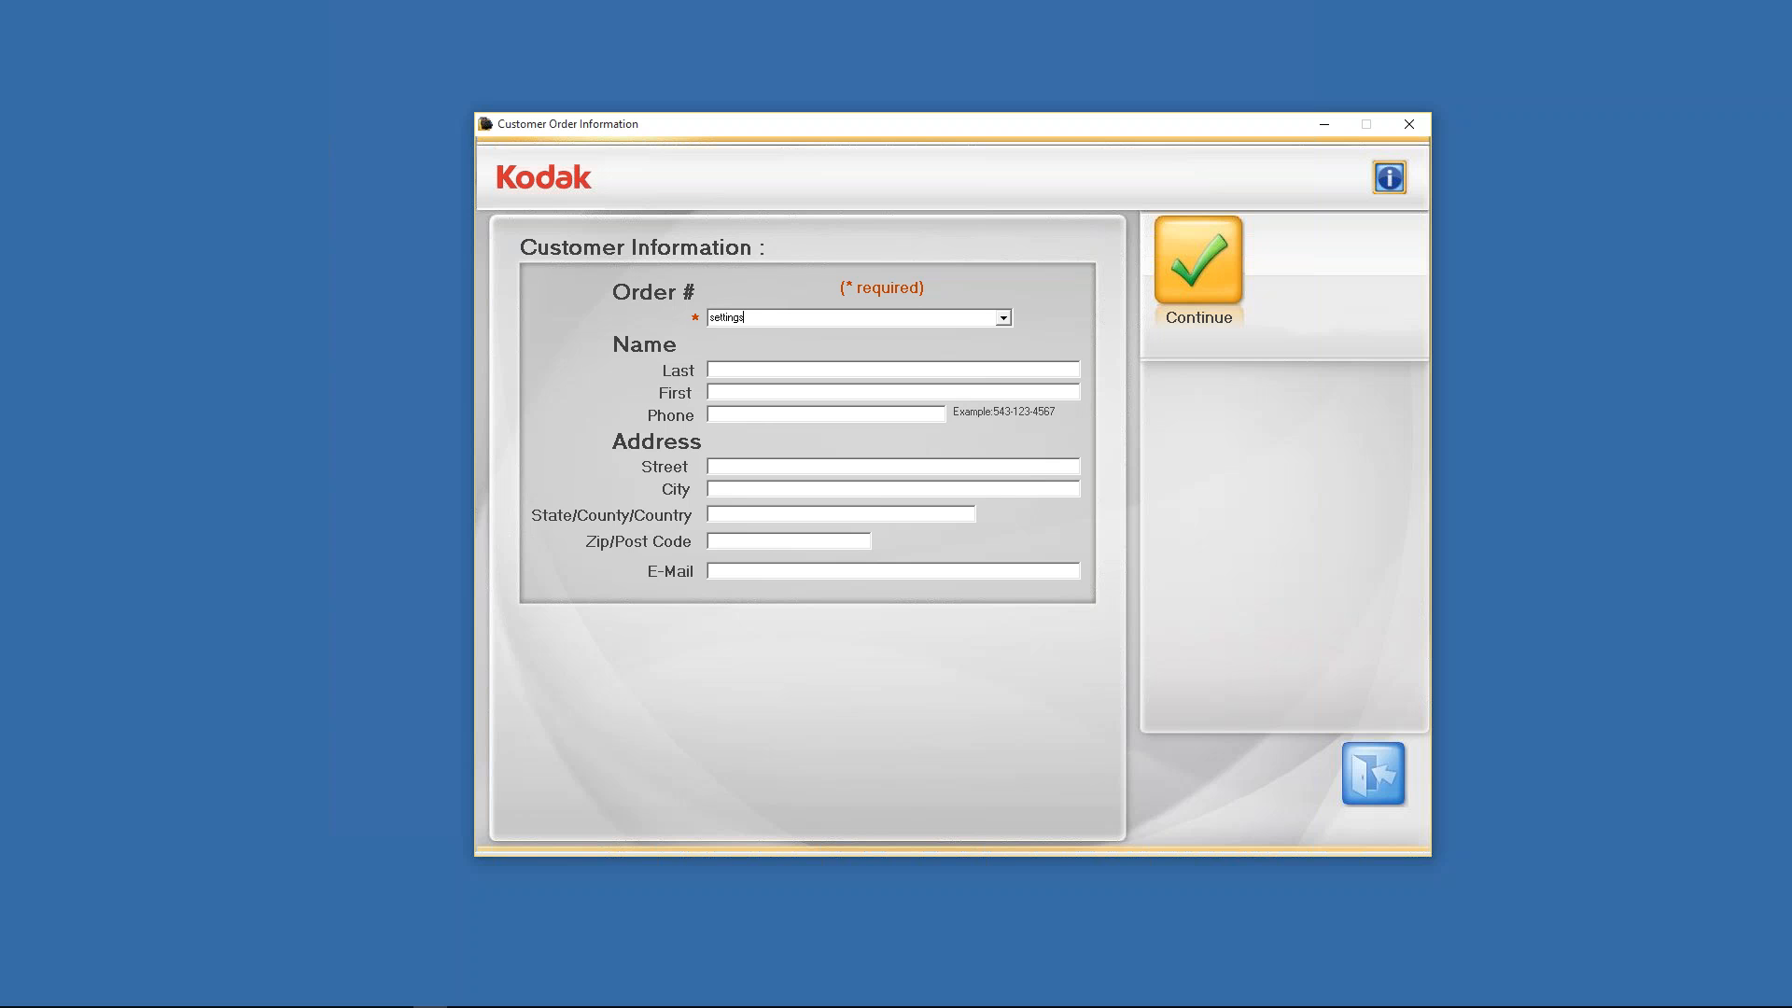
mouse_move(1197, 262)
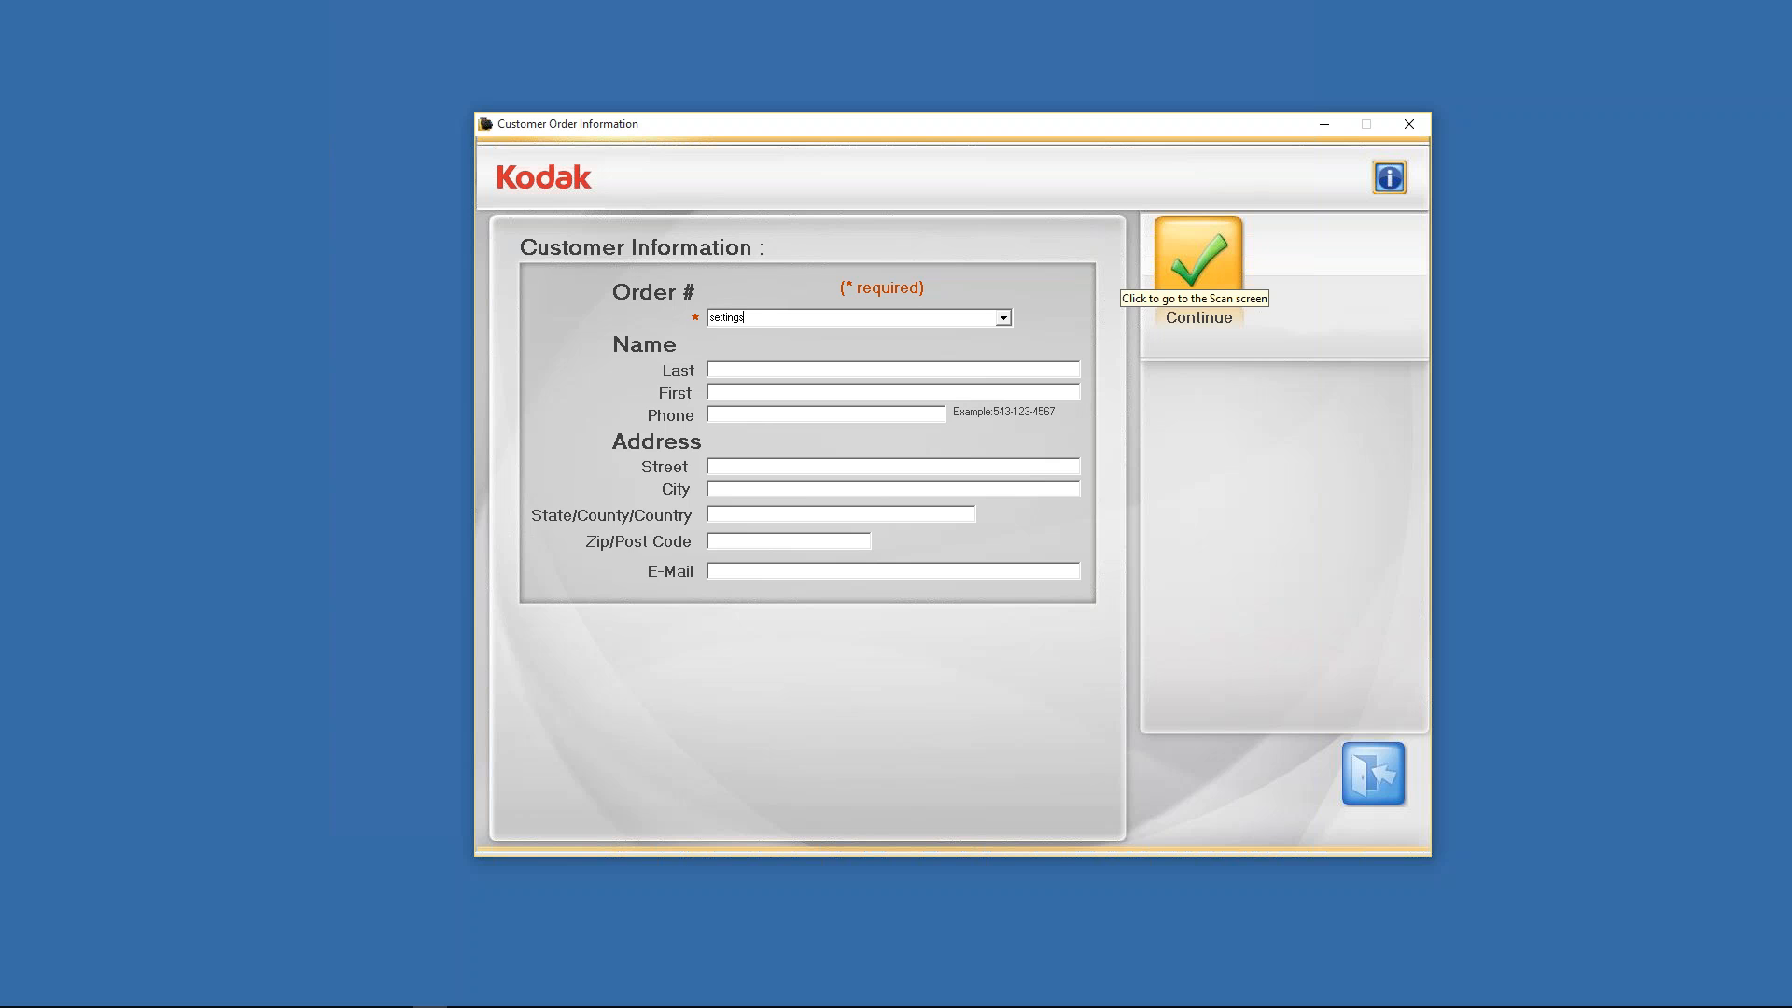
Continue past the customer form to the empty Scan Images batch page.
left_click(1195, 252)
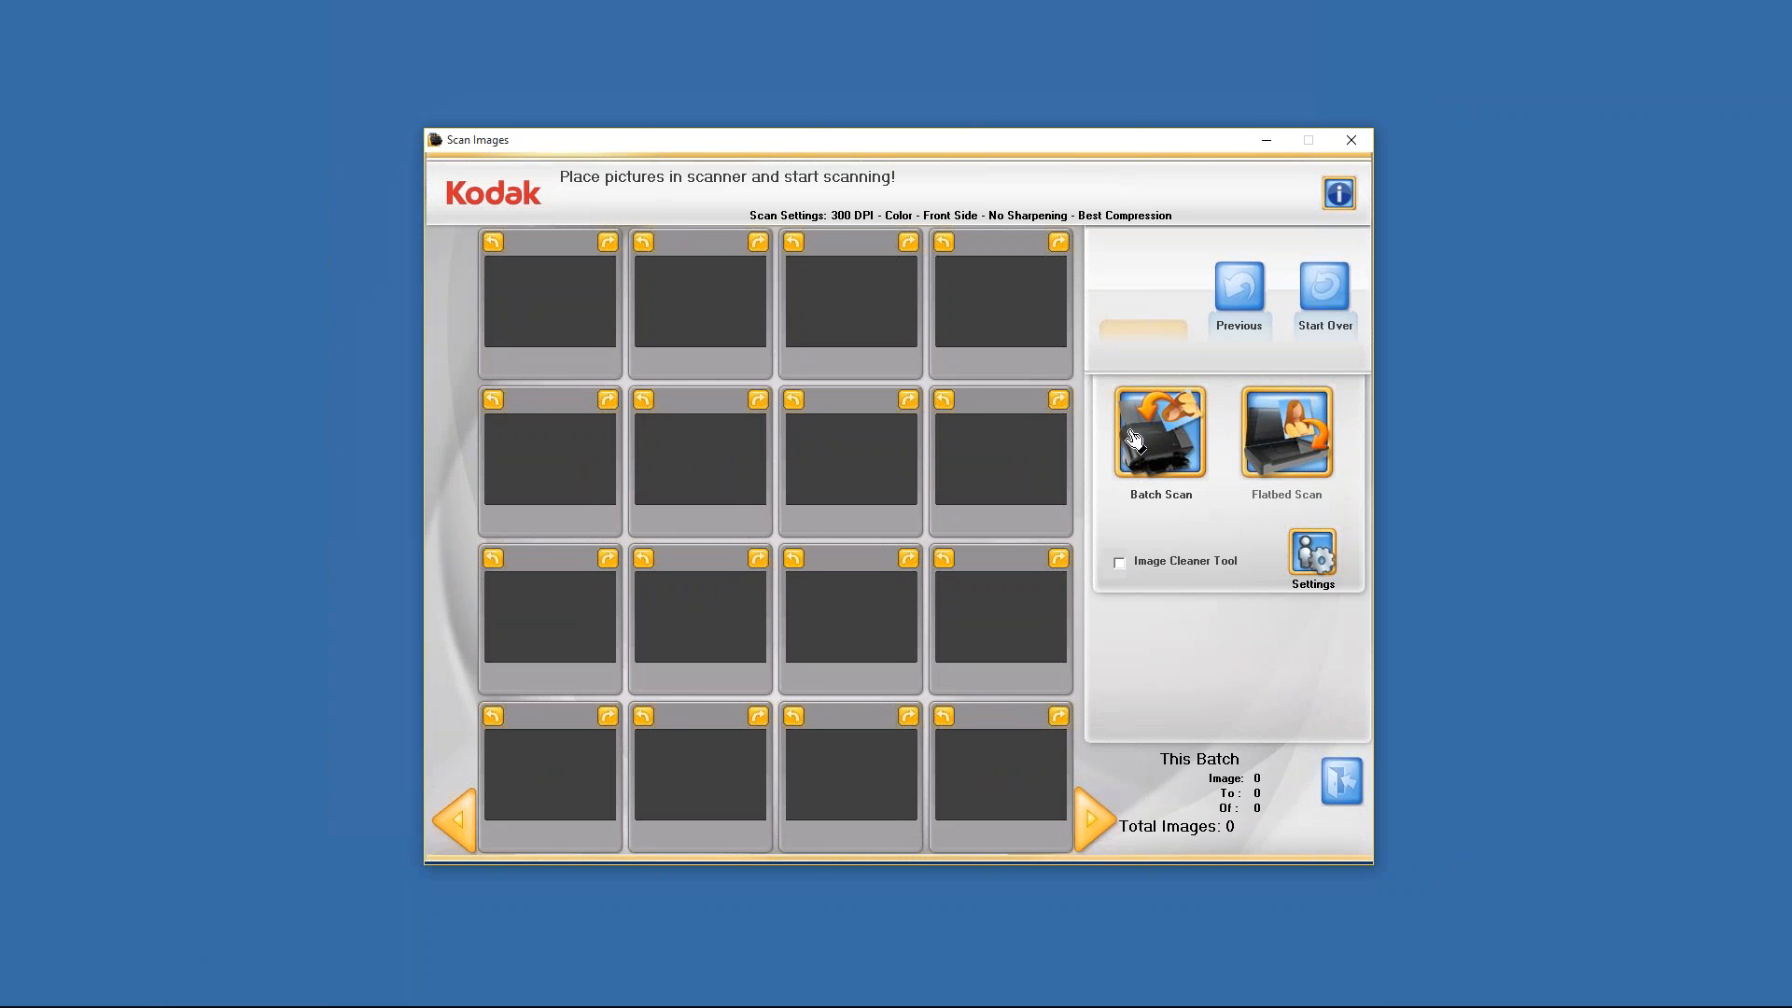
mouse_move(1260, 639)
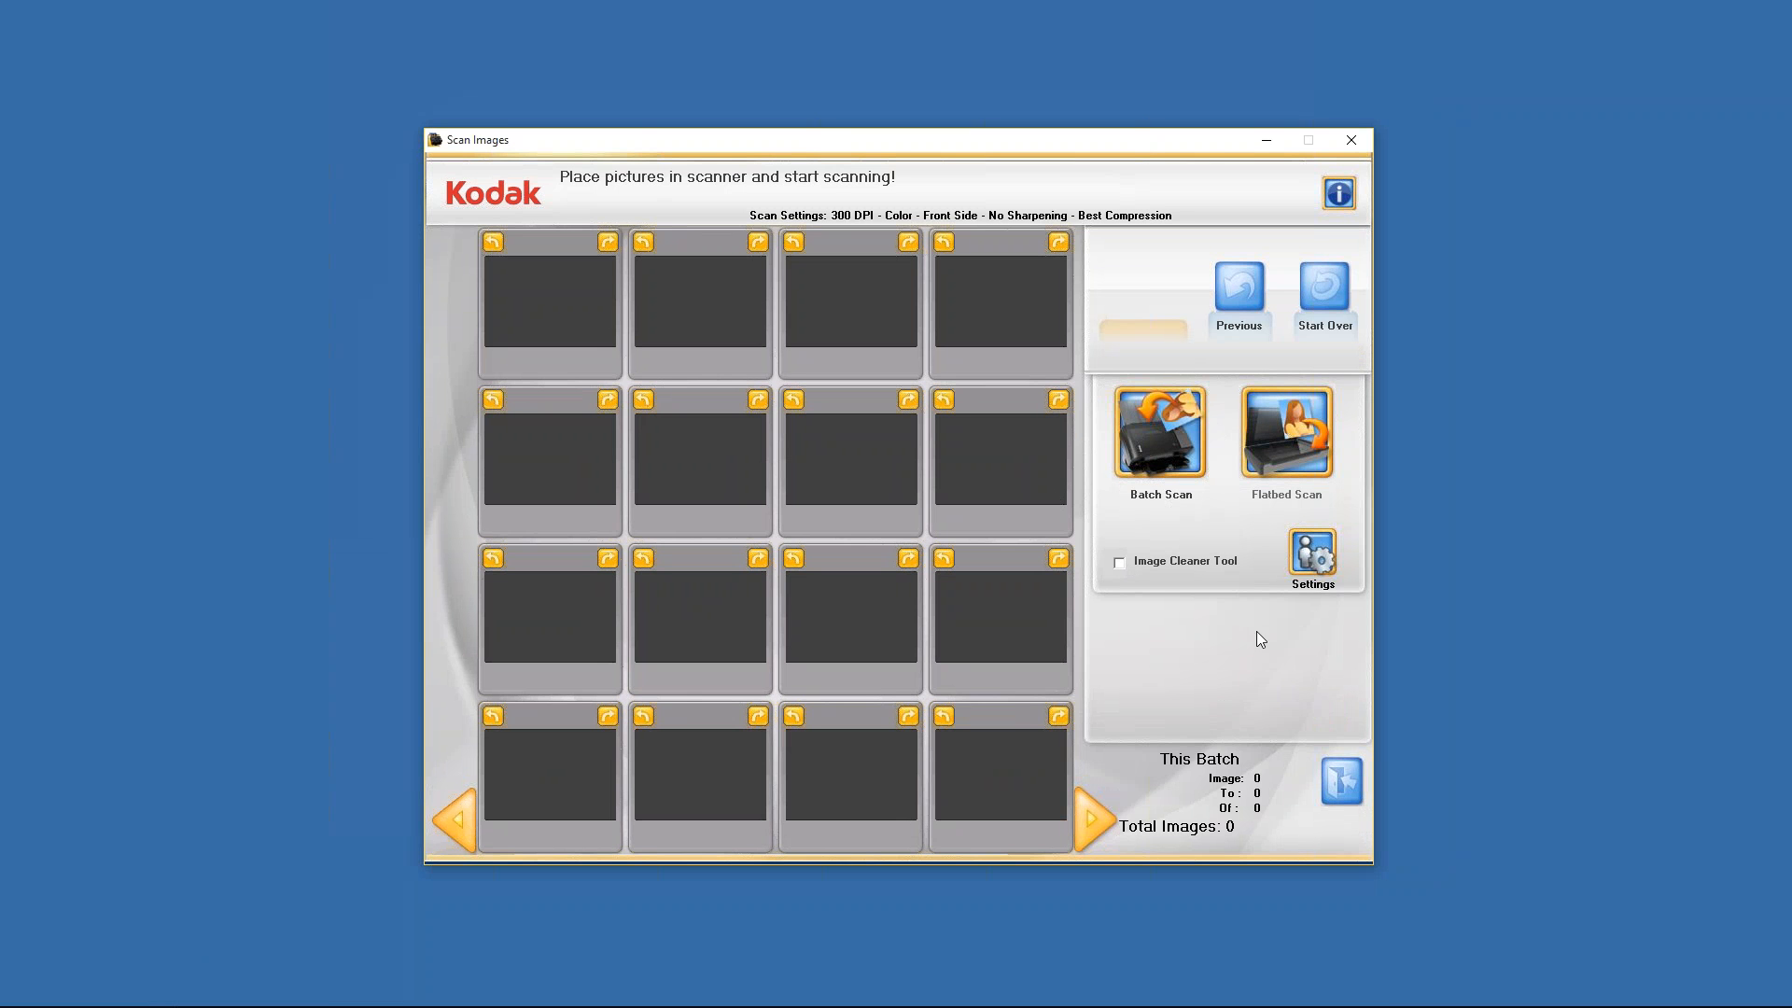
mouse_move(1313, 574)
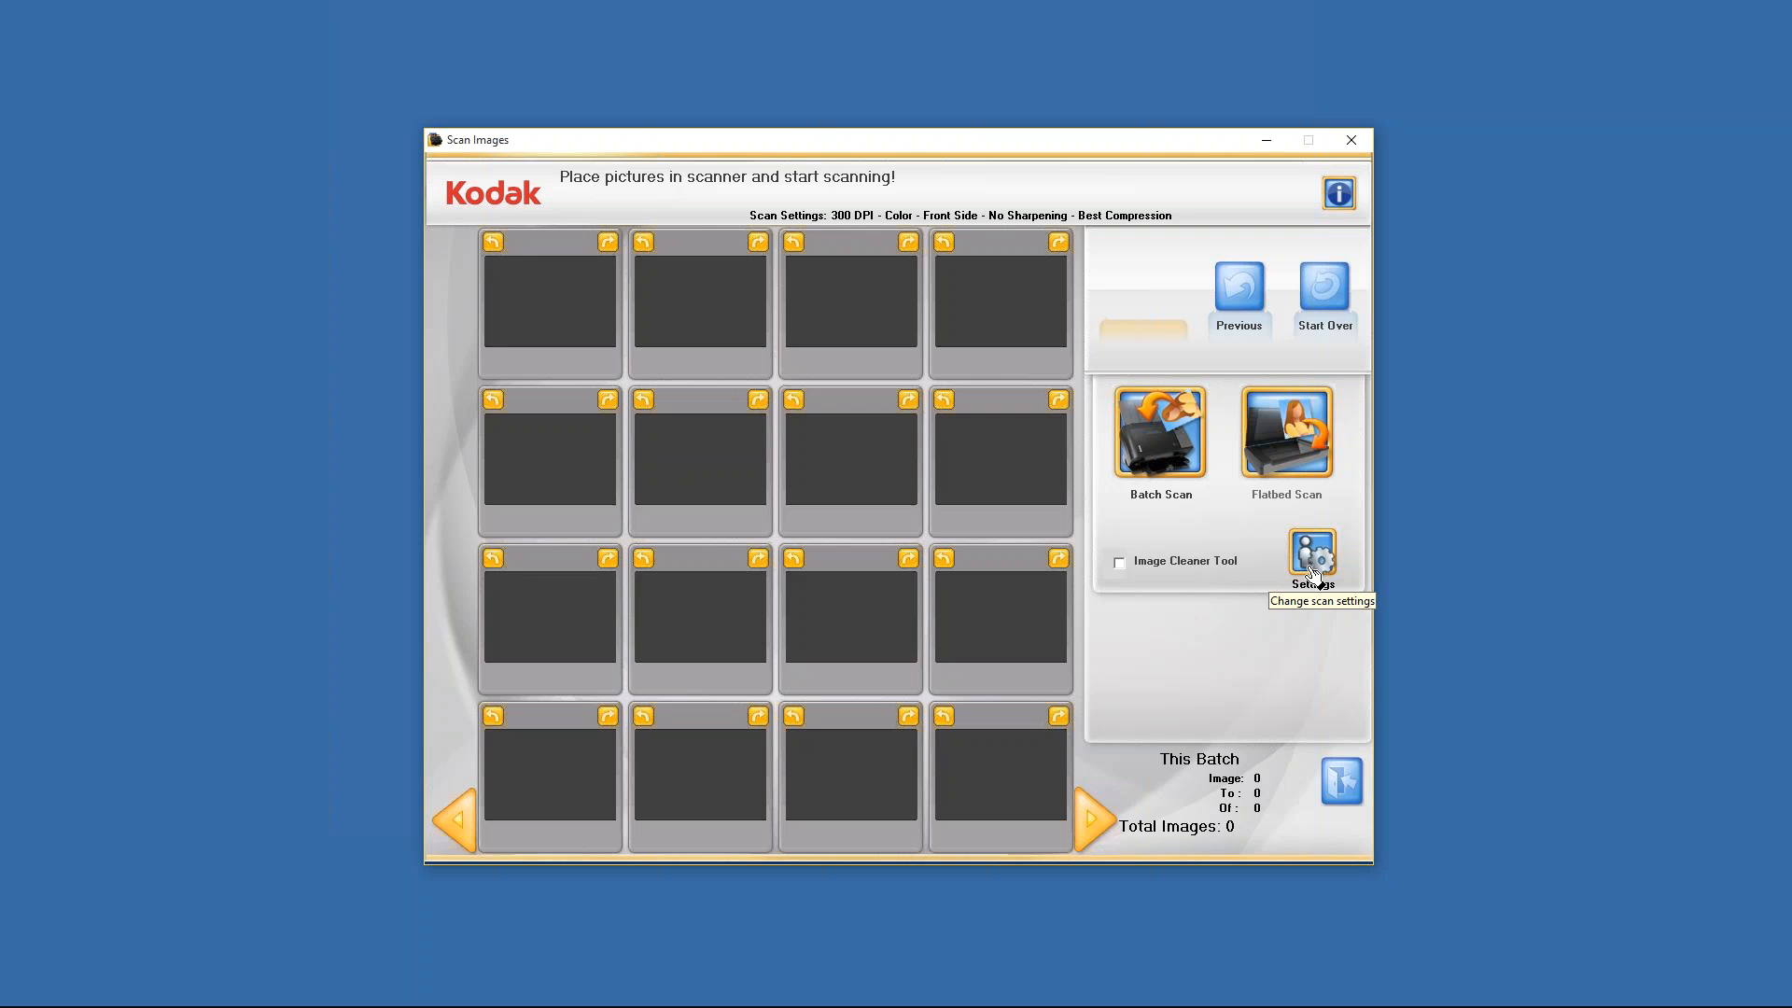
Open Scan Settings showing color, front side, 300 dpi and best compression.
left_click(1312, 558)
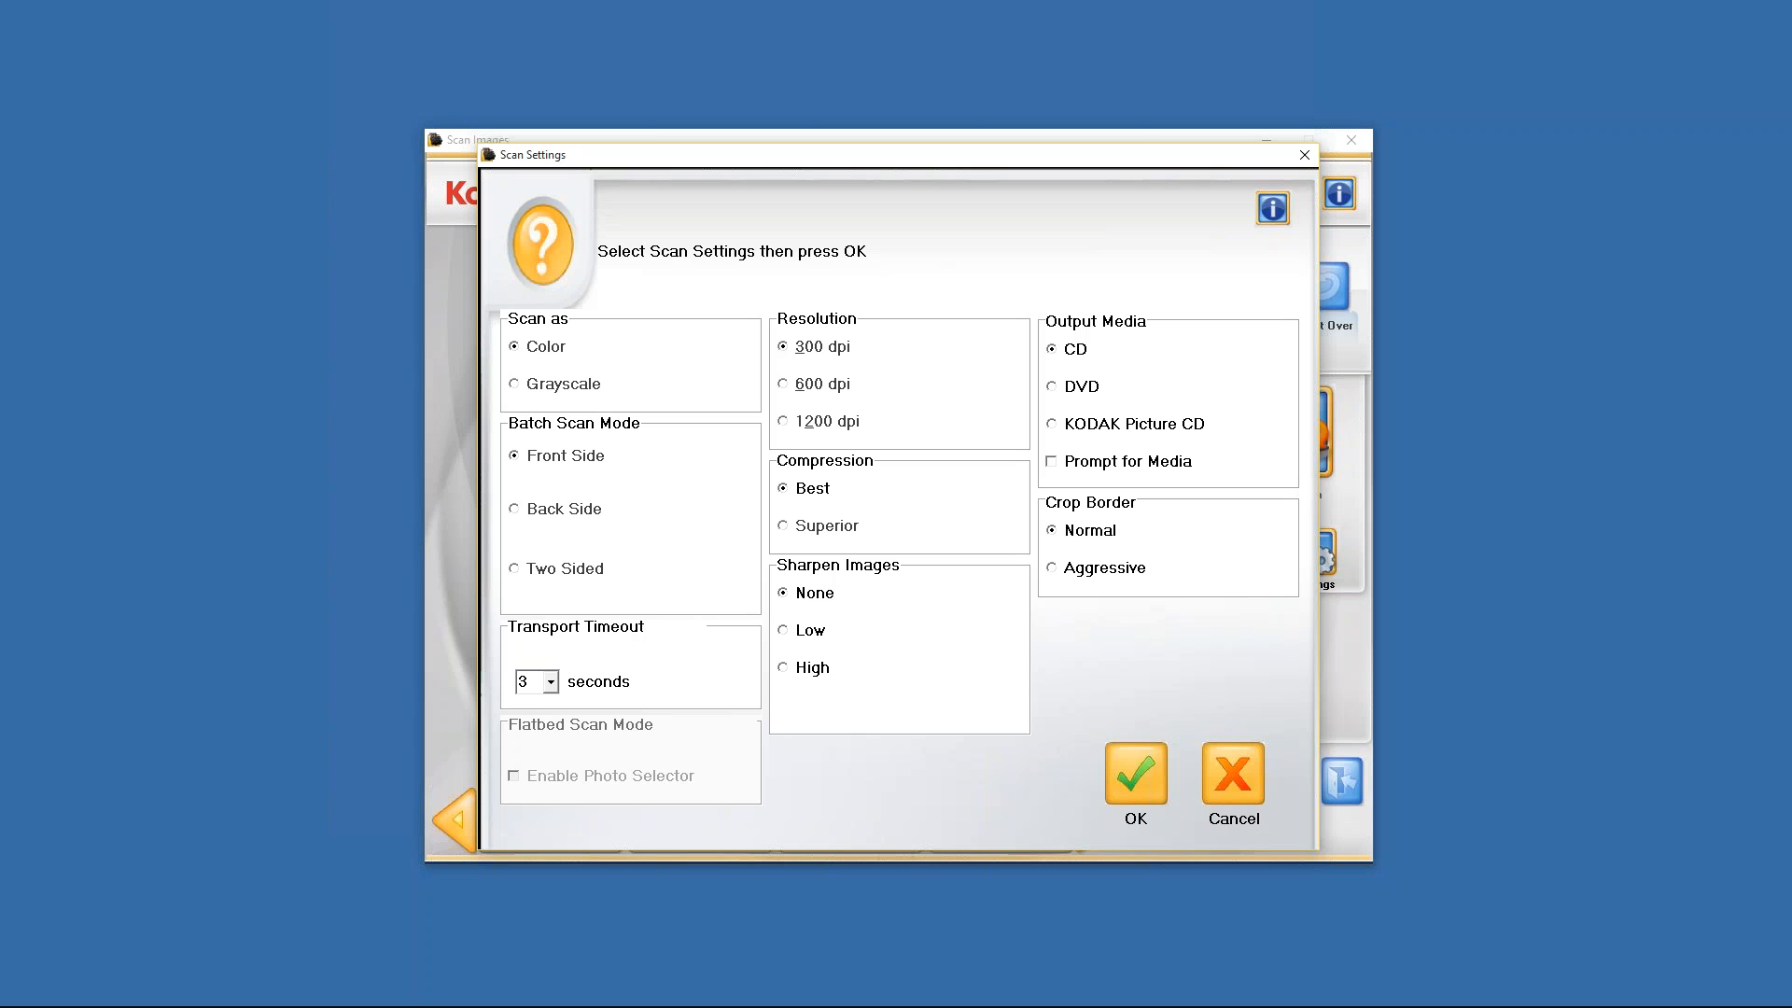
mouse_move(520, 399)
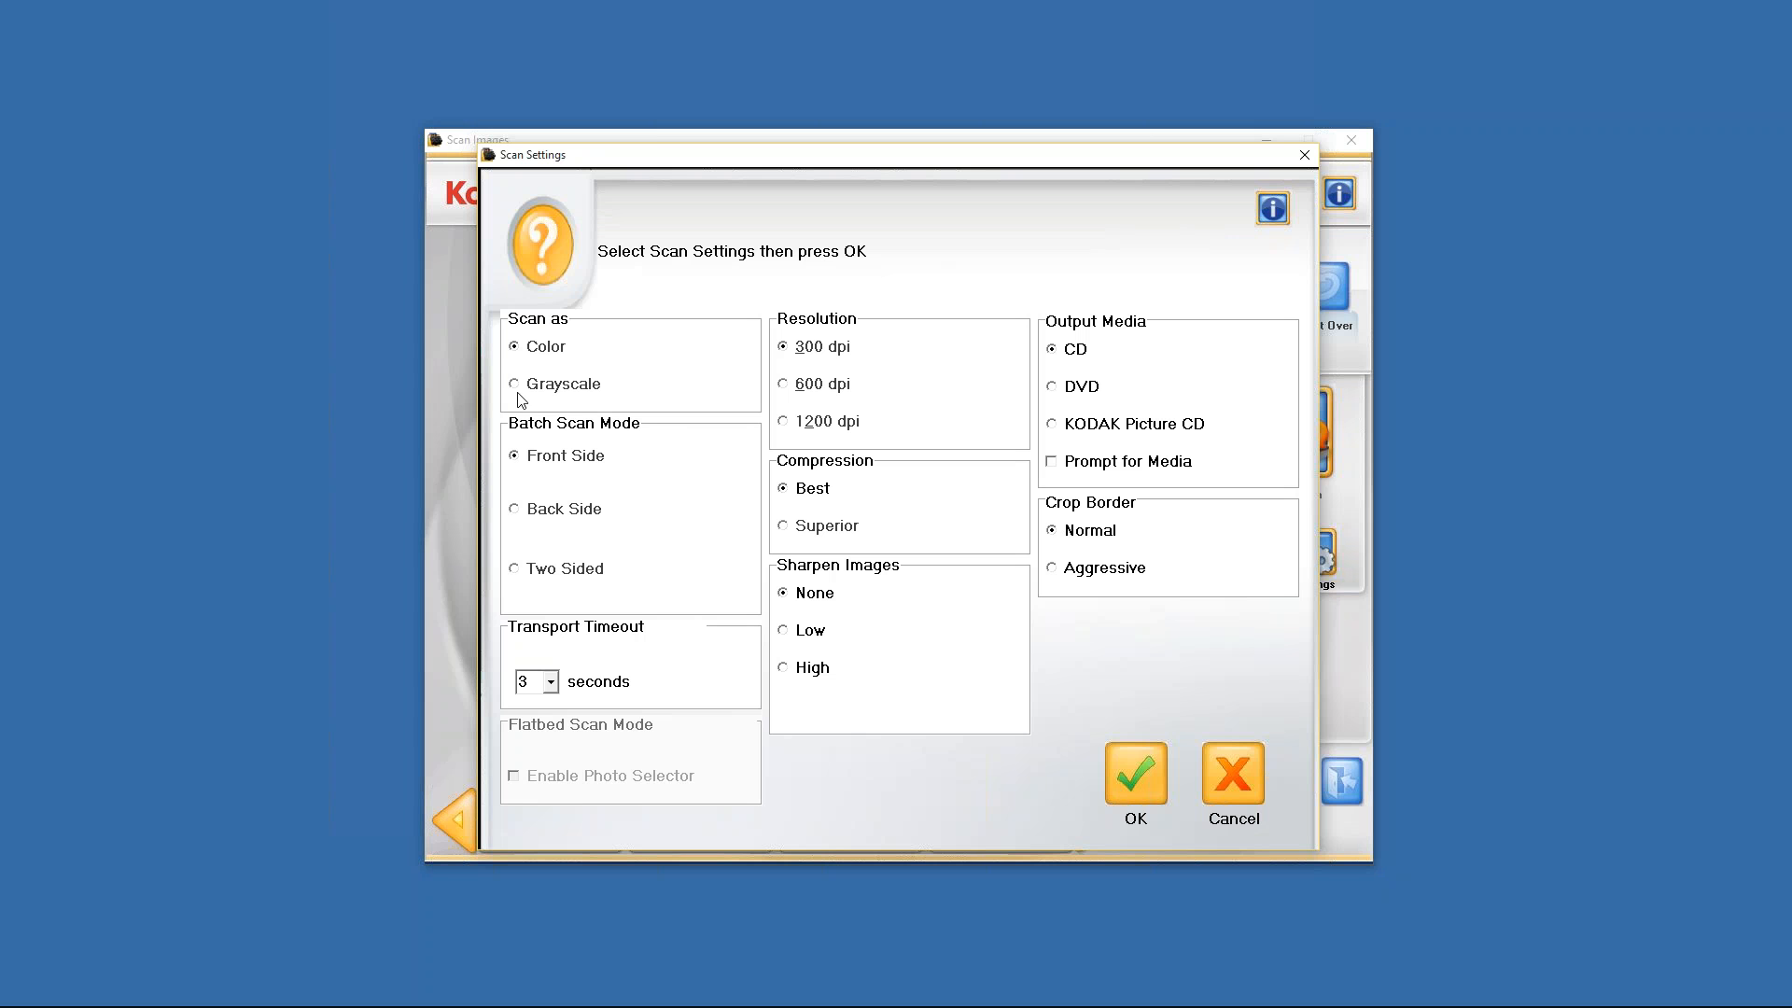
mouse_move(508, 387)
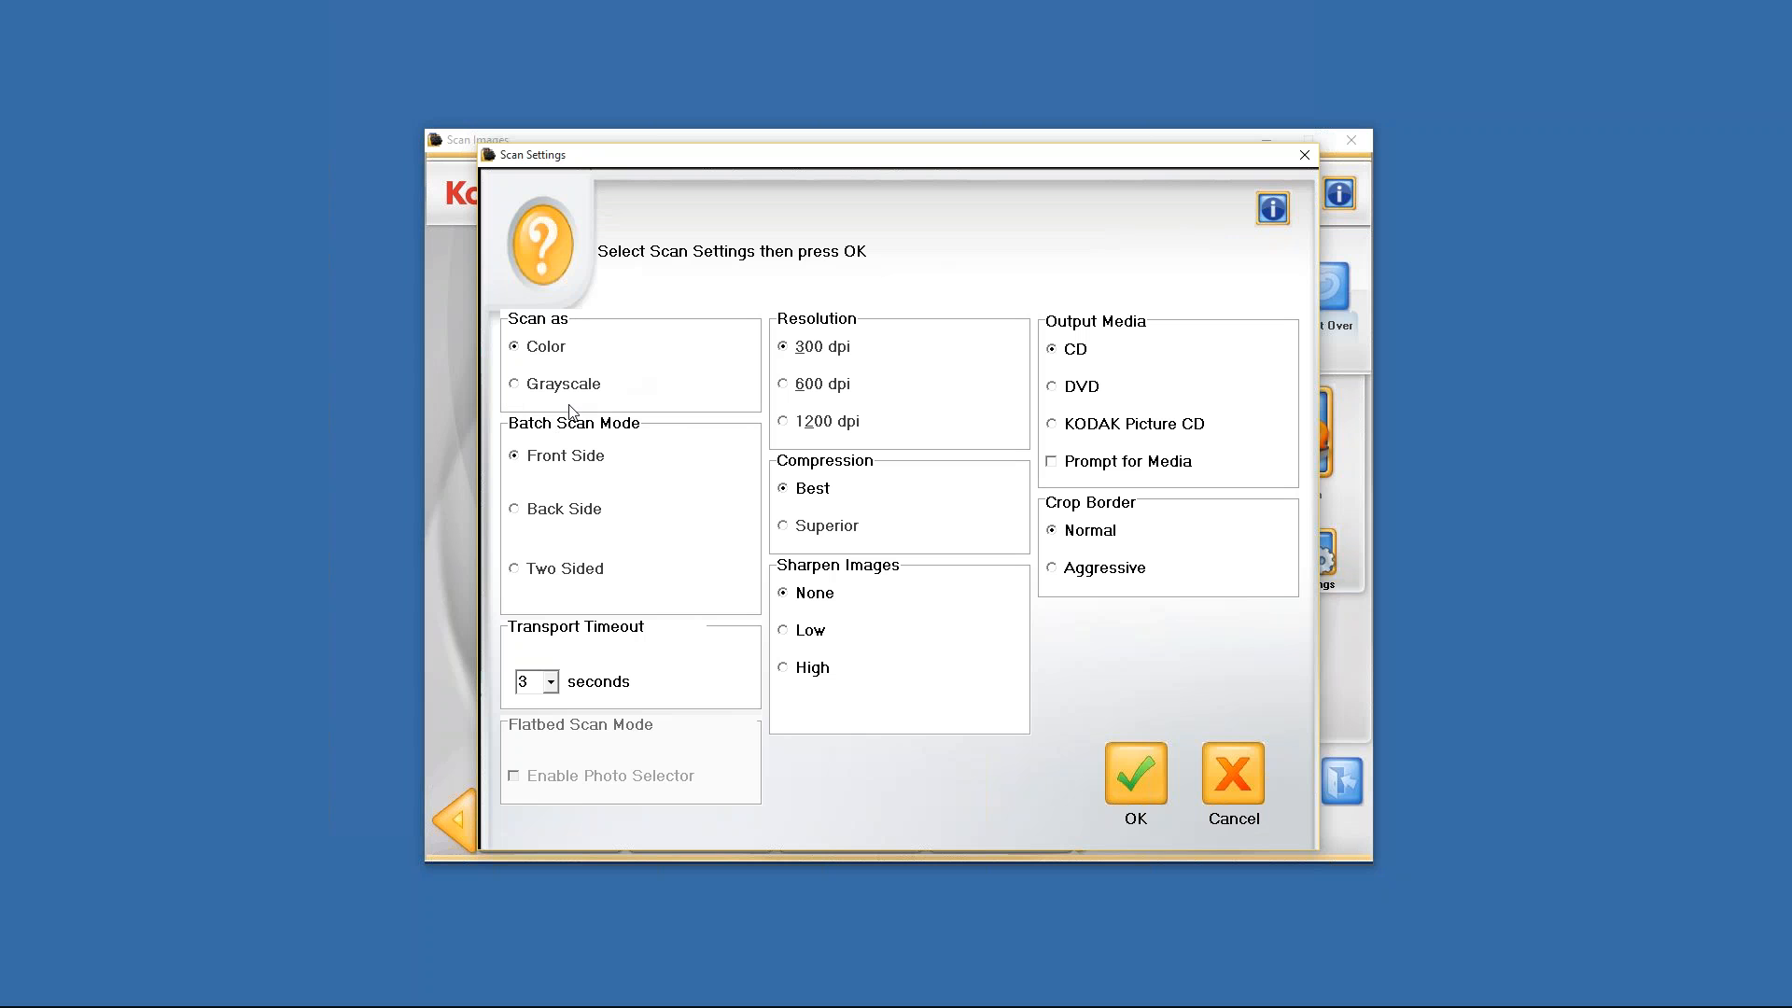
mouse_move(509, 307)
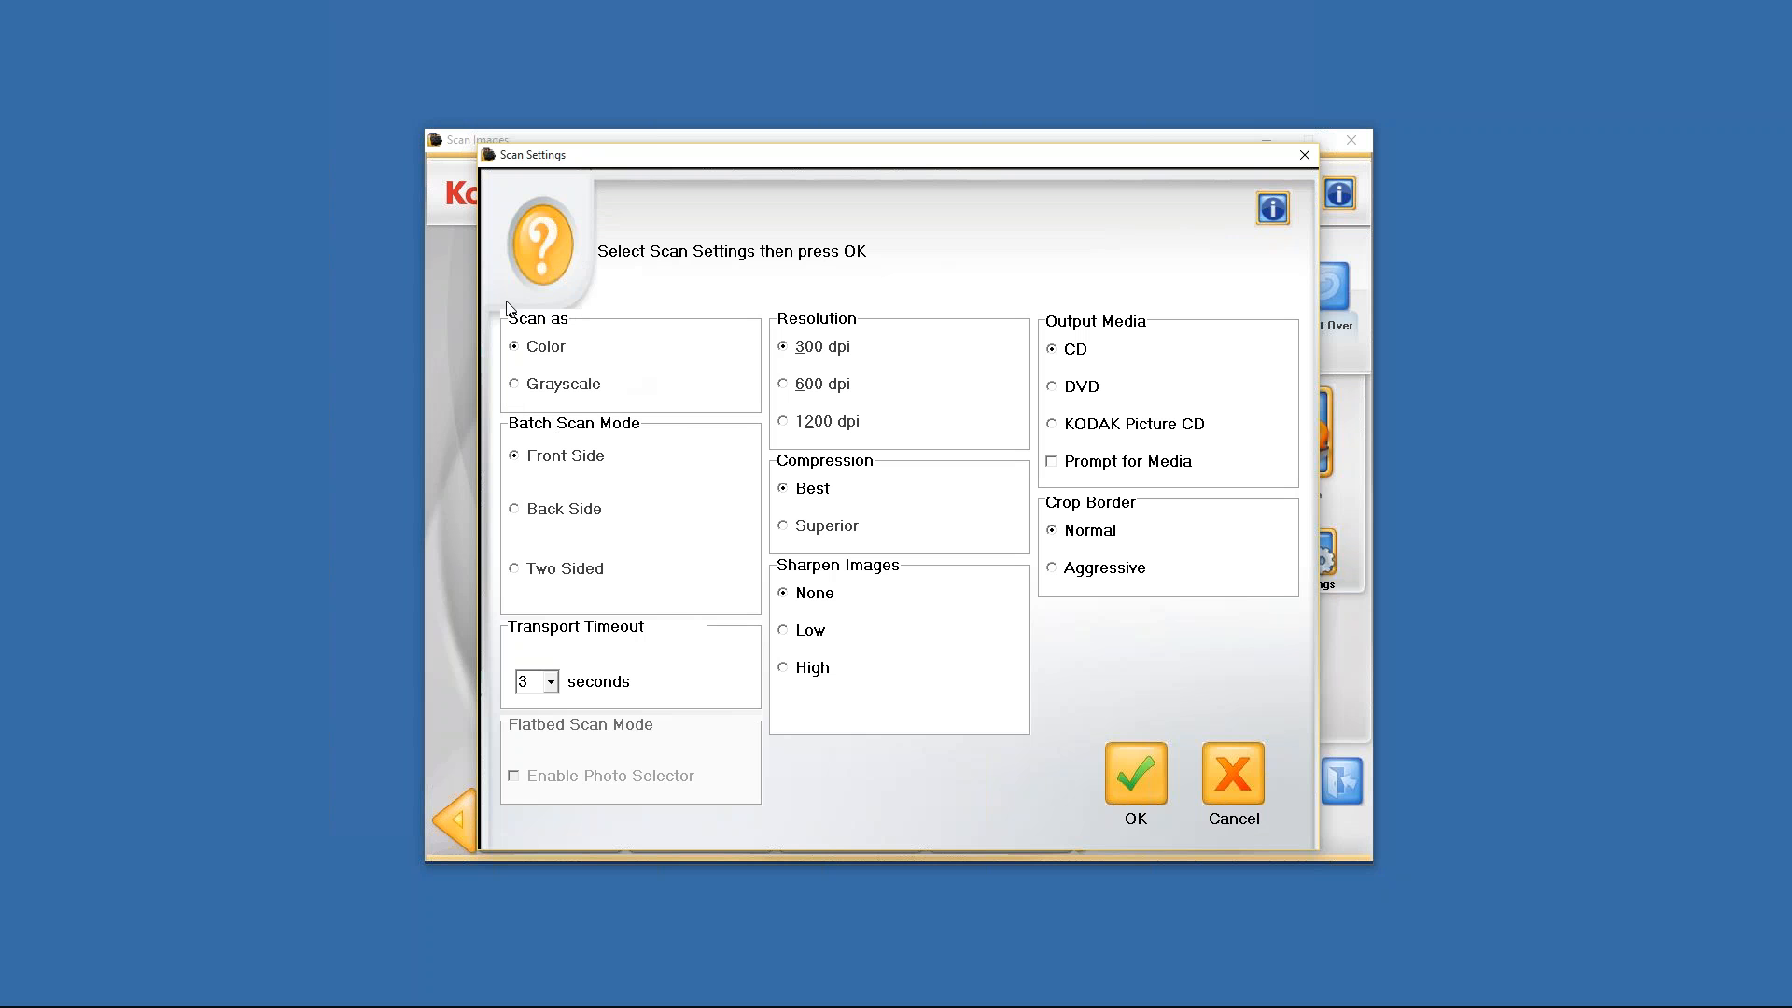
mouse_move(515, 393)
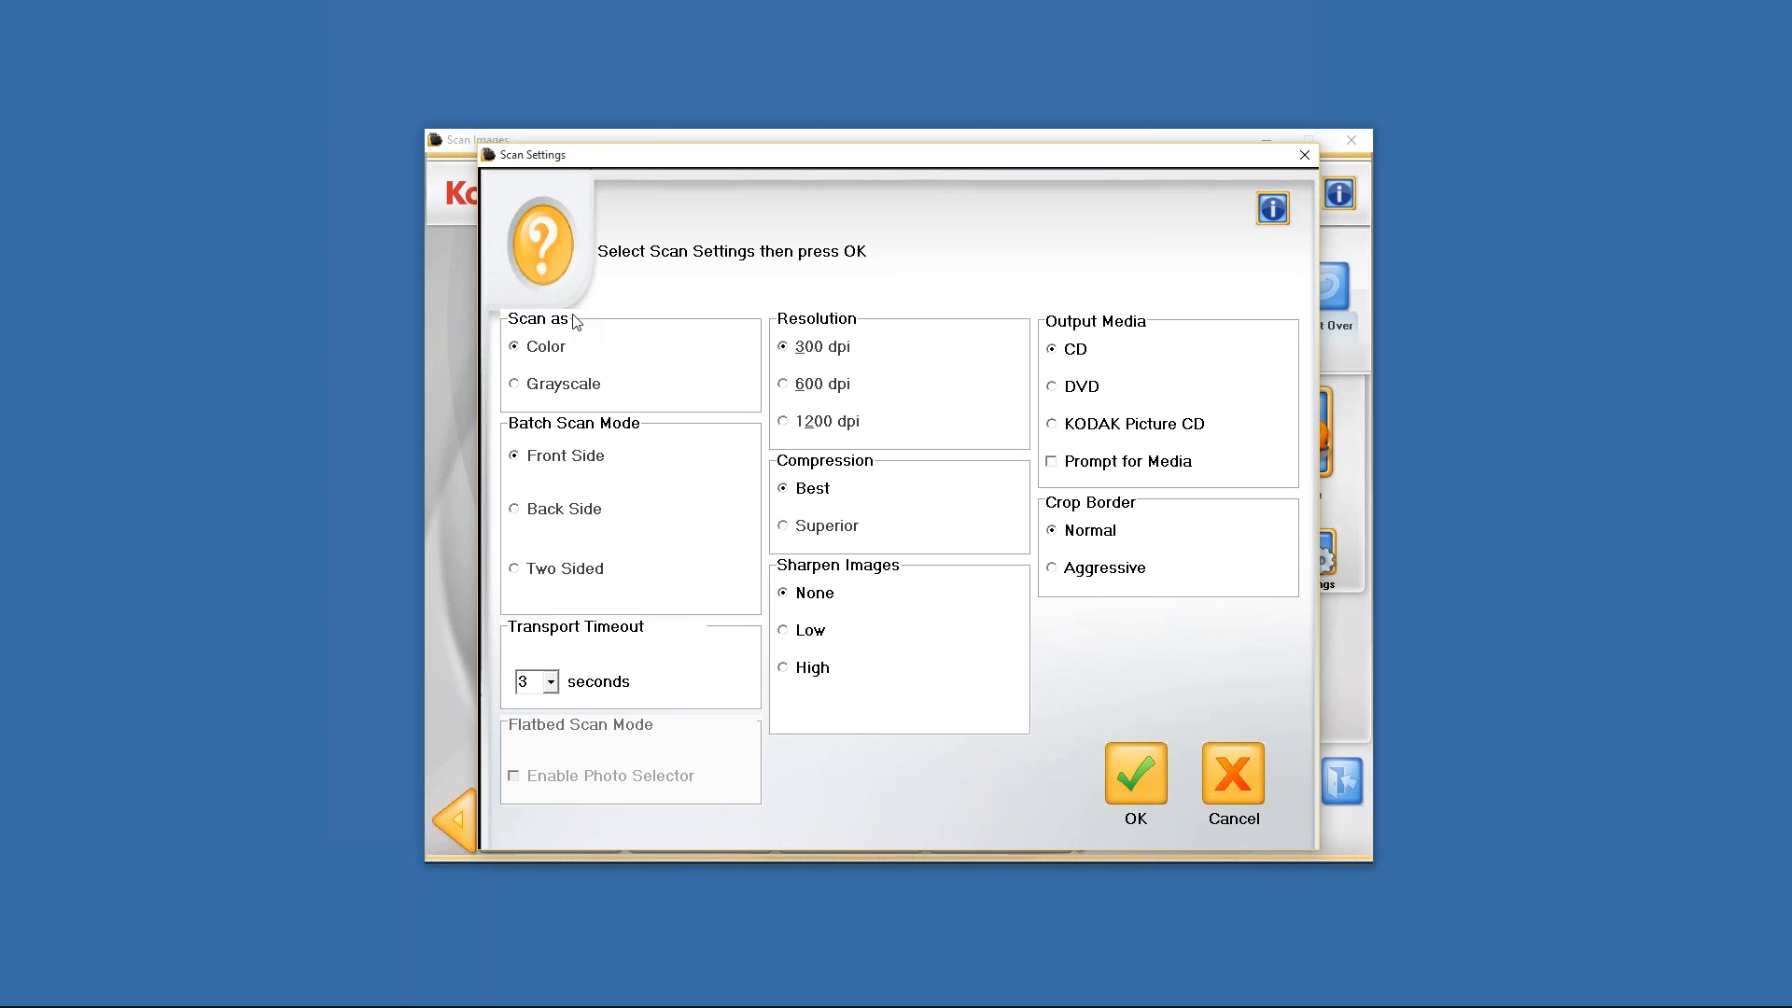
mouse_move(605, 456)
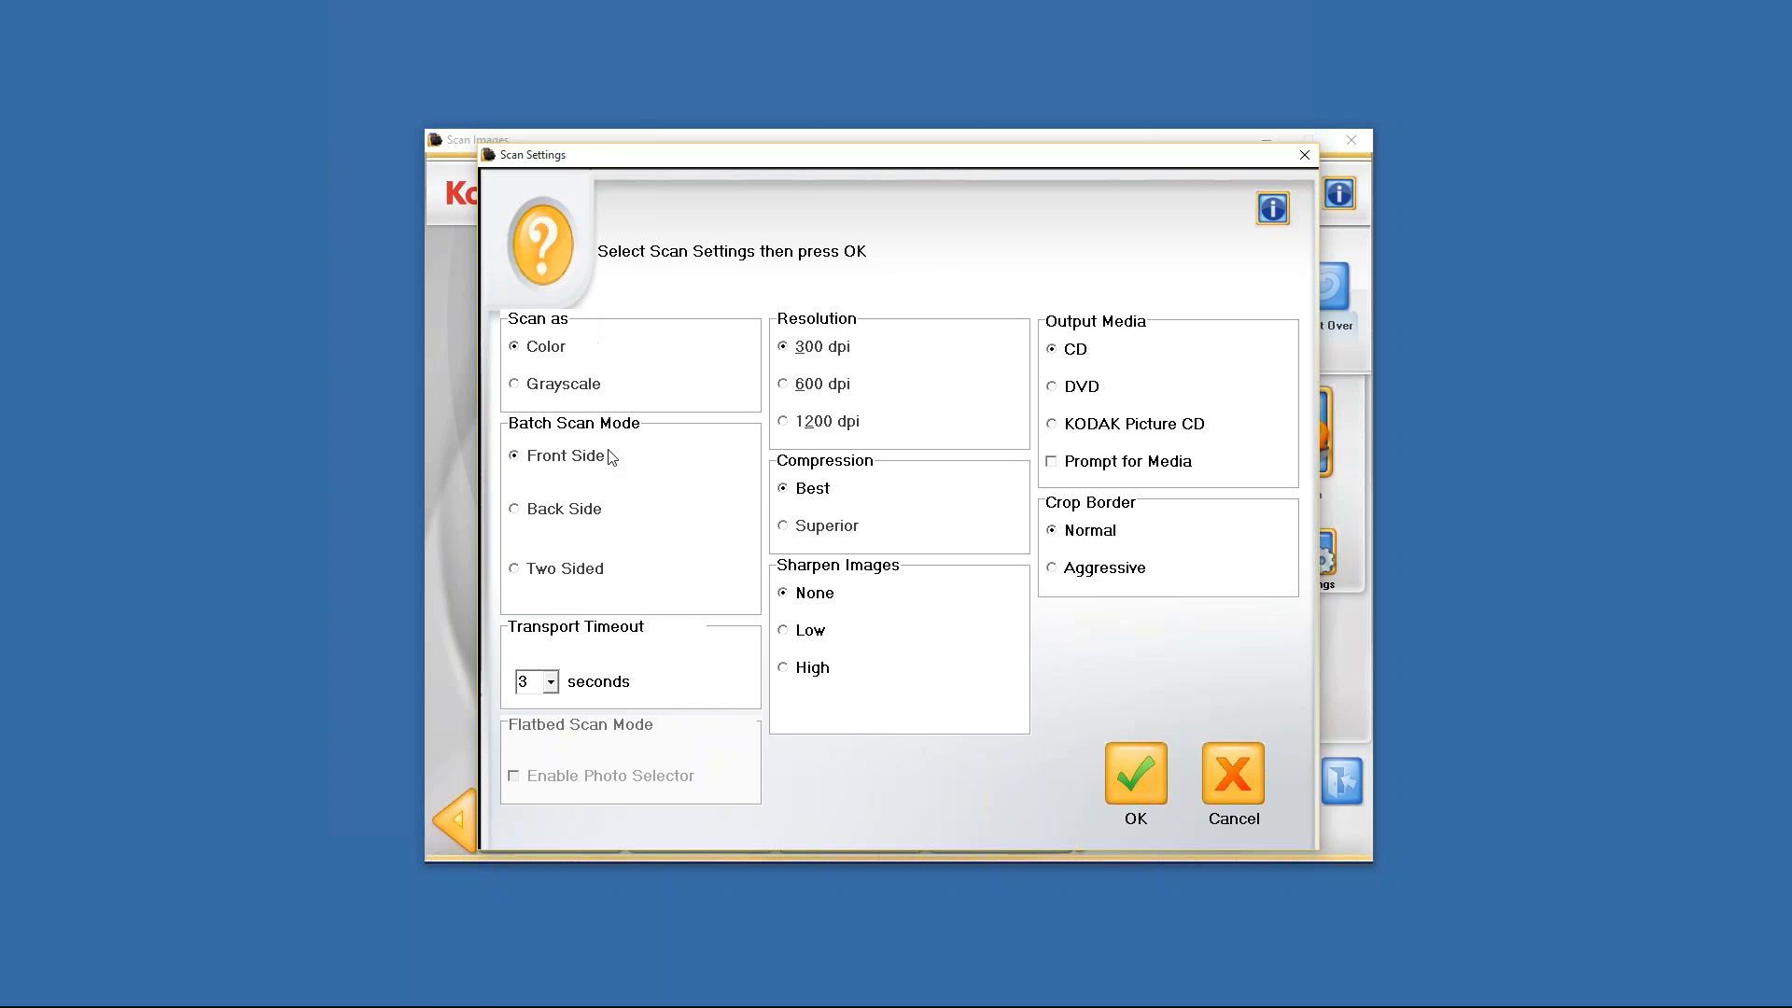
mouse_move(652, 441)
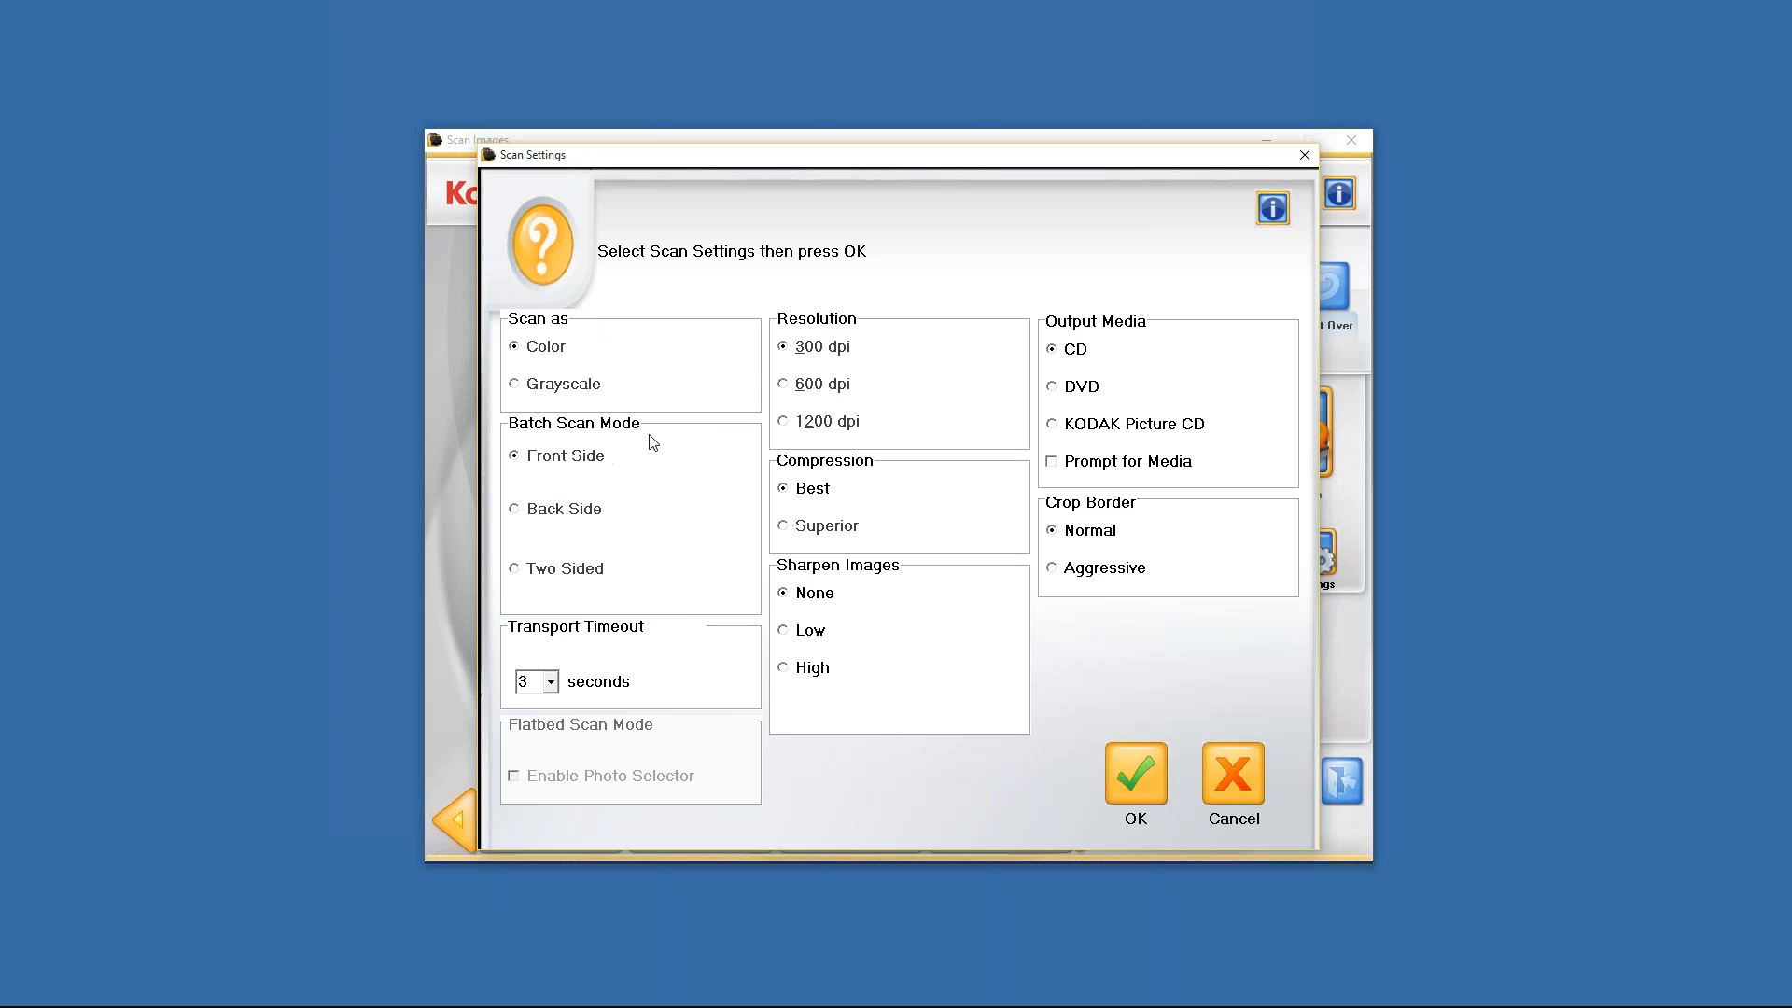
mouse_move(630, 457)
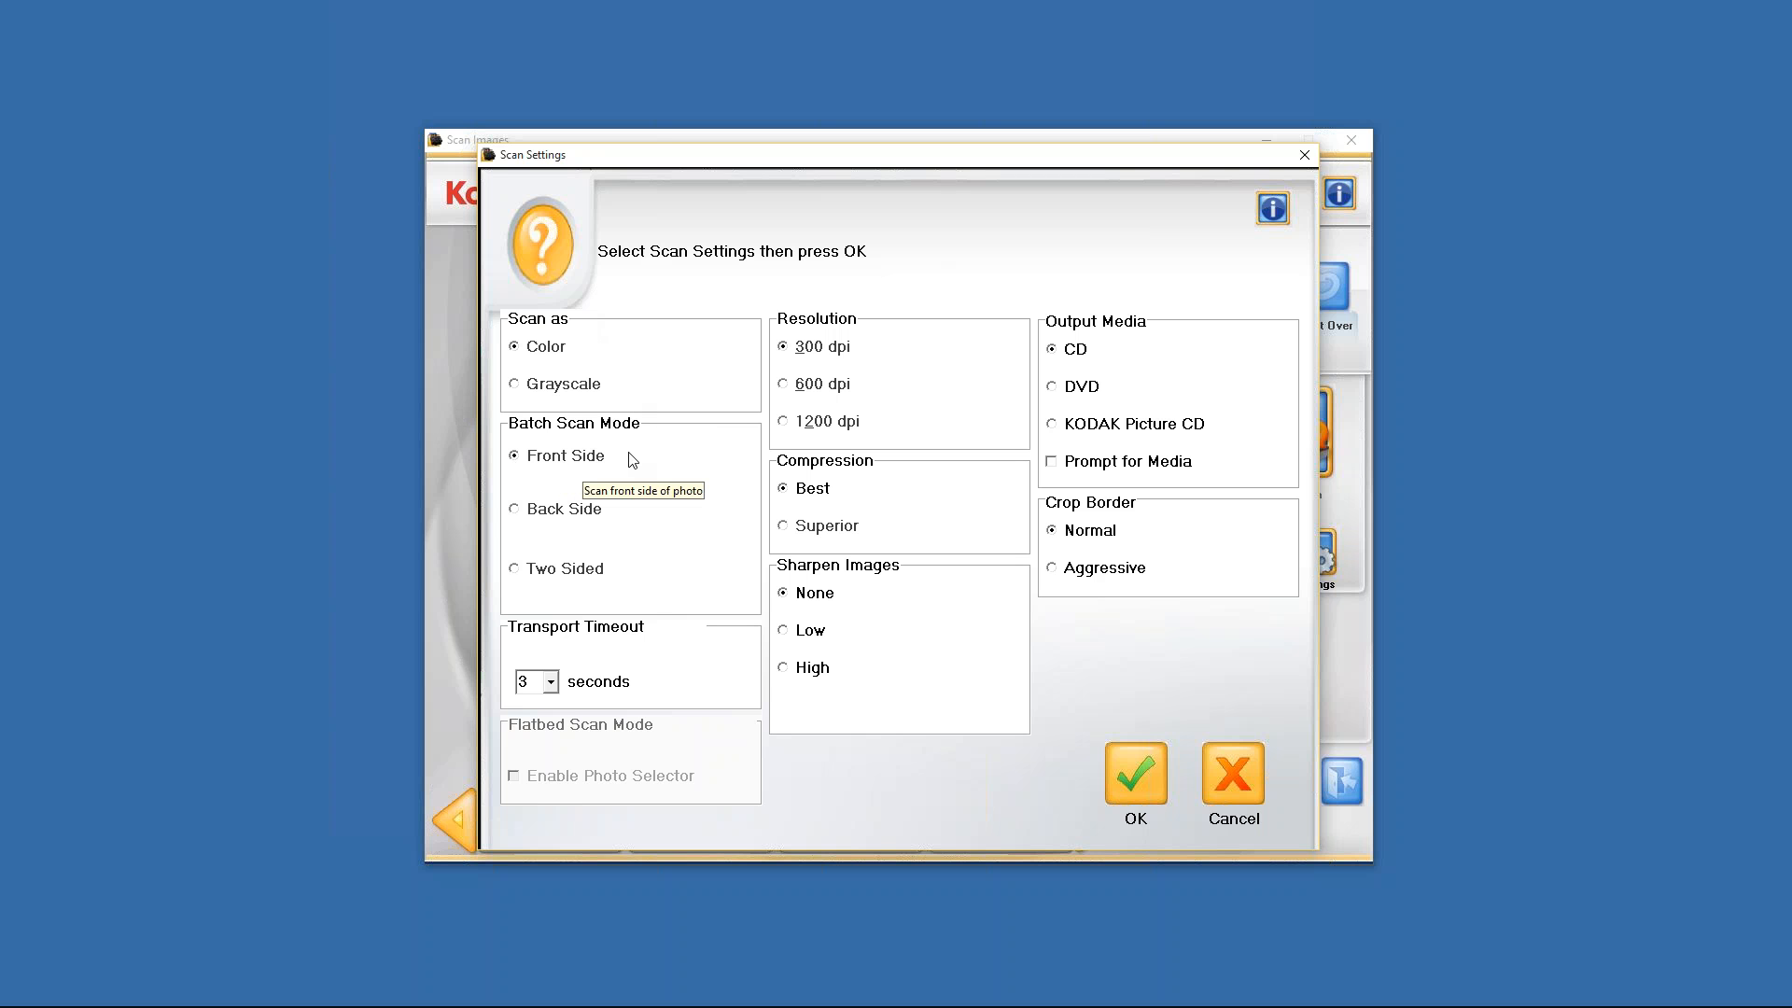
mouse_move(515, 454)
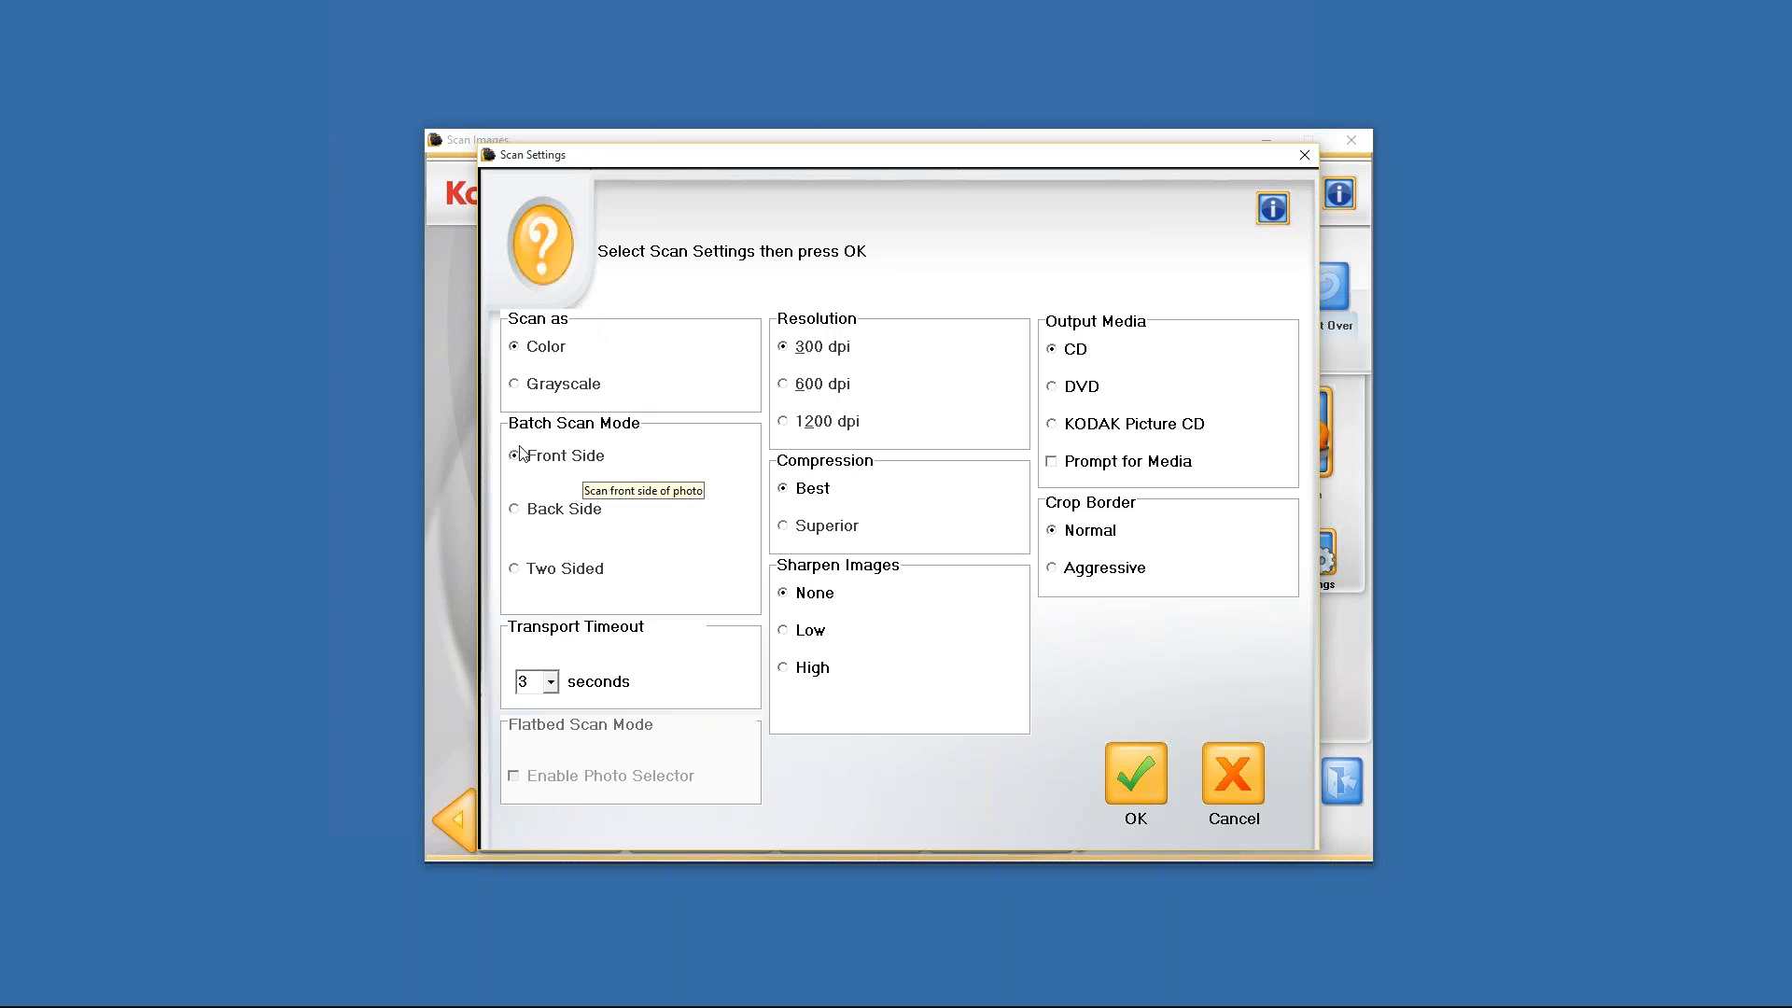
mouse_move(517, 514)
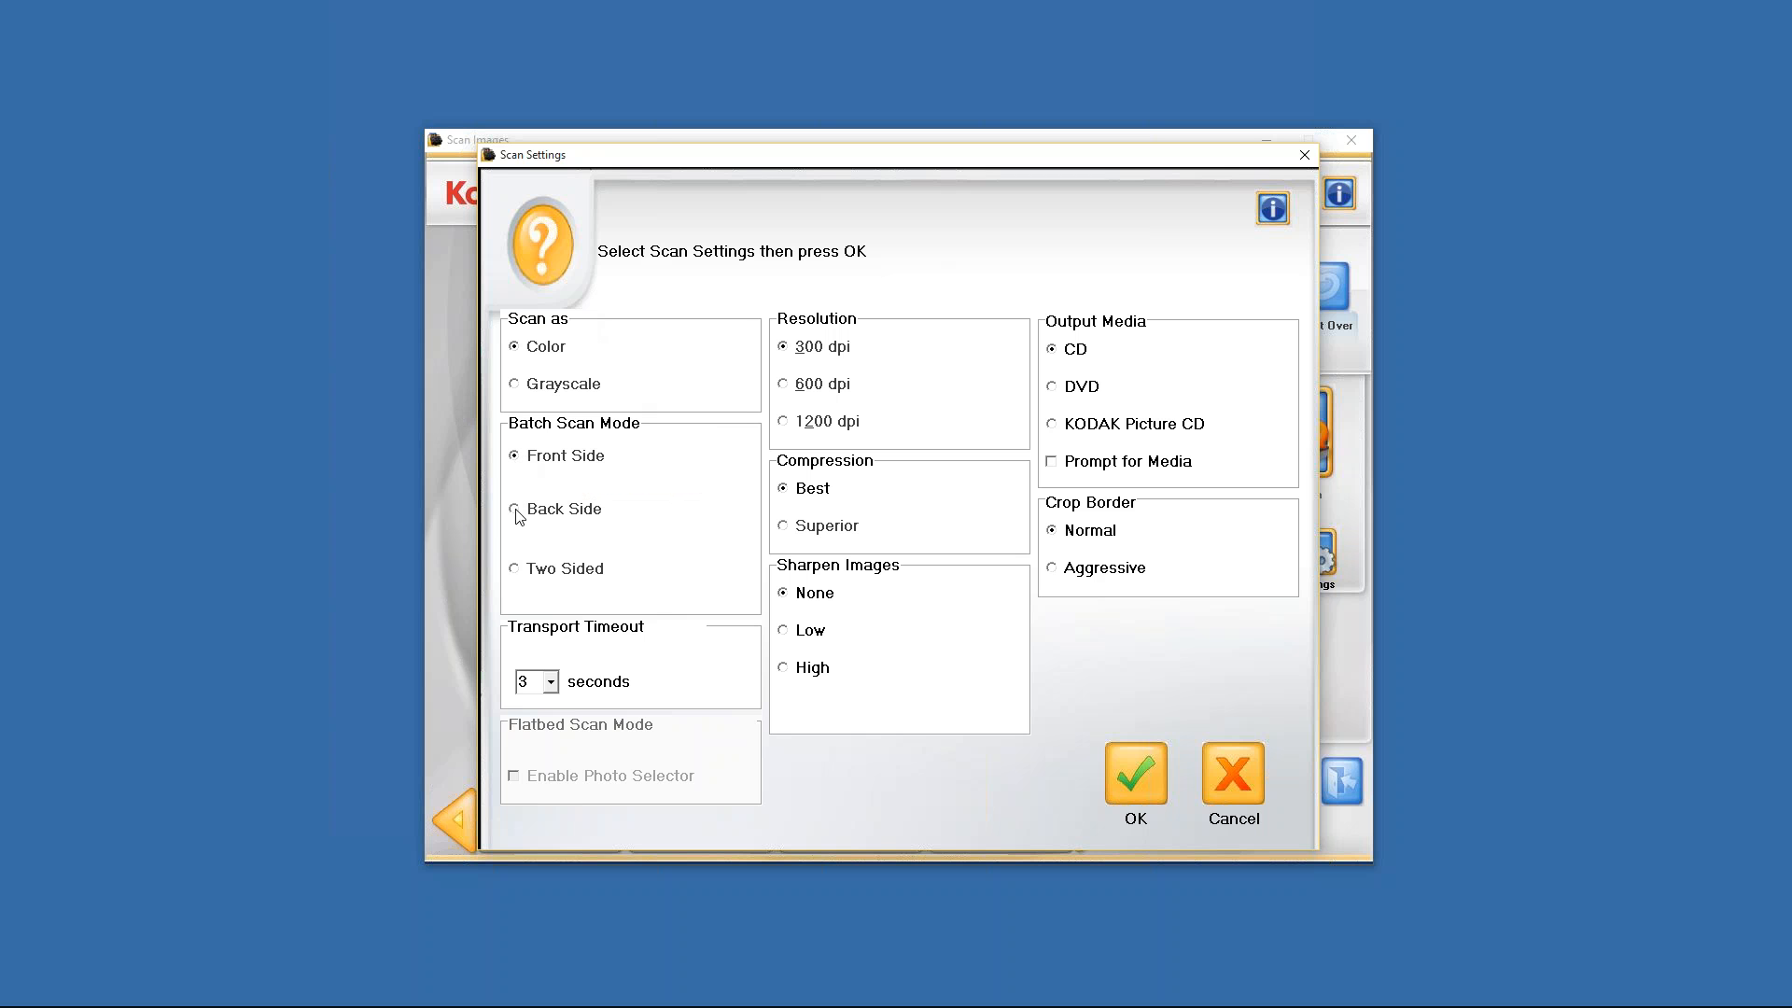
mouse_move(514, 573)
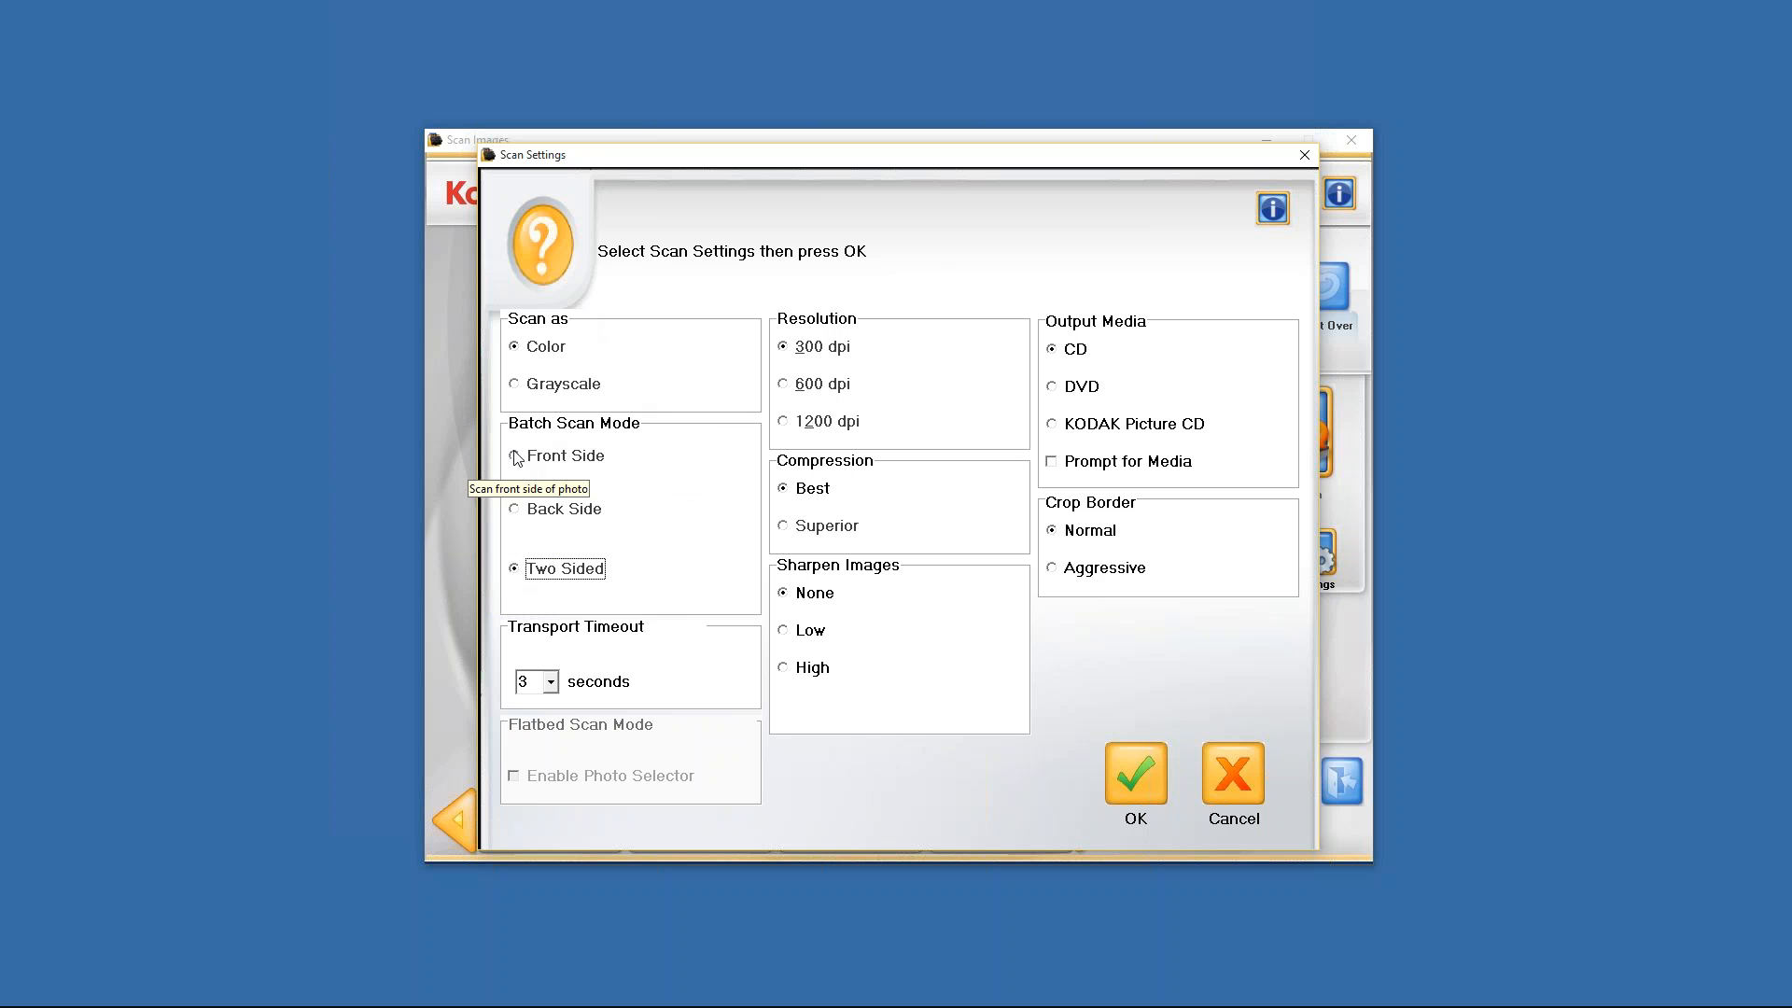
Put batch scan mode back to front side and choose an 8-second transport timeout.
left_click(513, 456)
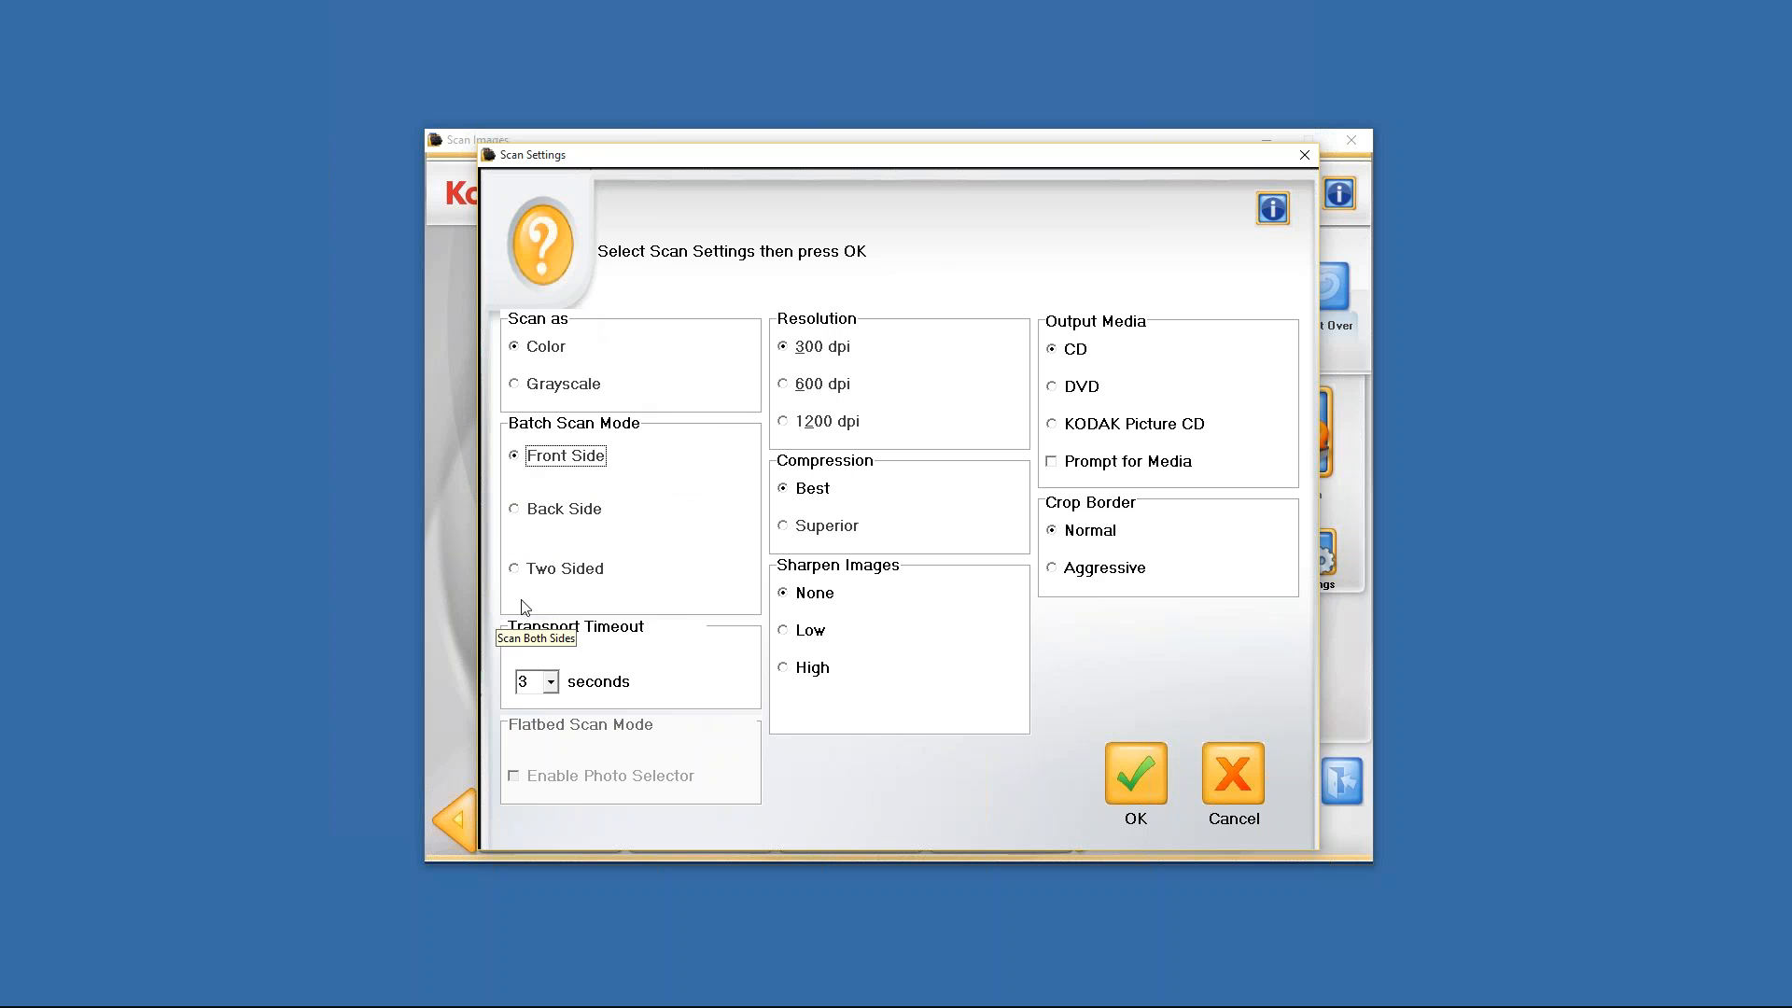
mouse_move(670, 645)
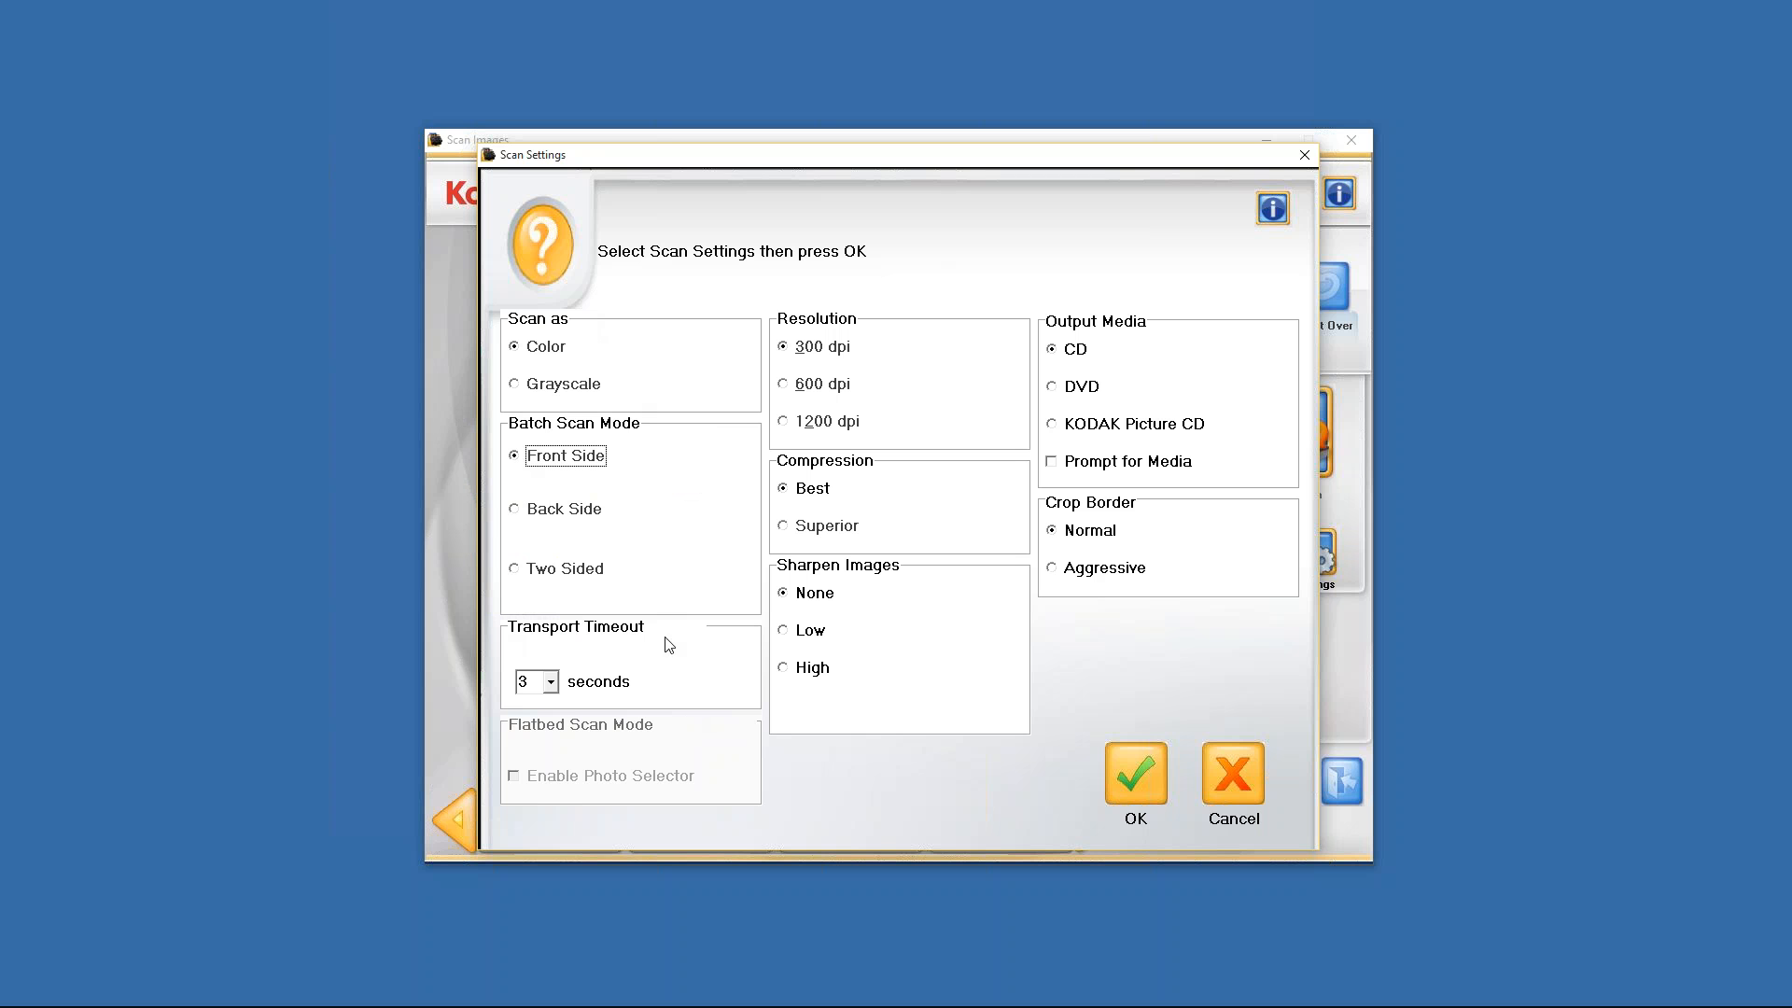
mouse_move(583, 672)
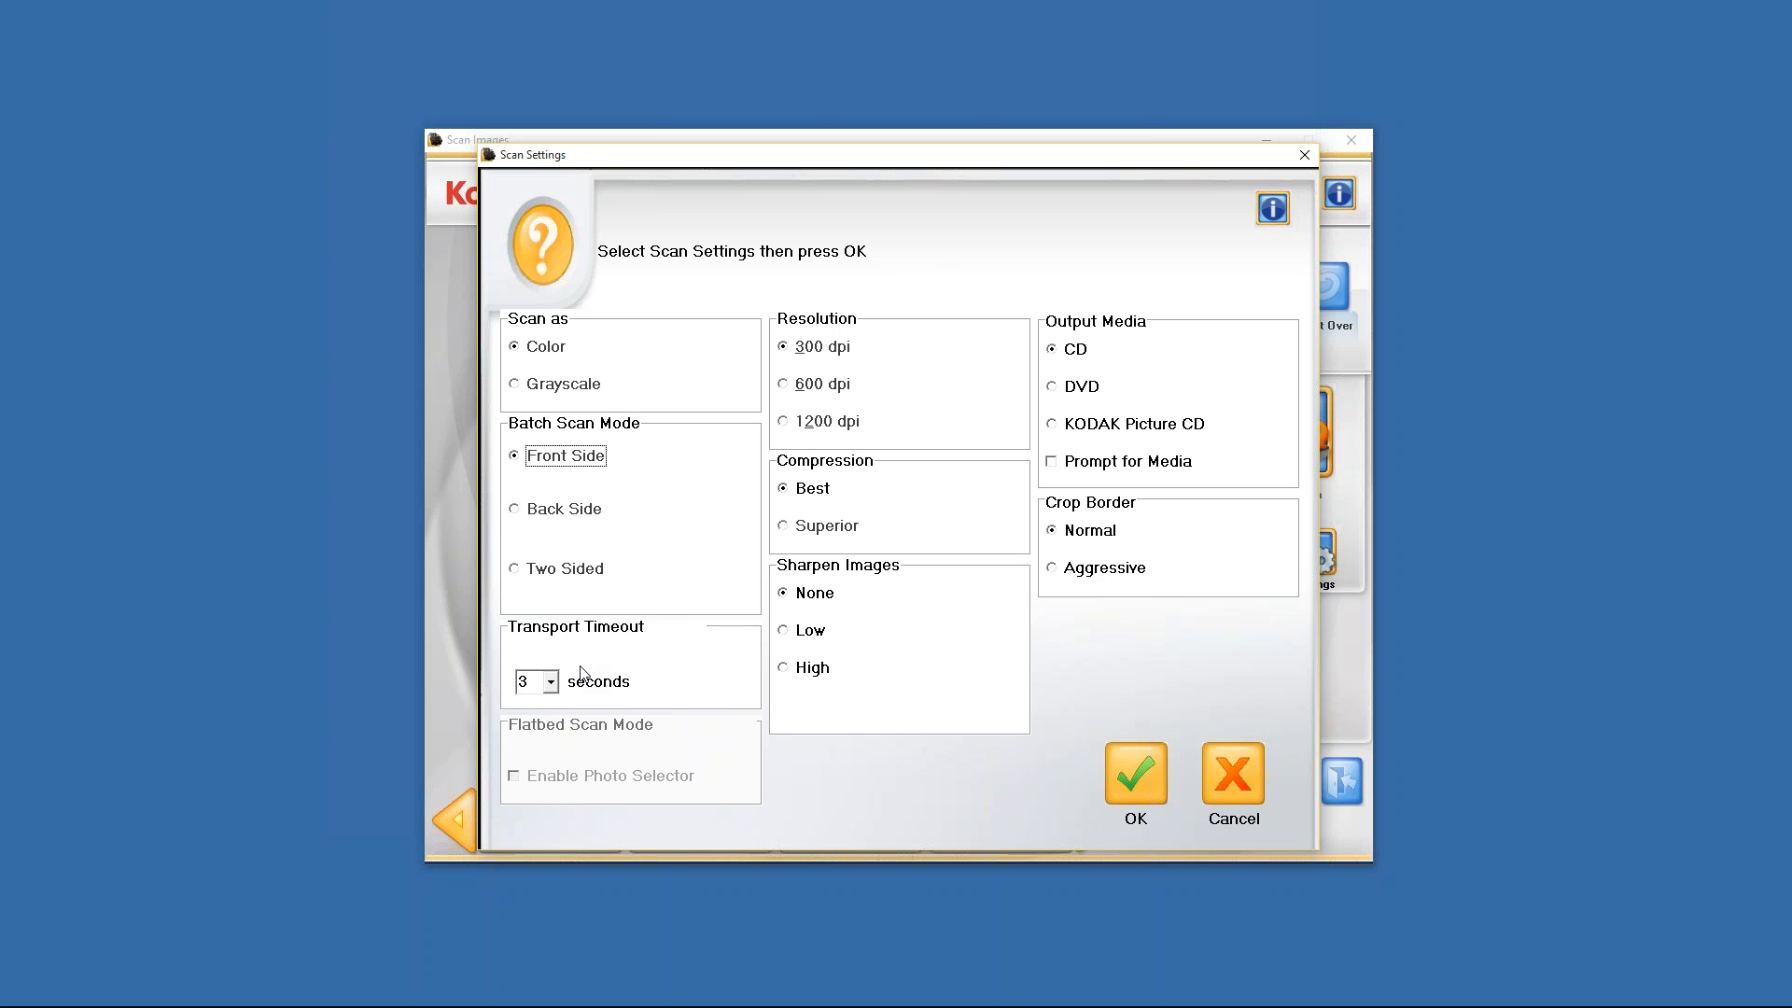
left_click(551, 682)
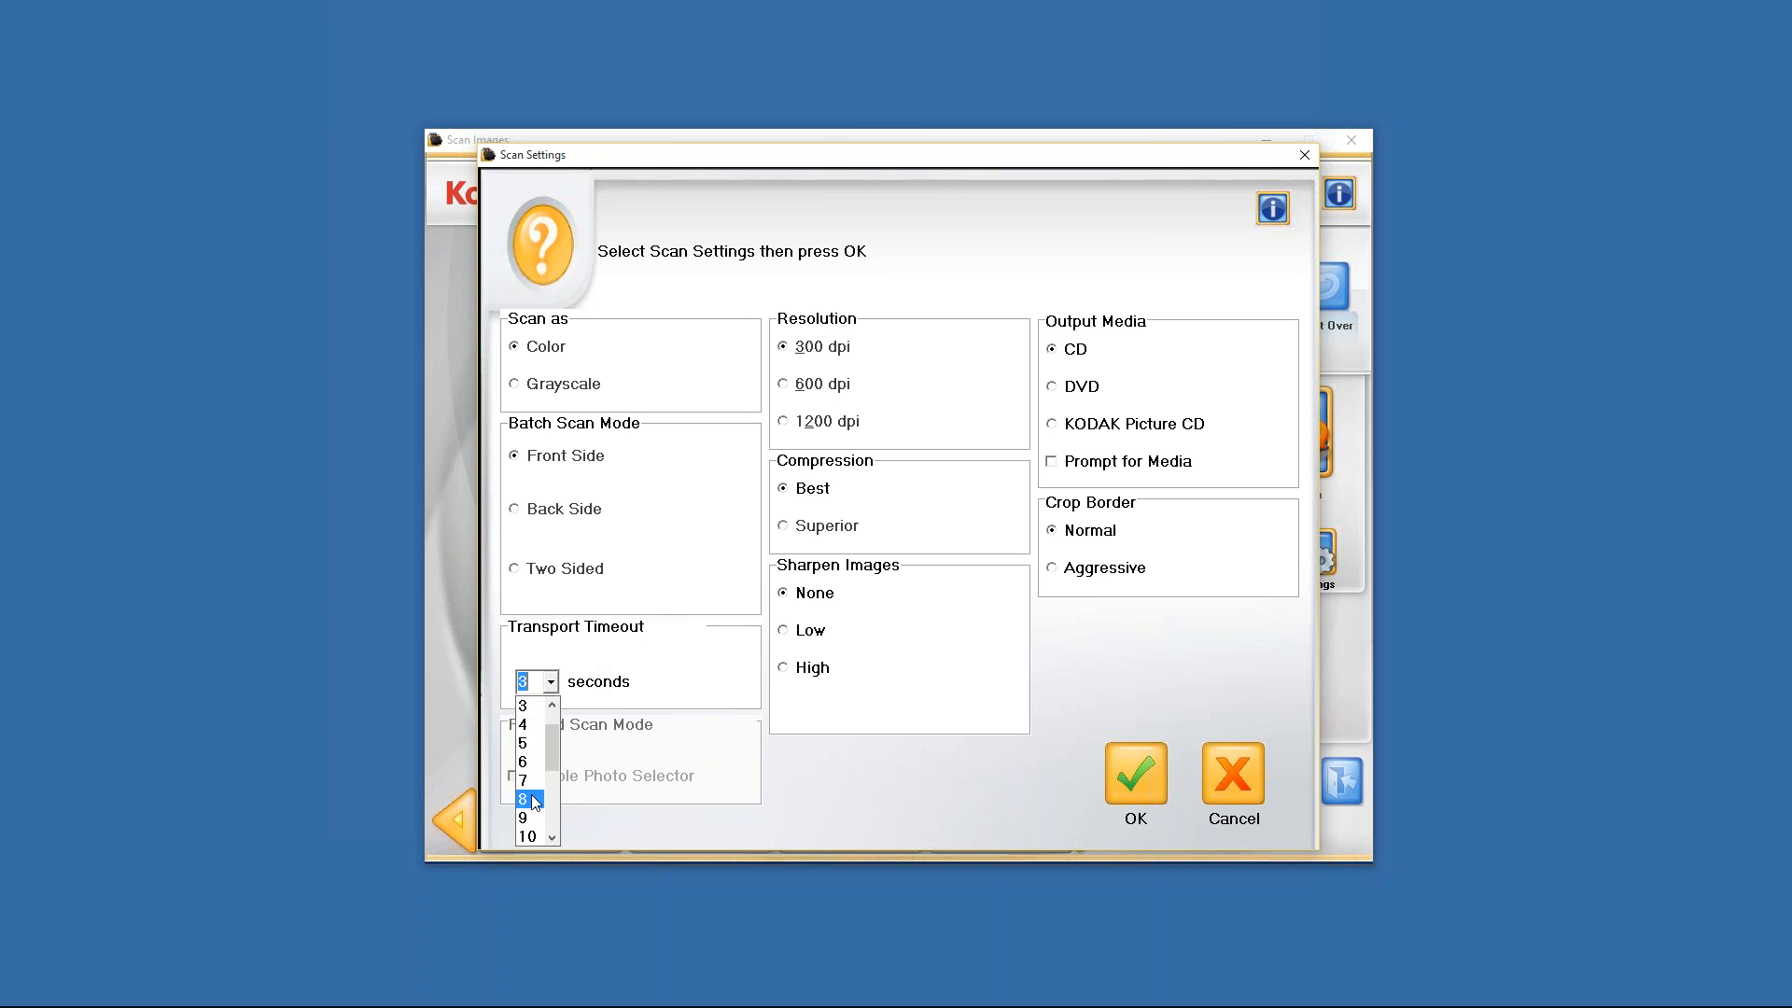
left_click(522, 798)
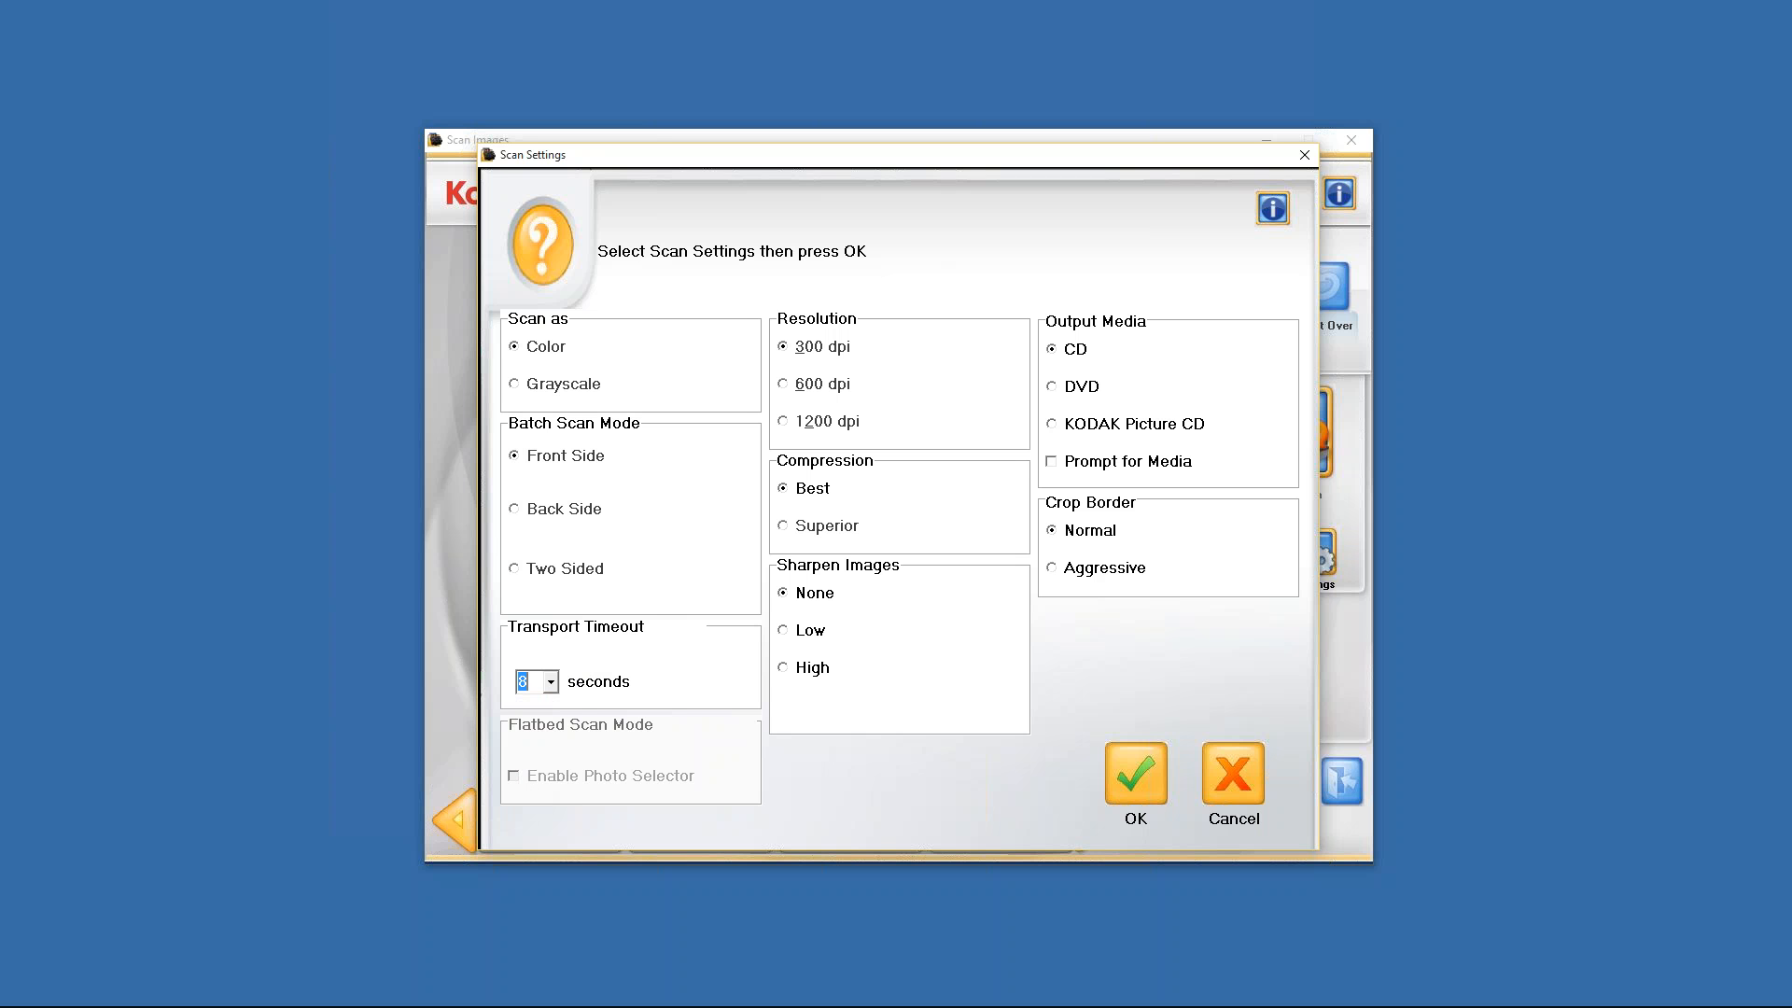
left_click(553, 681)
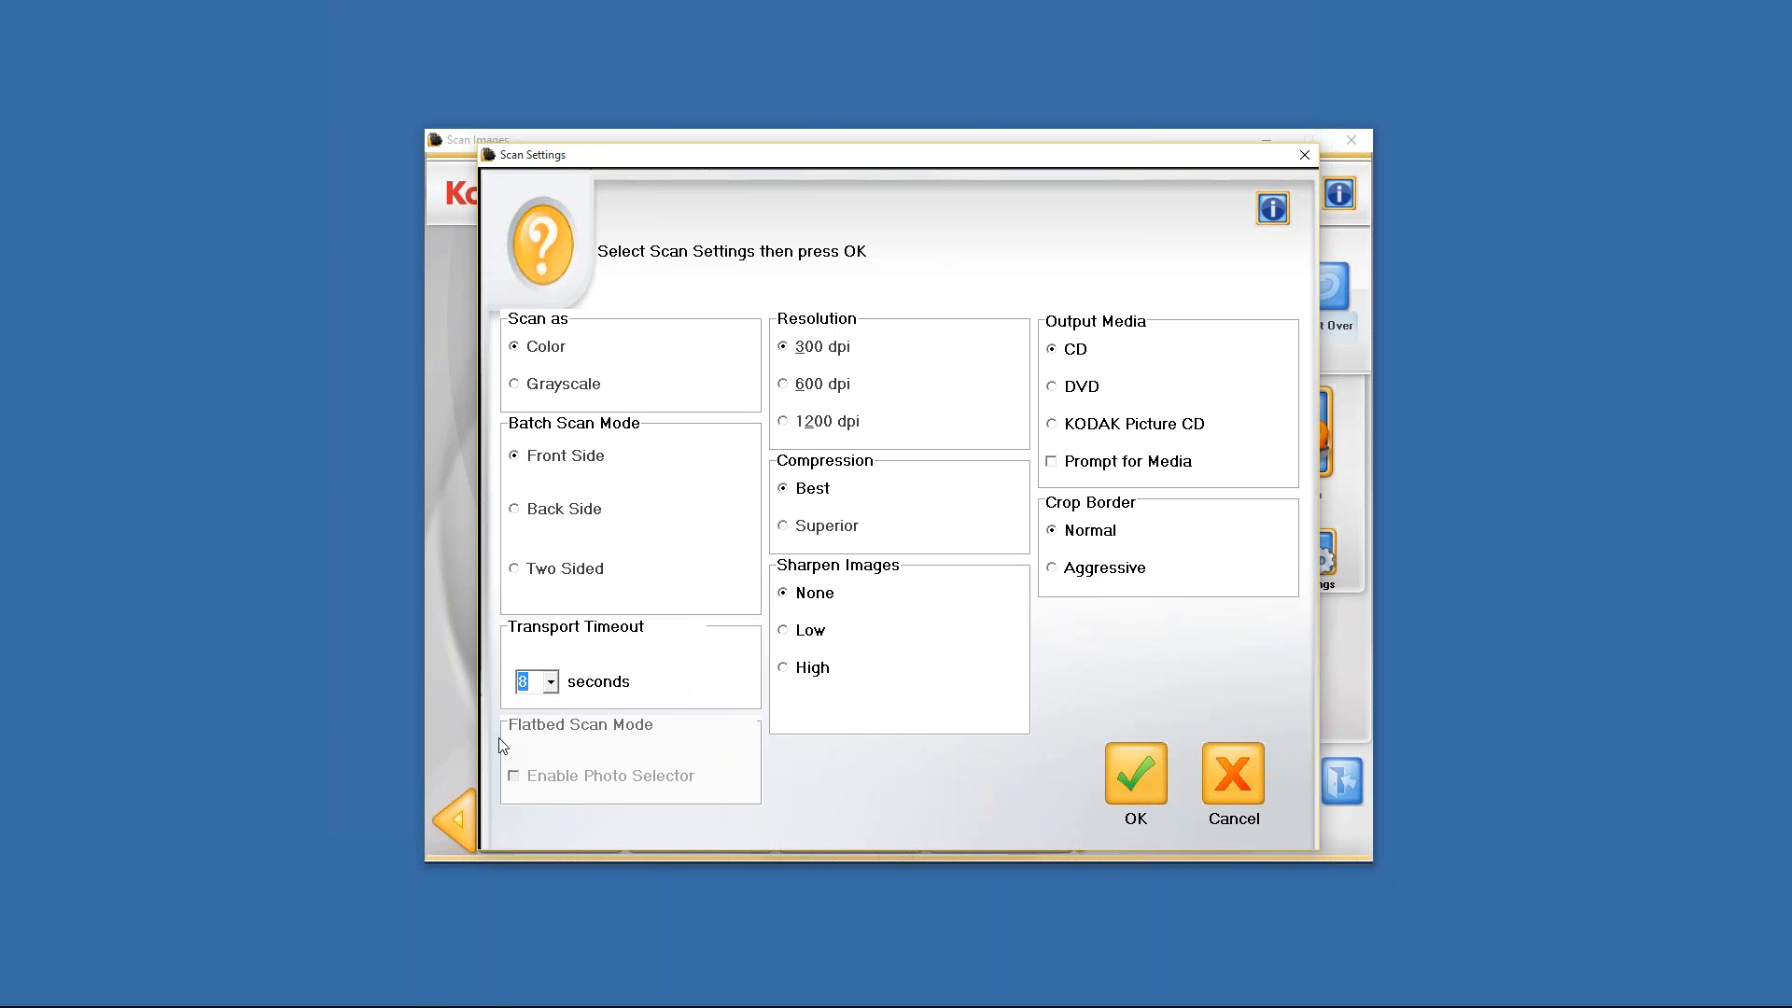
mouse_move(623, 760)
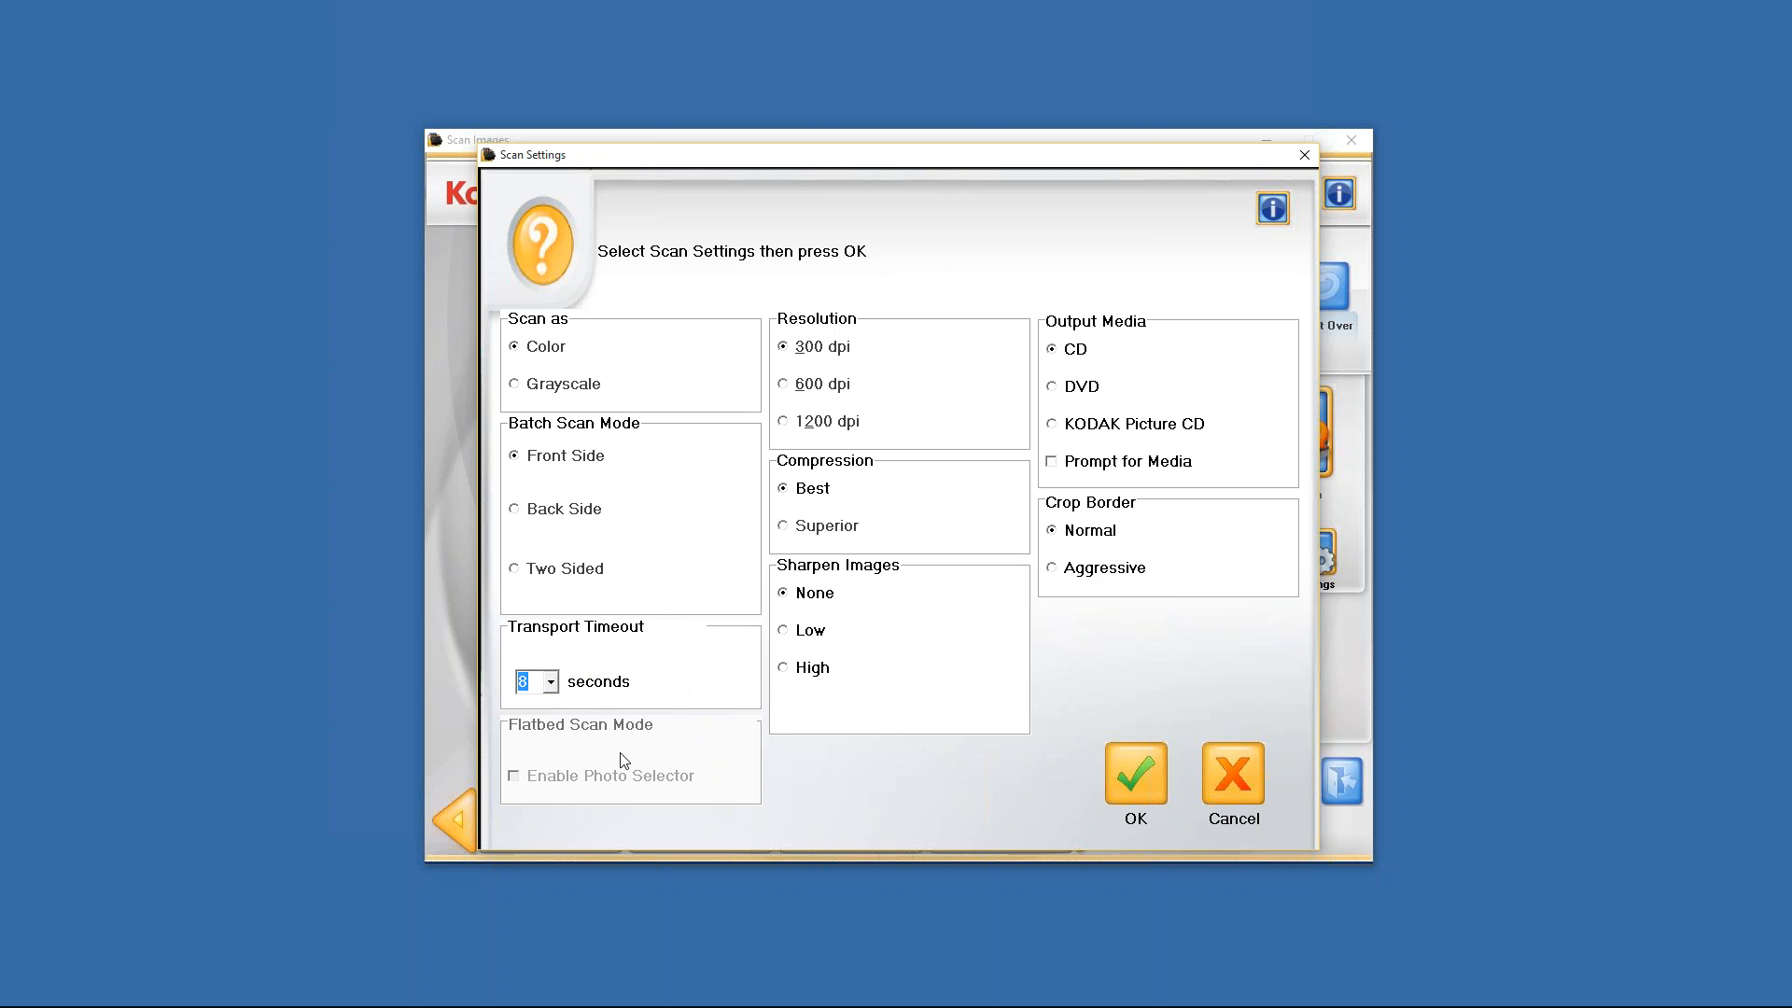
mouse_move(628, 716)
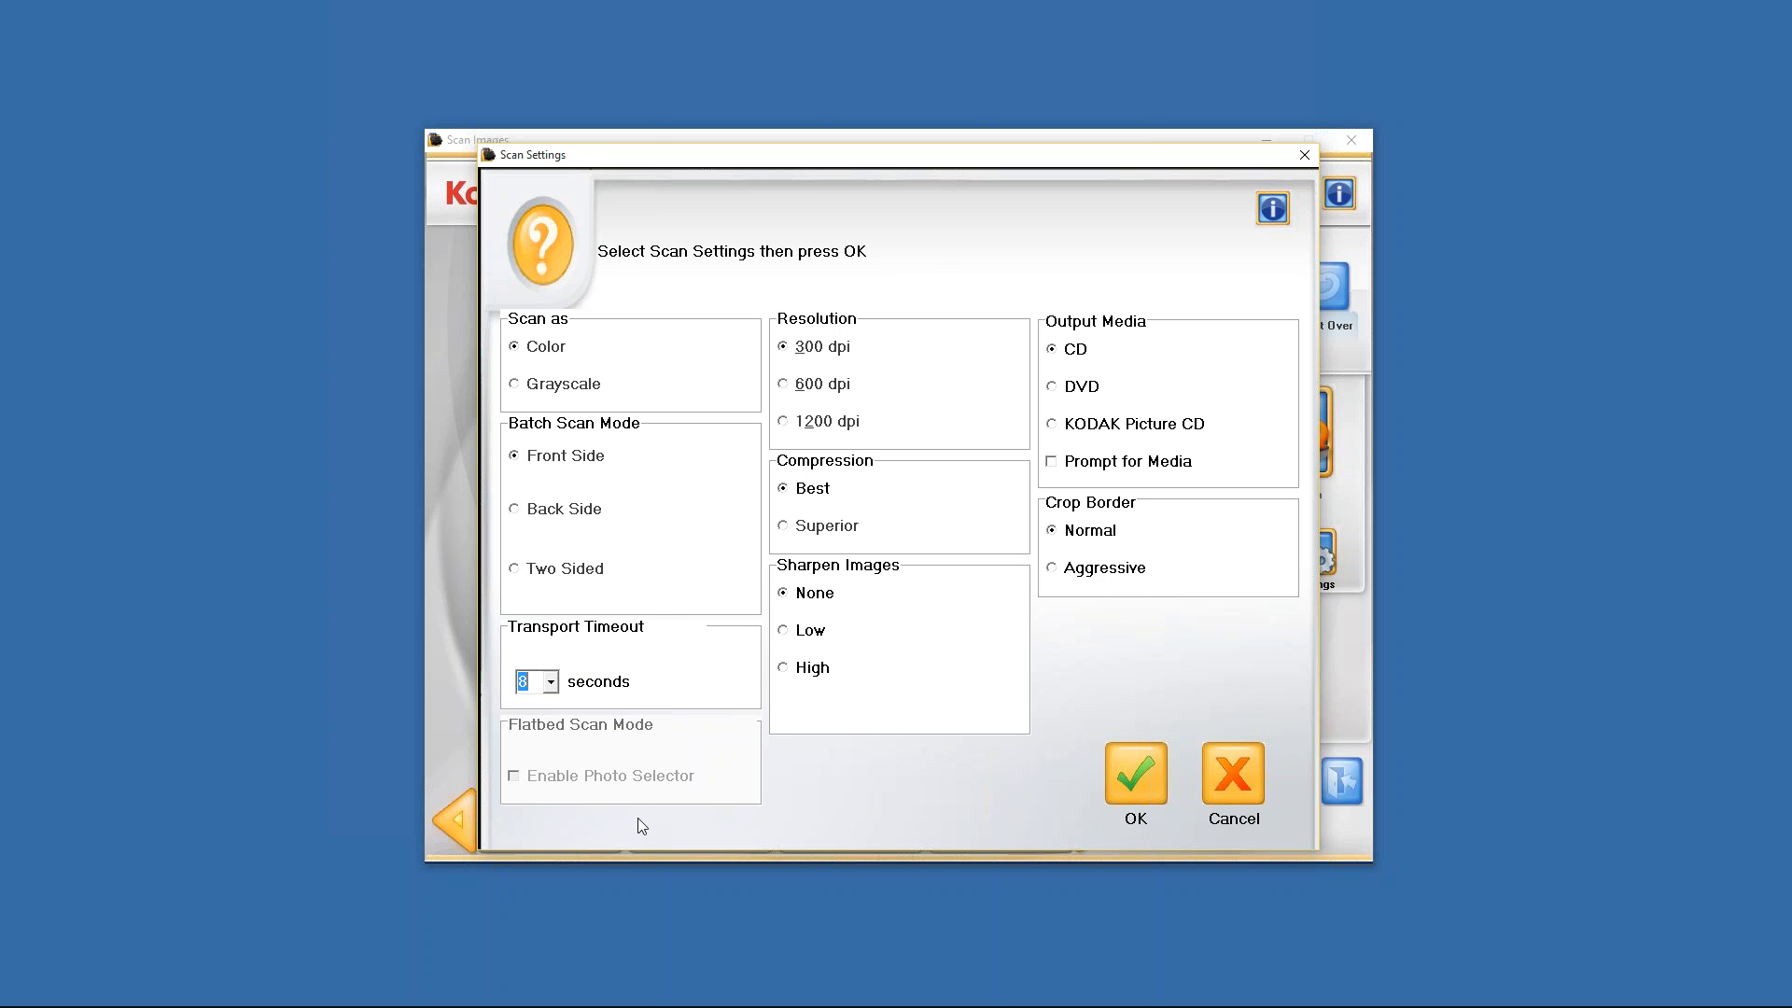
mouse_move(679, 802)
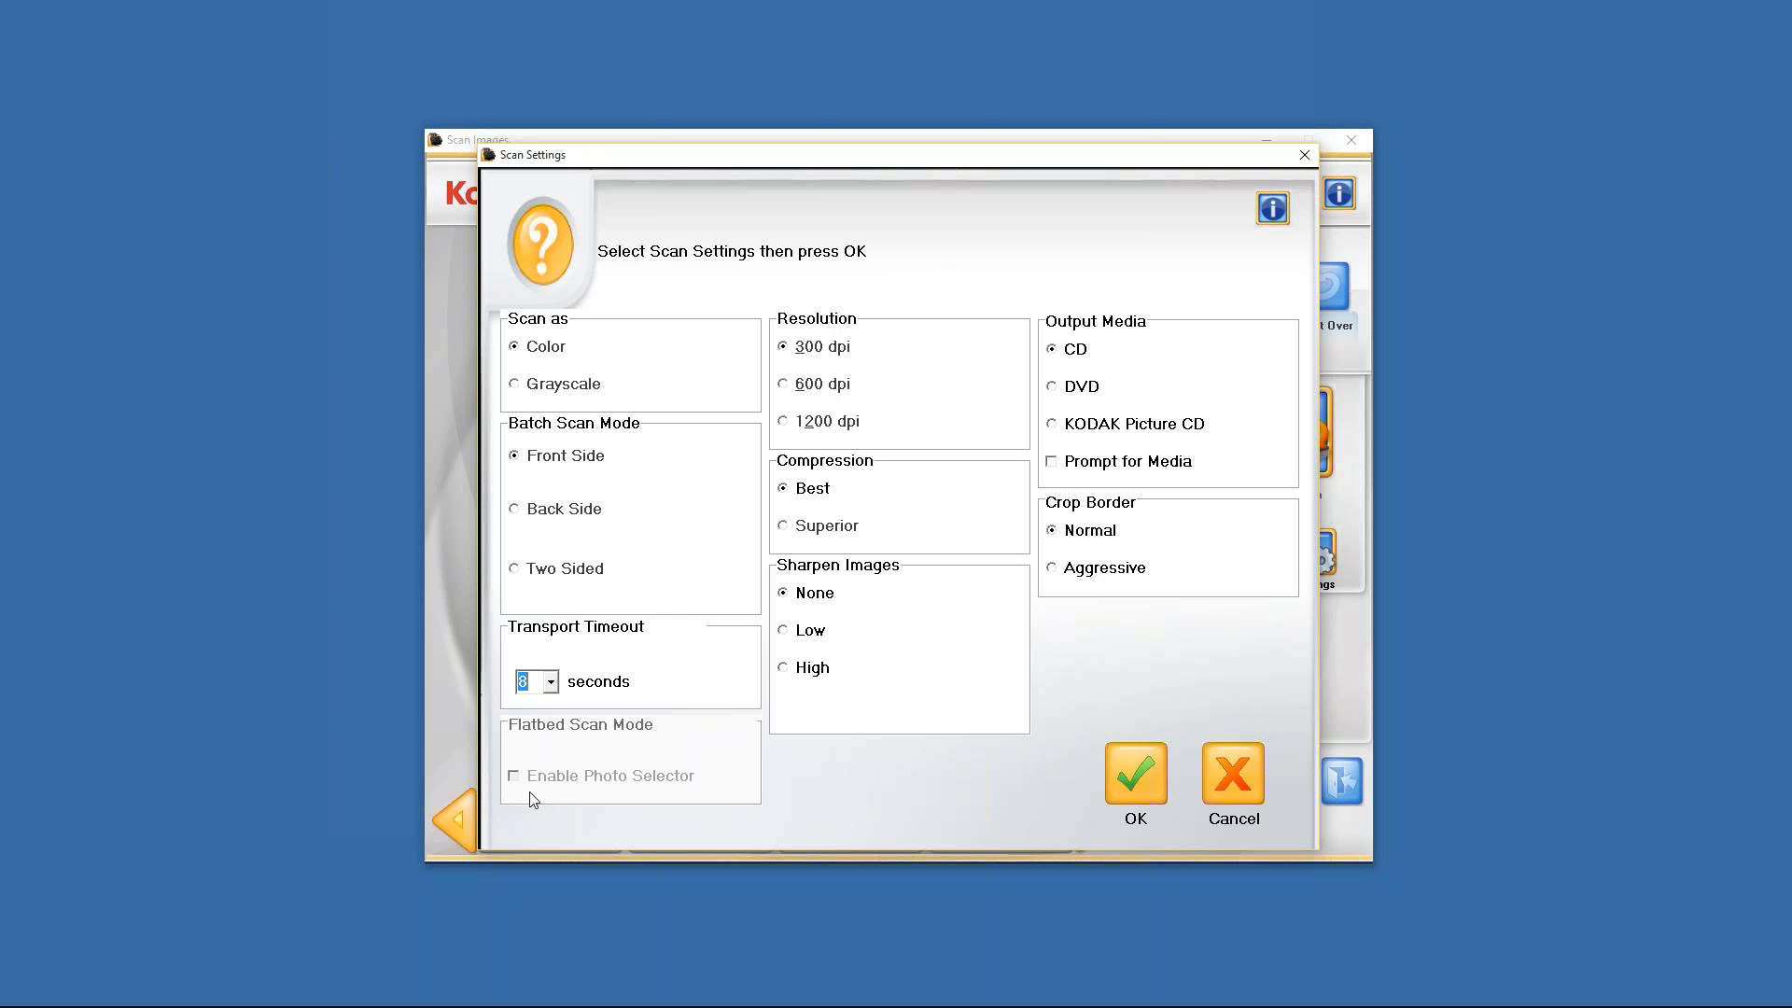
mouse_move(515, 783)
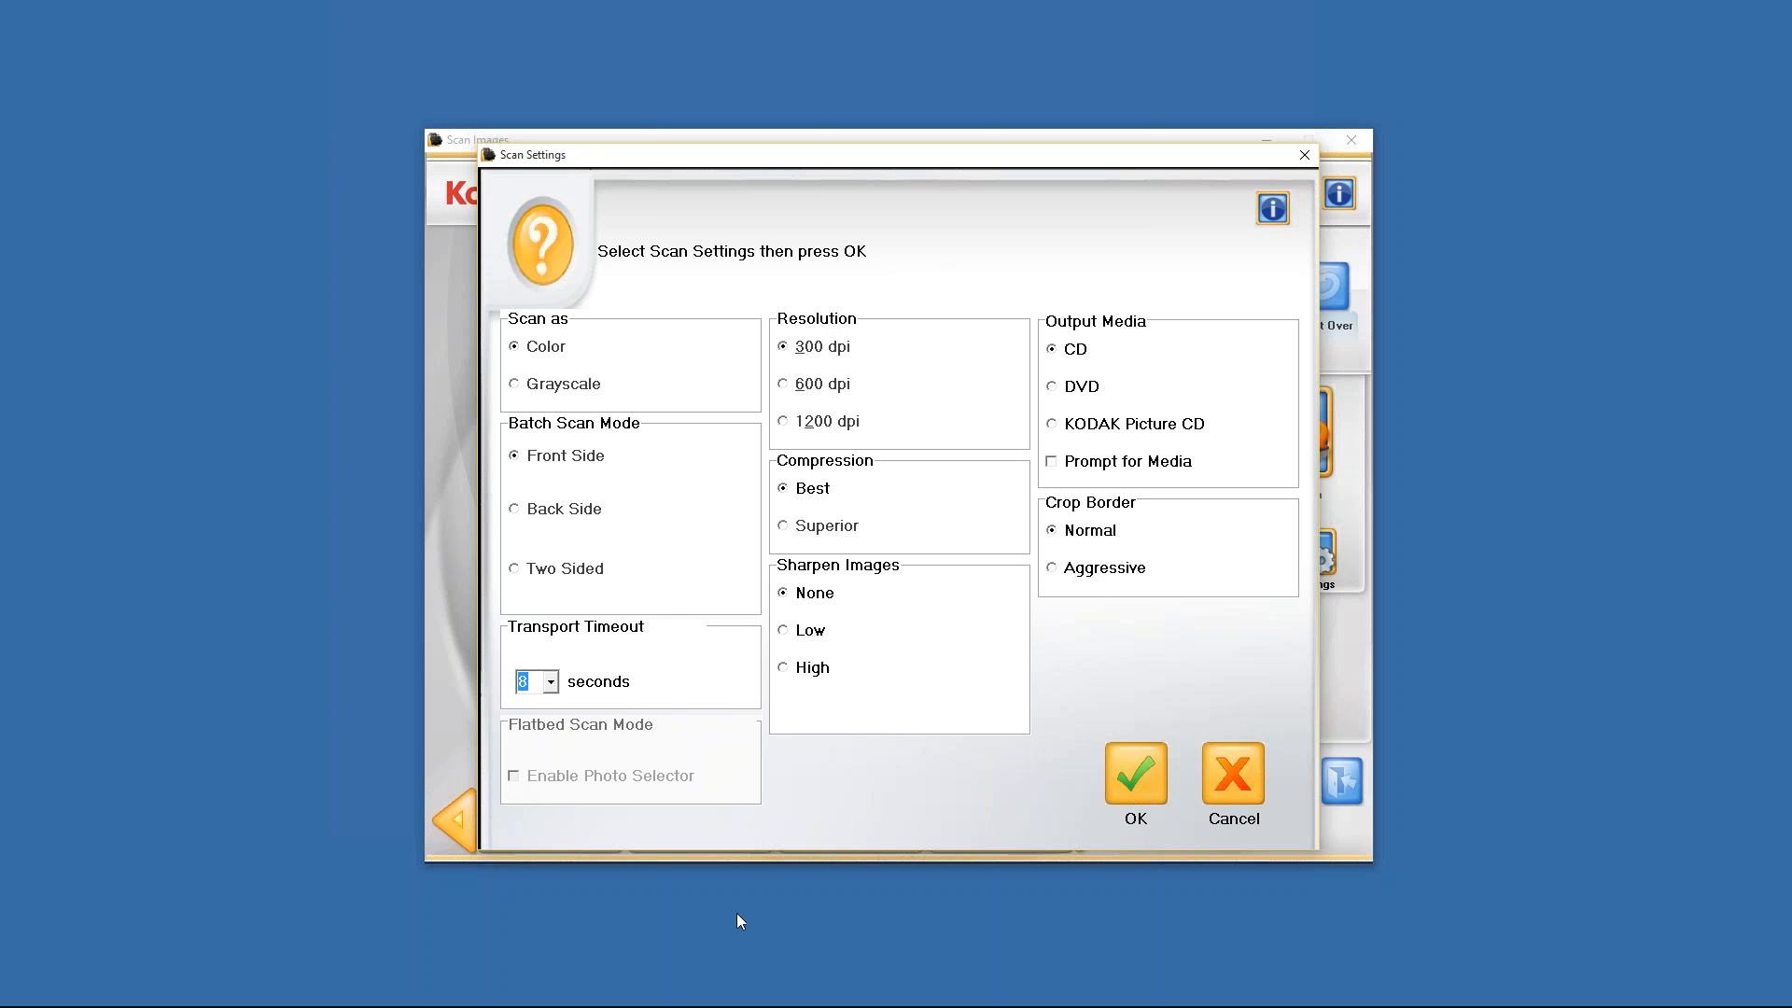
mouse_move(777, 289)
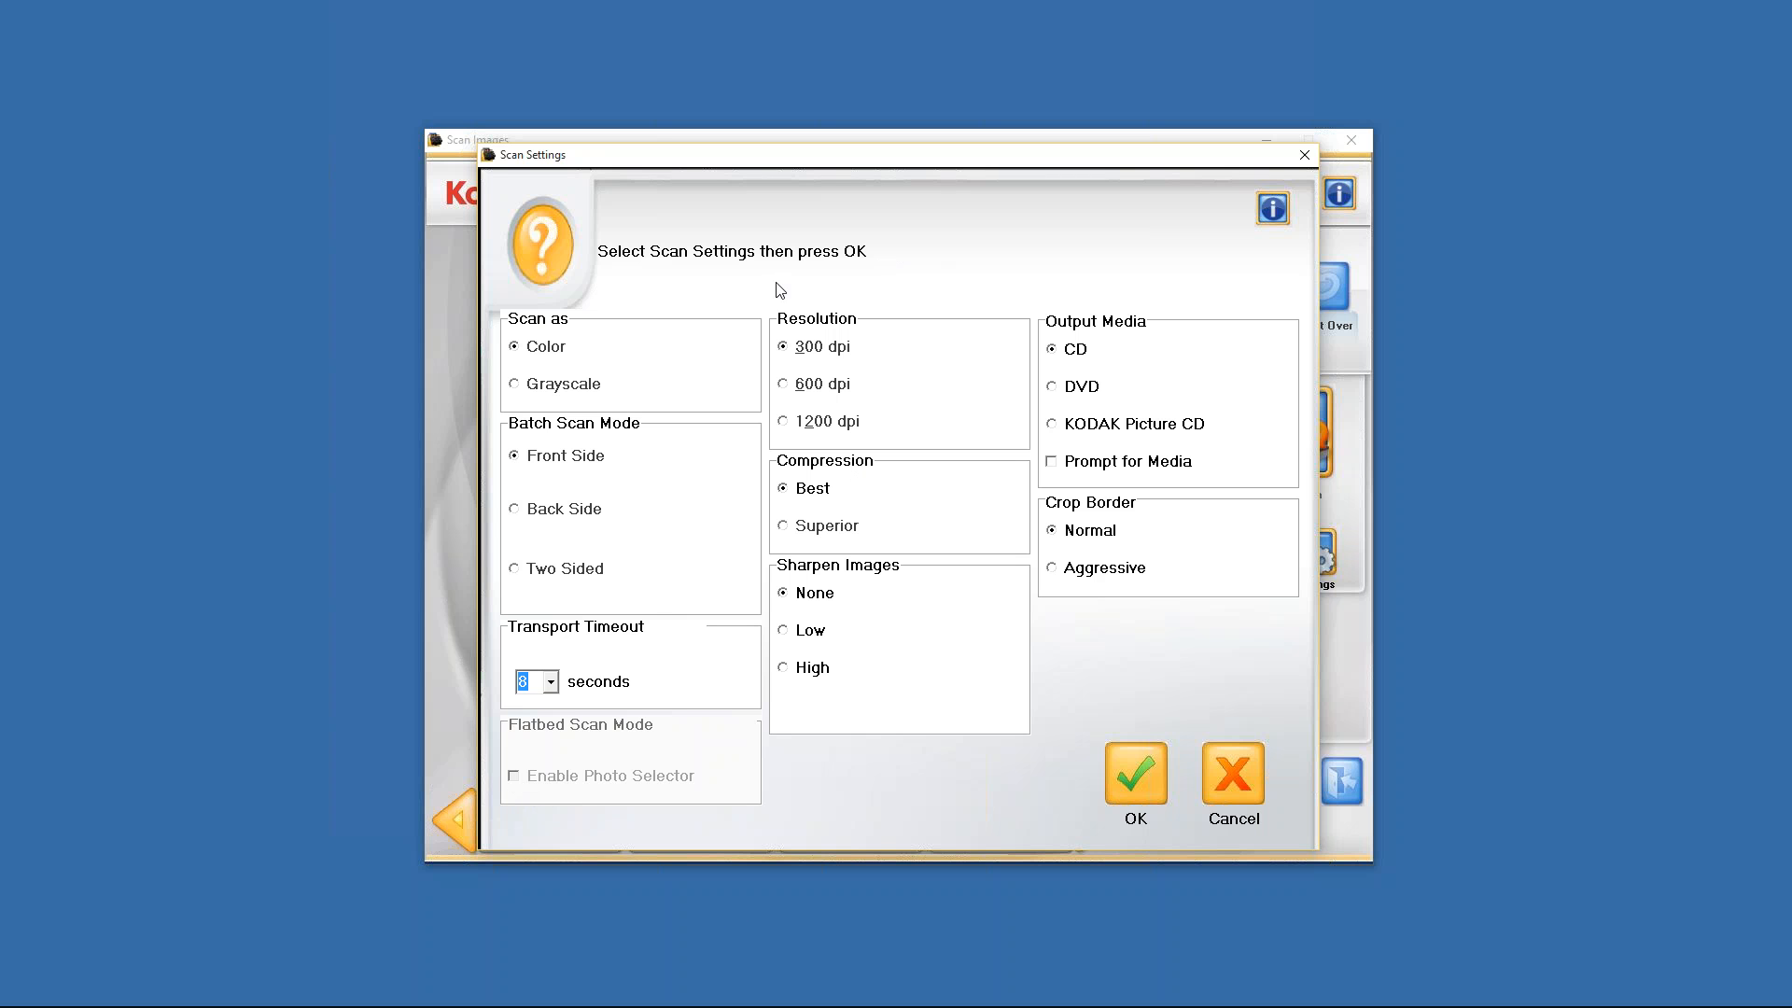
mouse_move(779, 373)
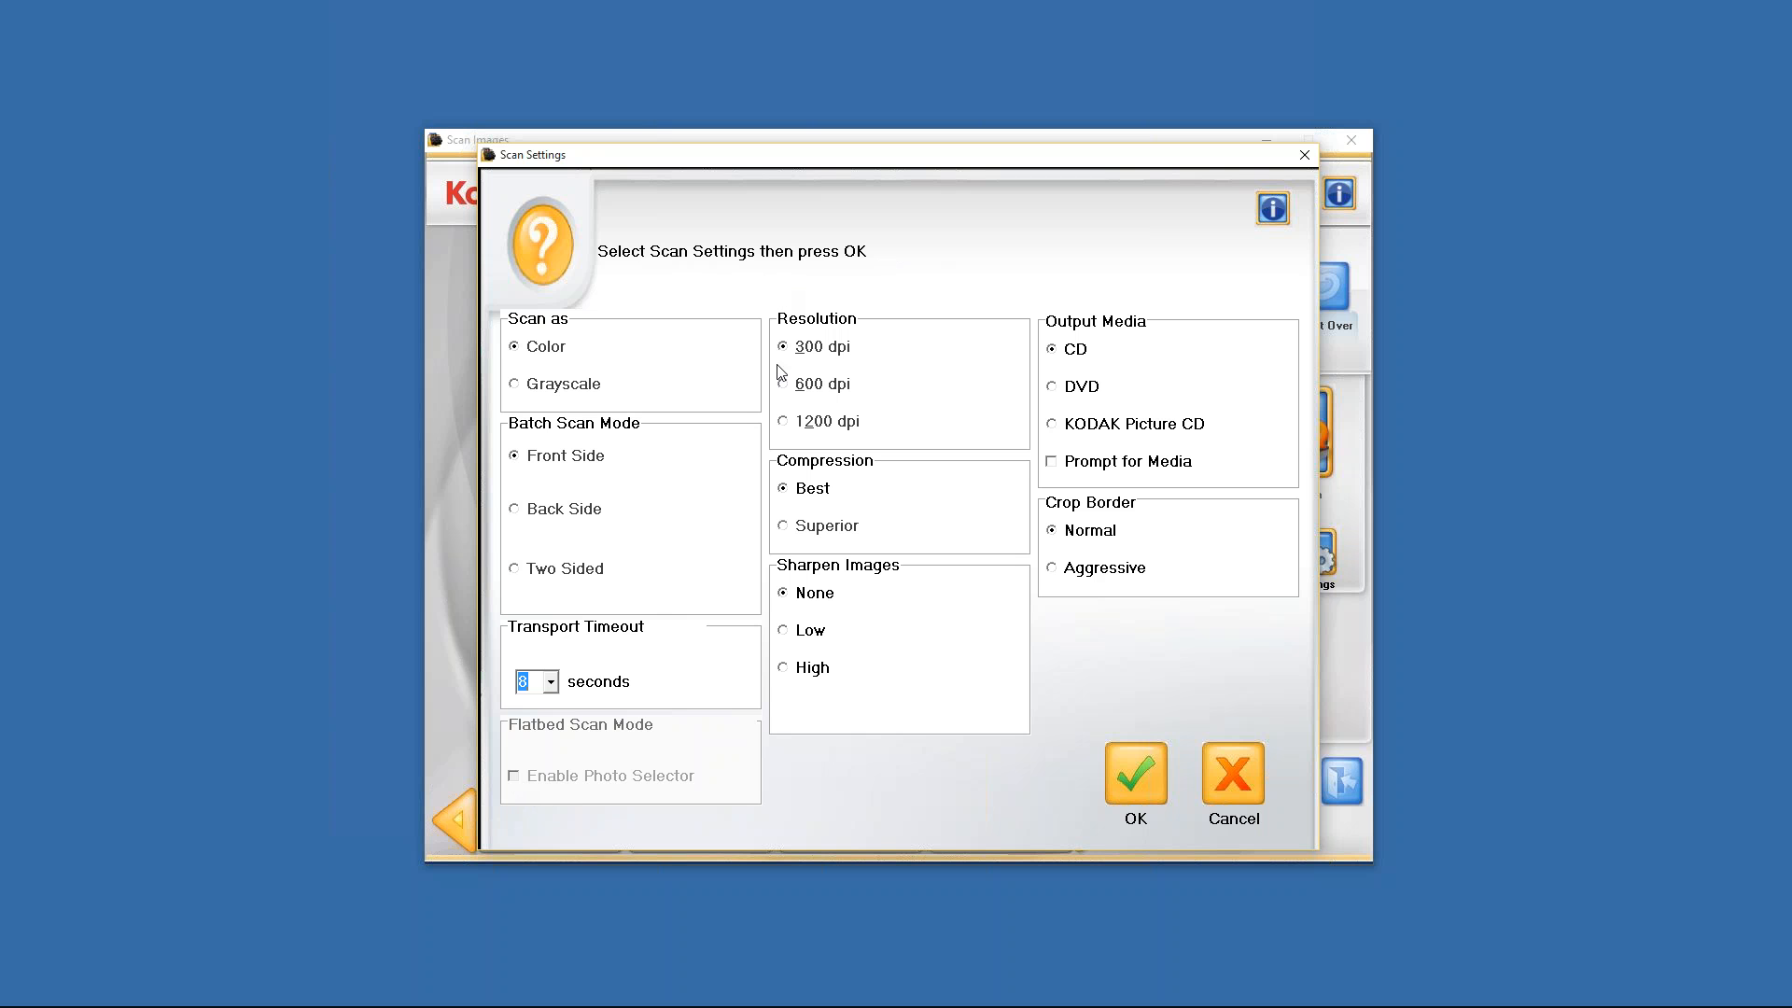
mouse_move(833, 366)
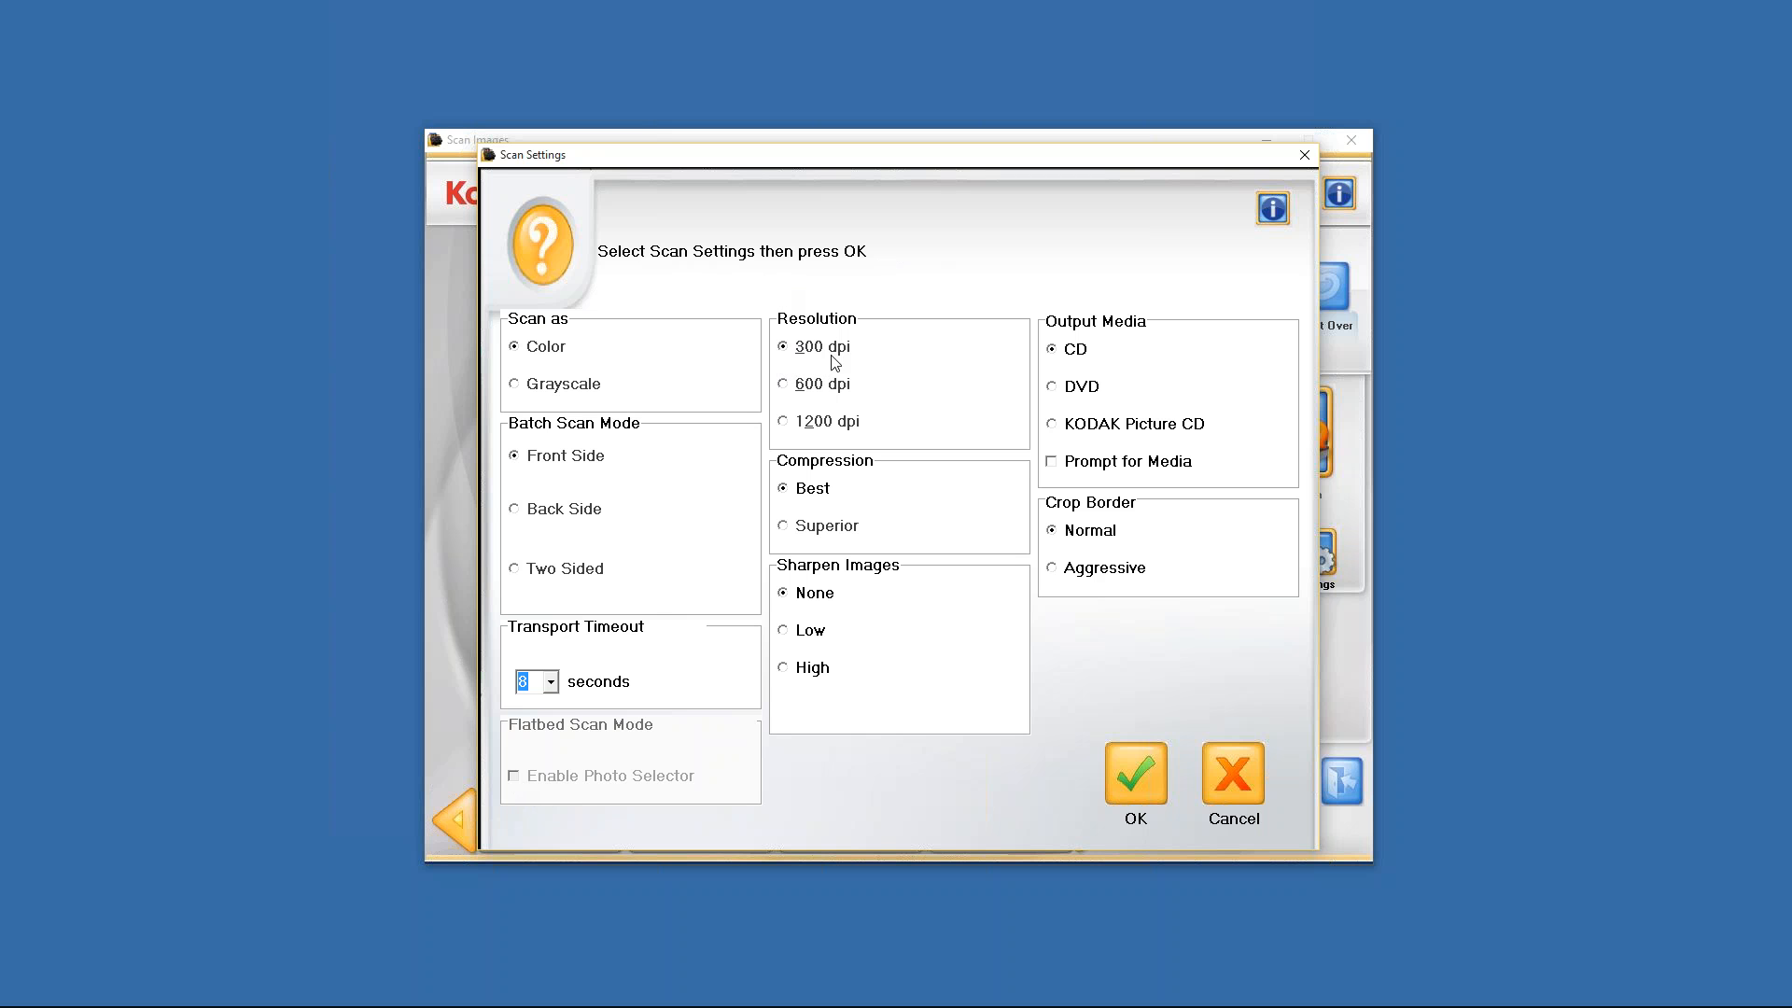
mouse_move(798, 409)
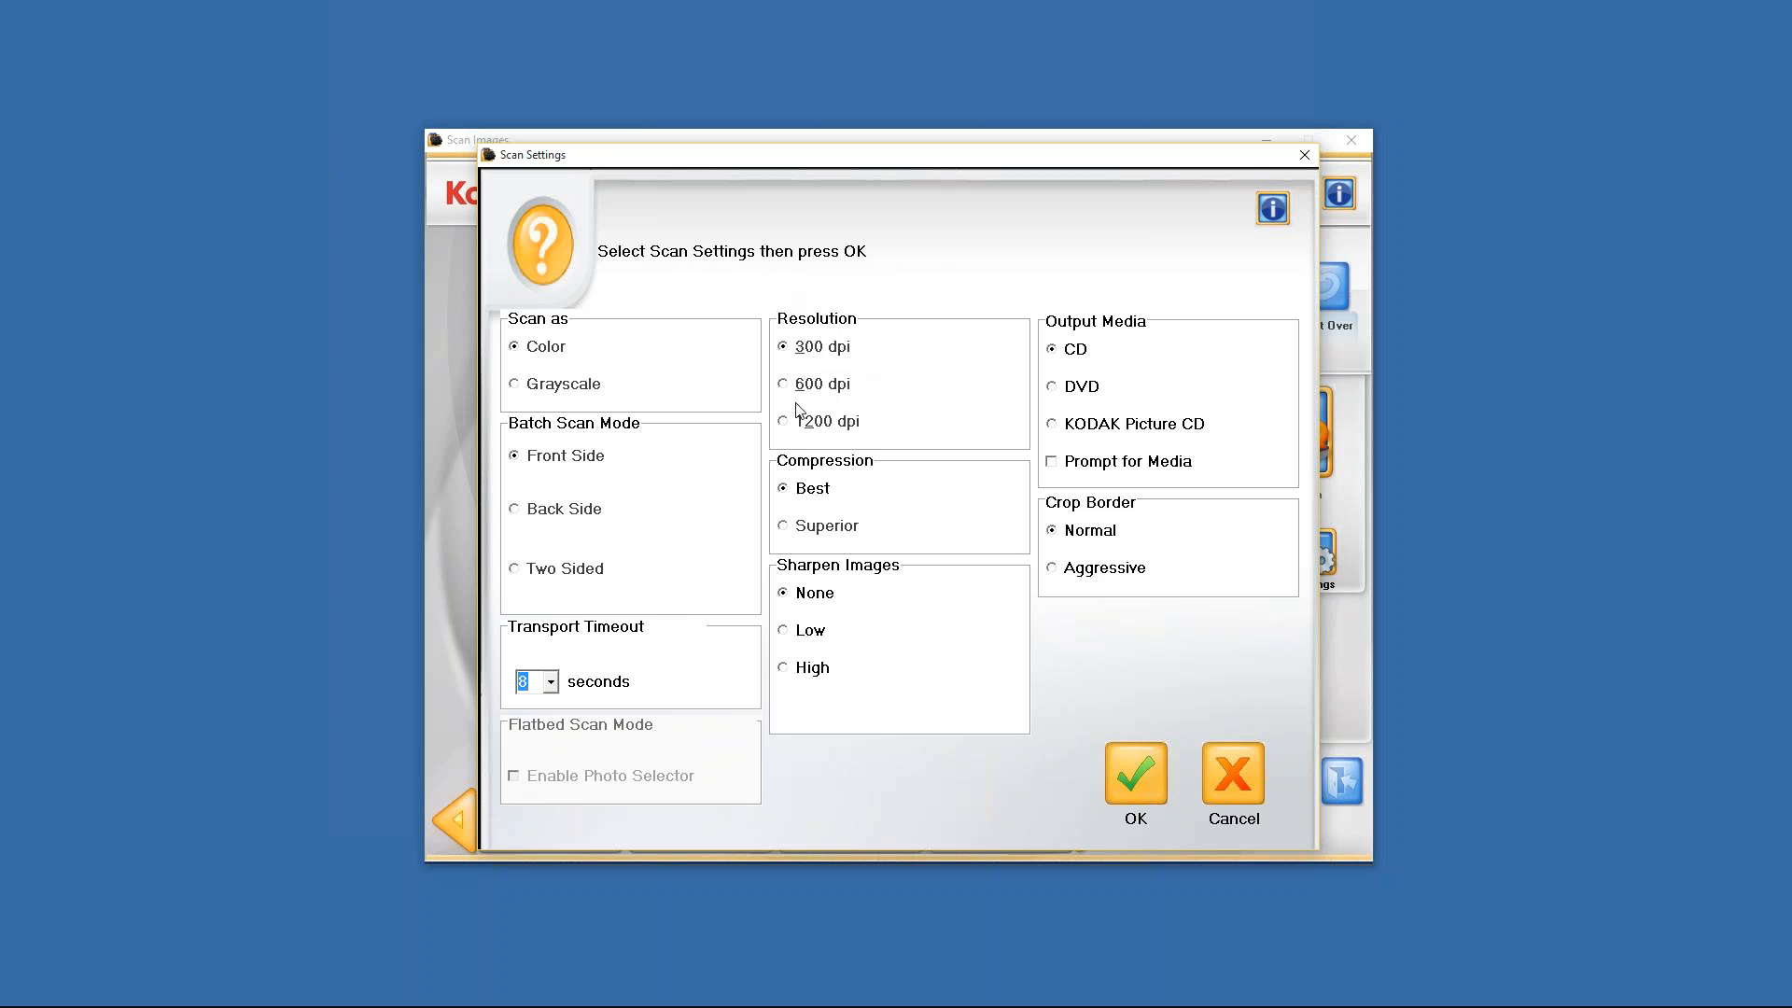
mouse_move(811, 422)
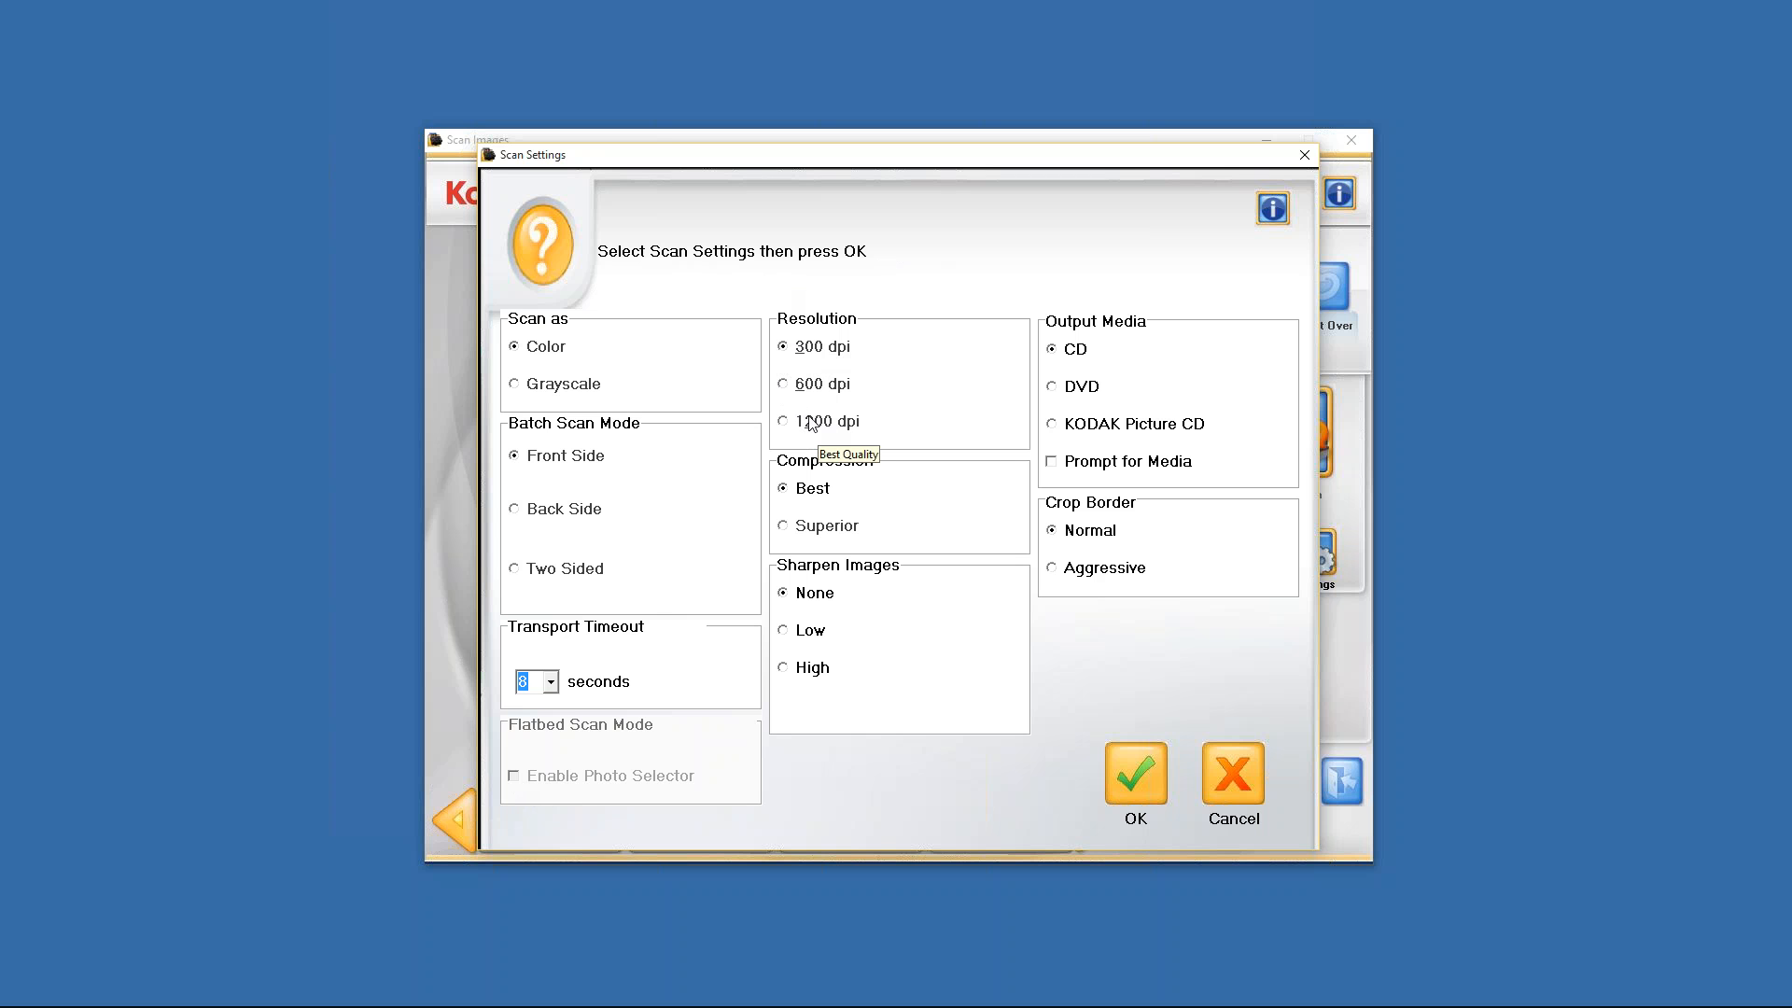
mouse_move(821, 443)
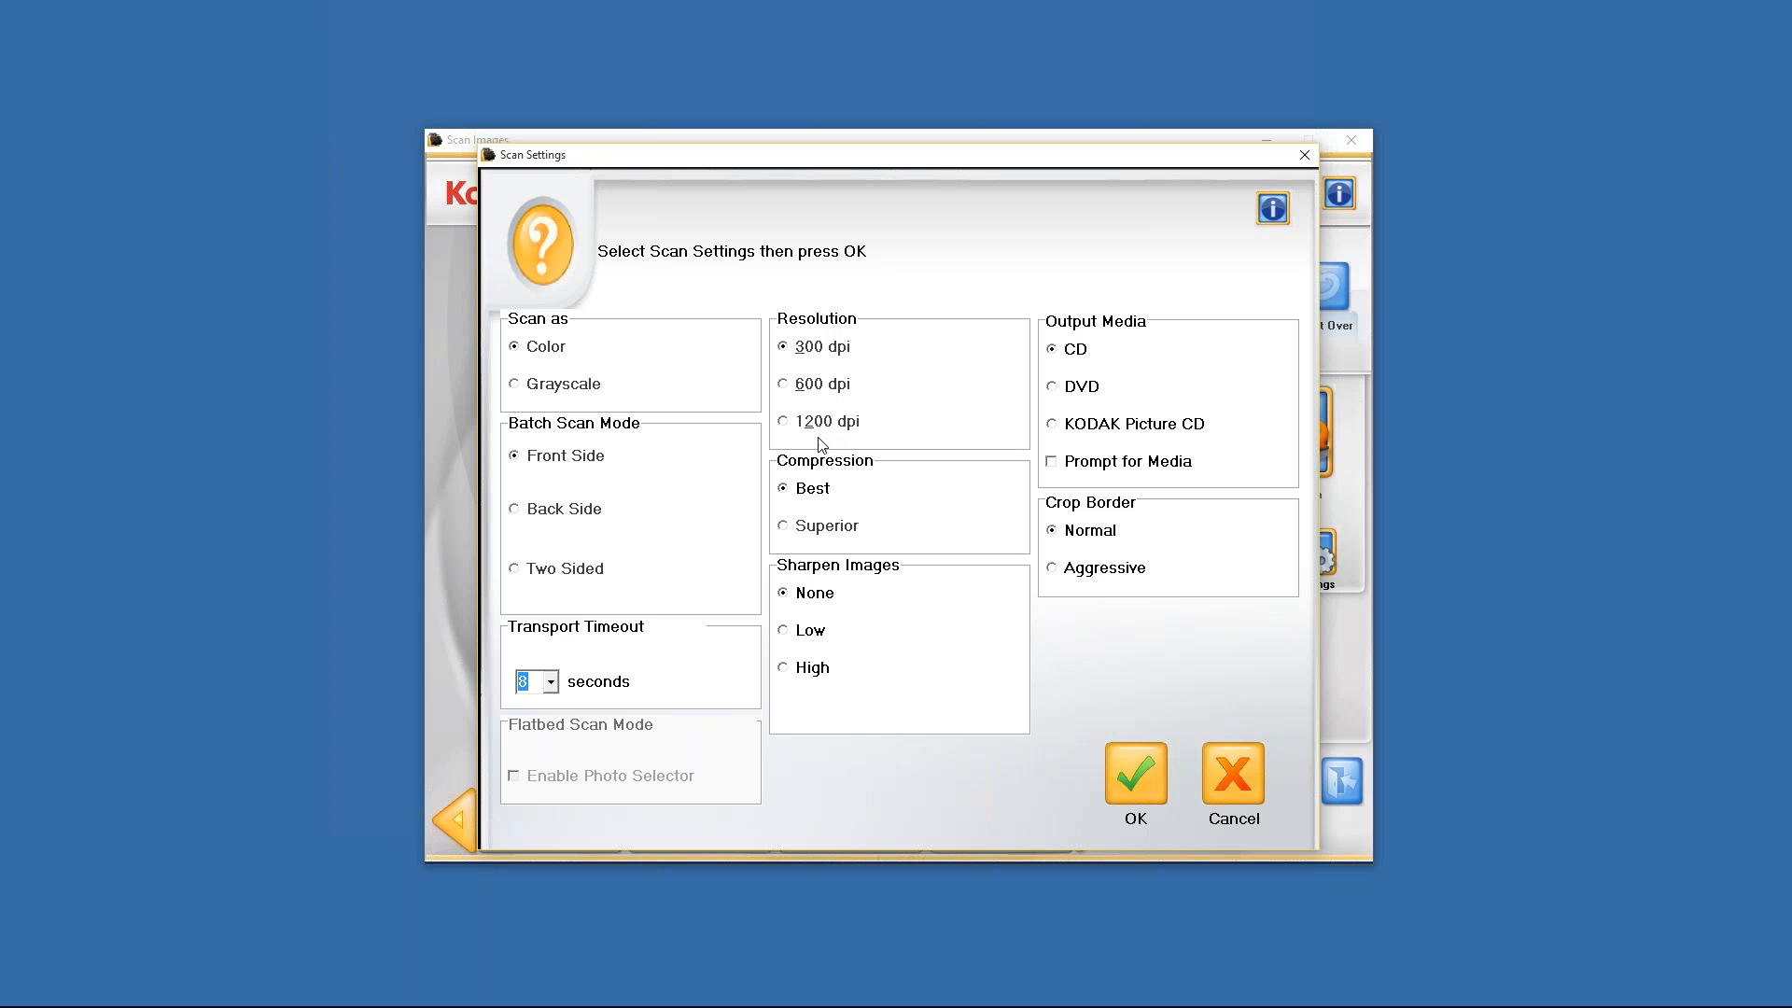
mouse_move(799, 437)
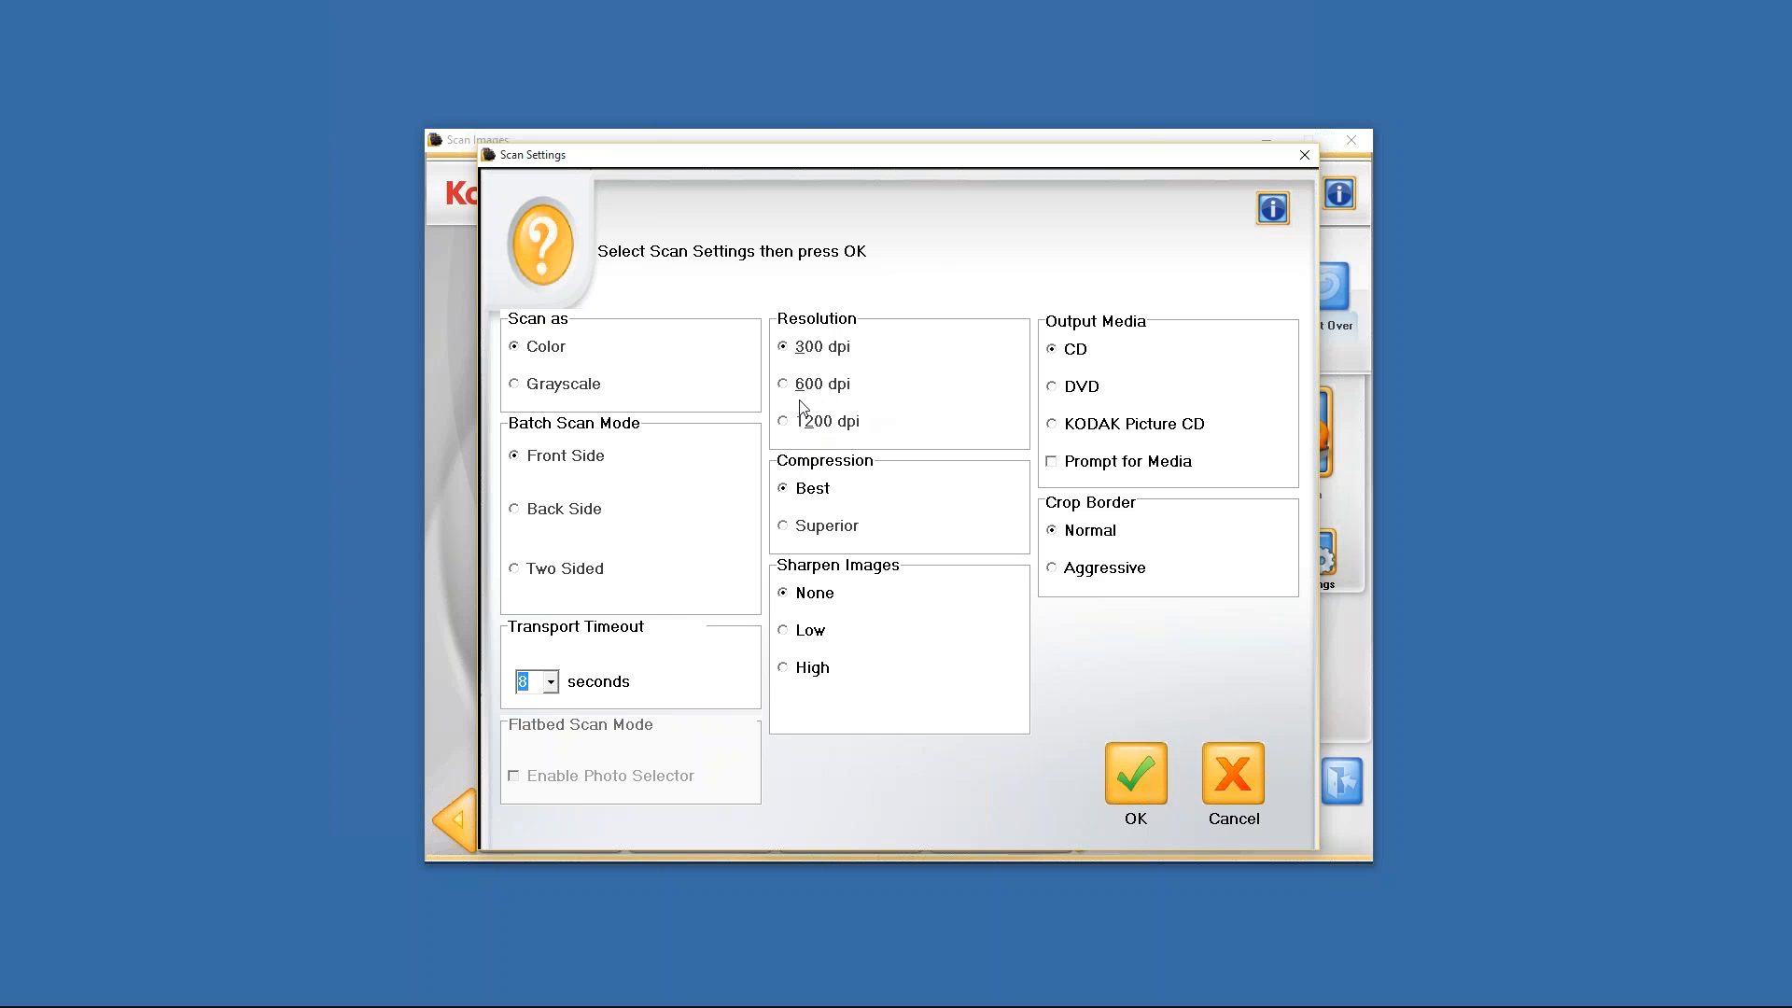
mouse_move(795, 436)
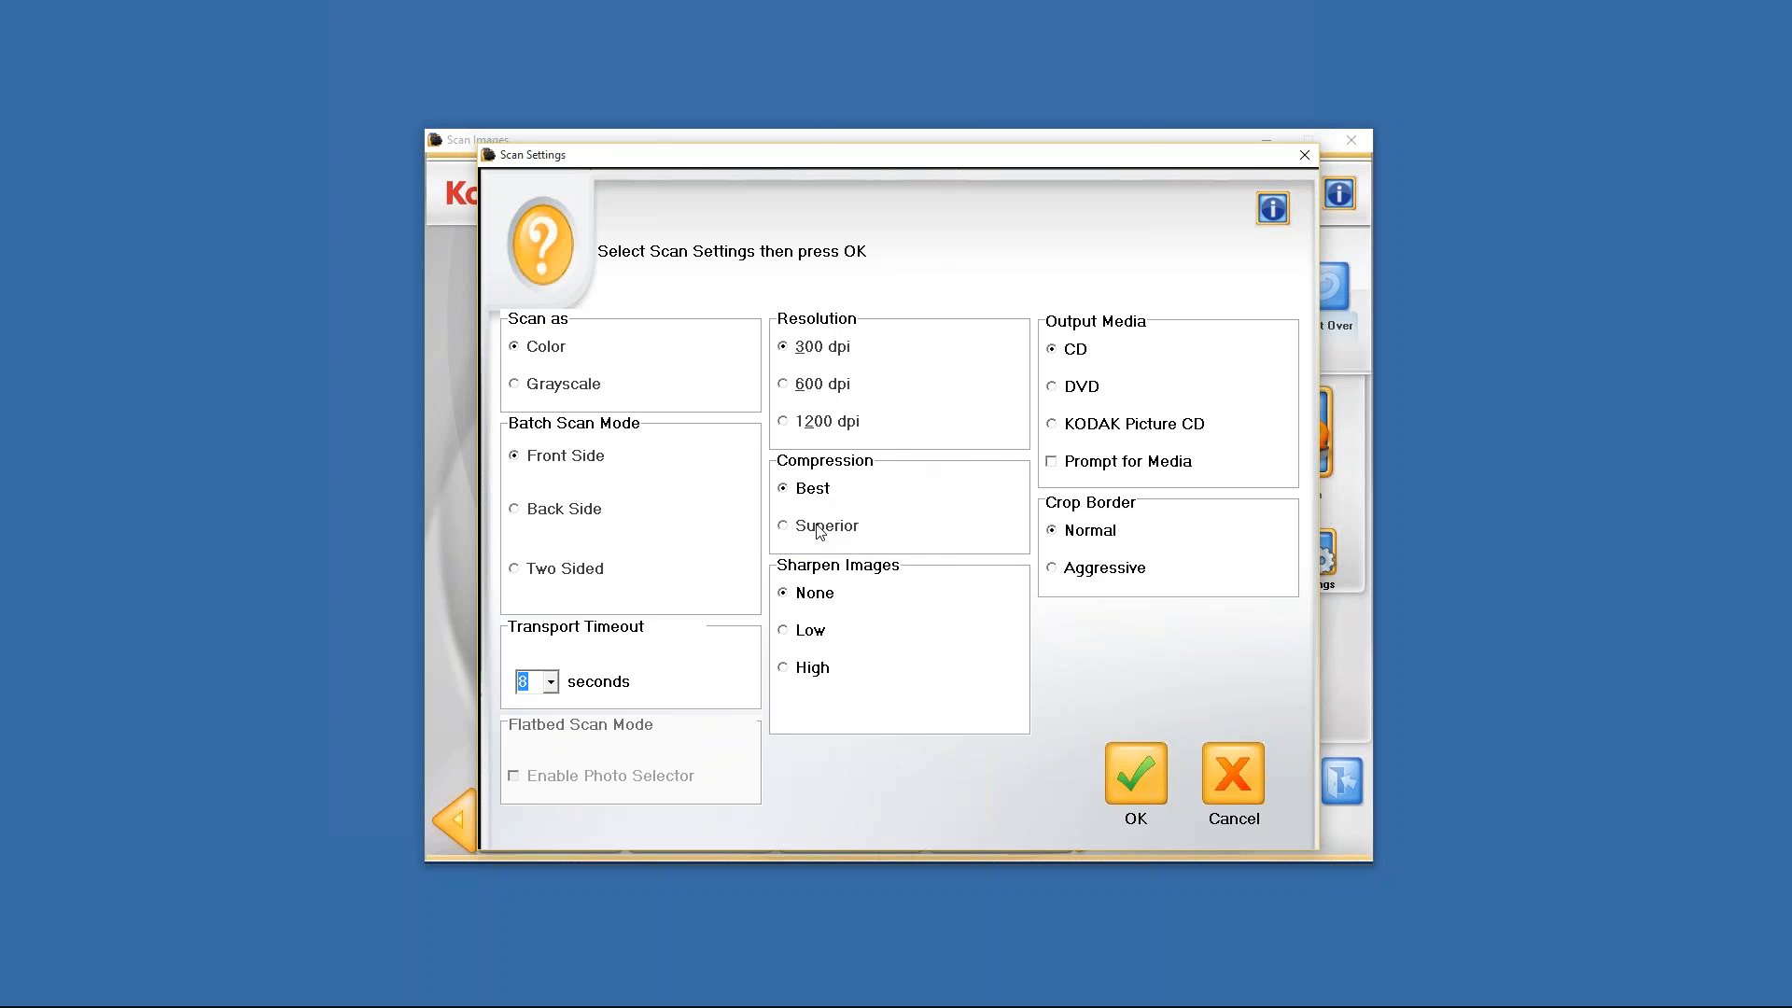
mouse_move(817, 499)
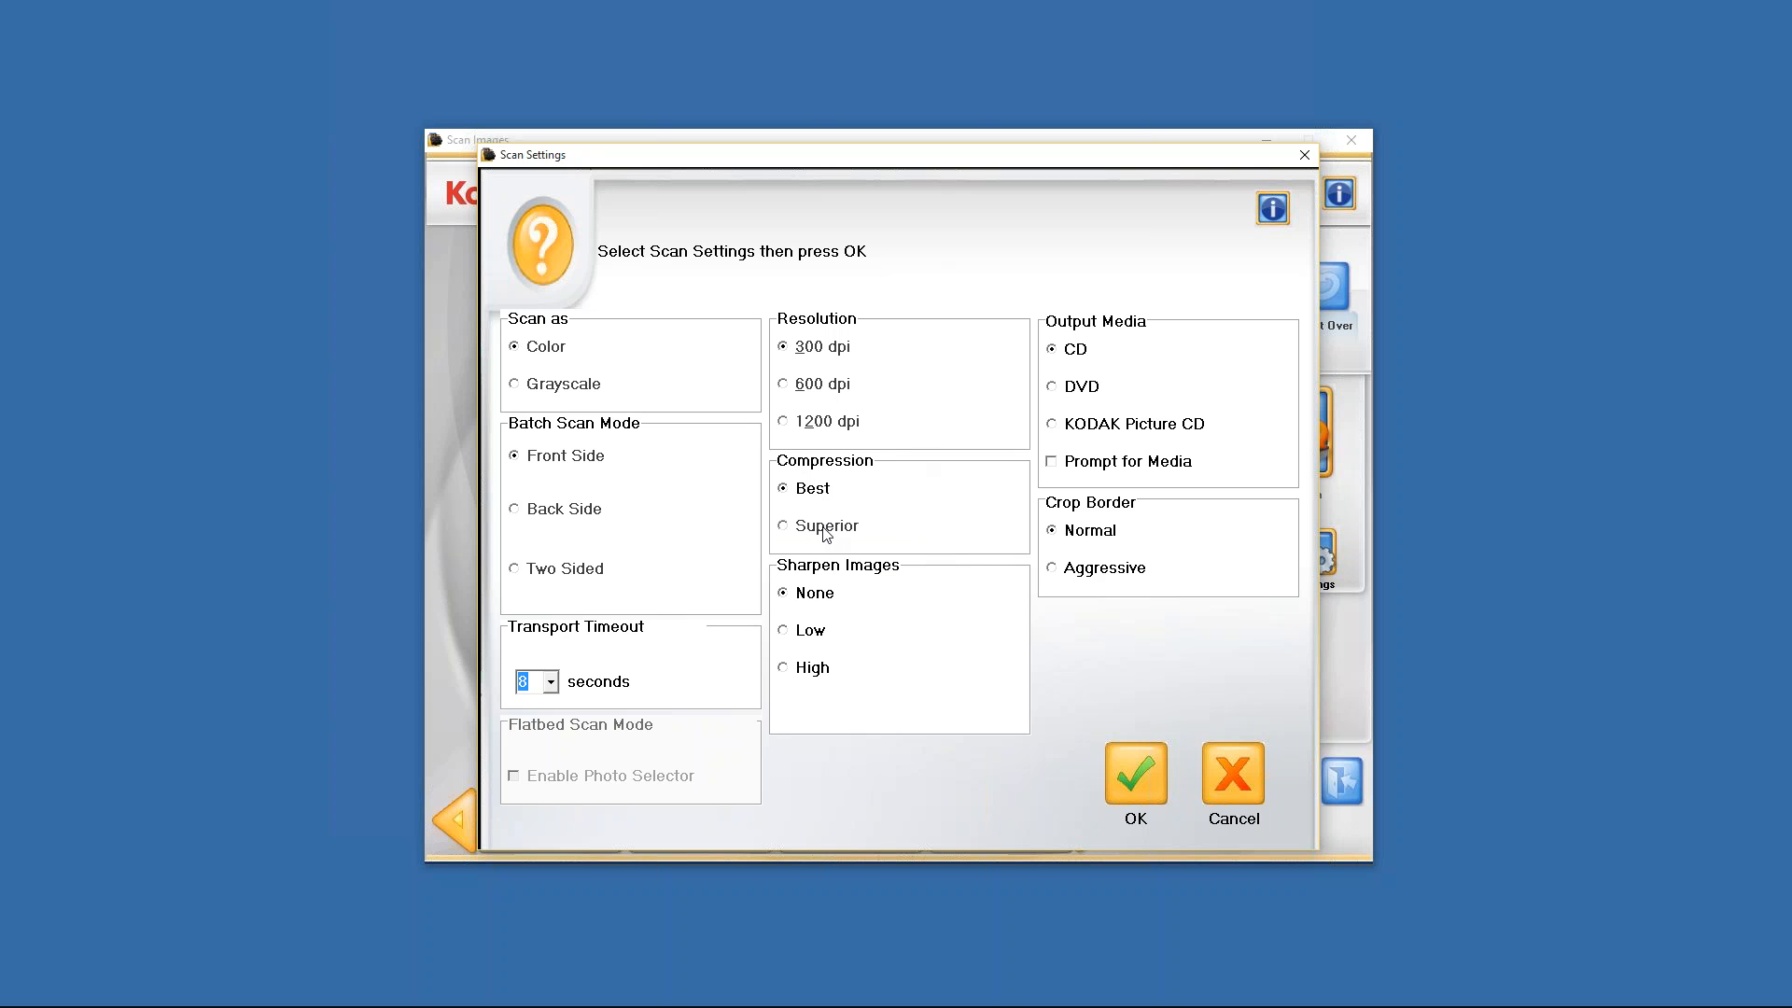
mouse_move(825, 532)
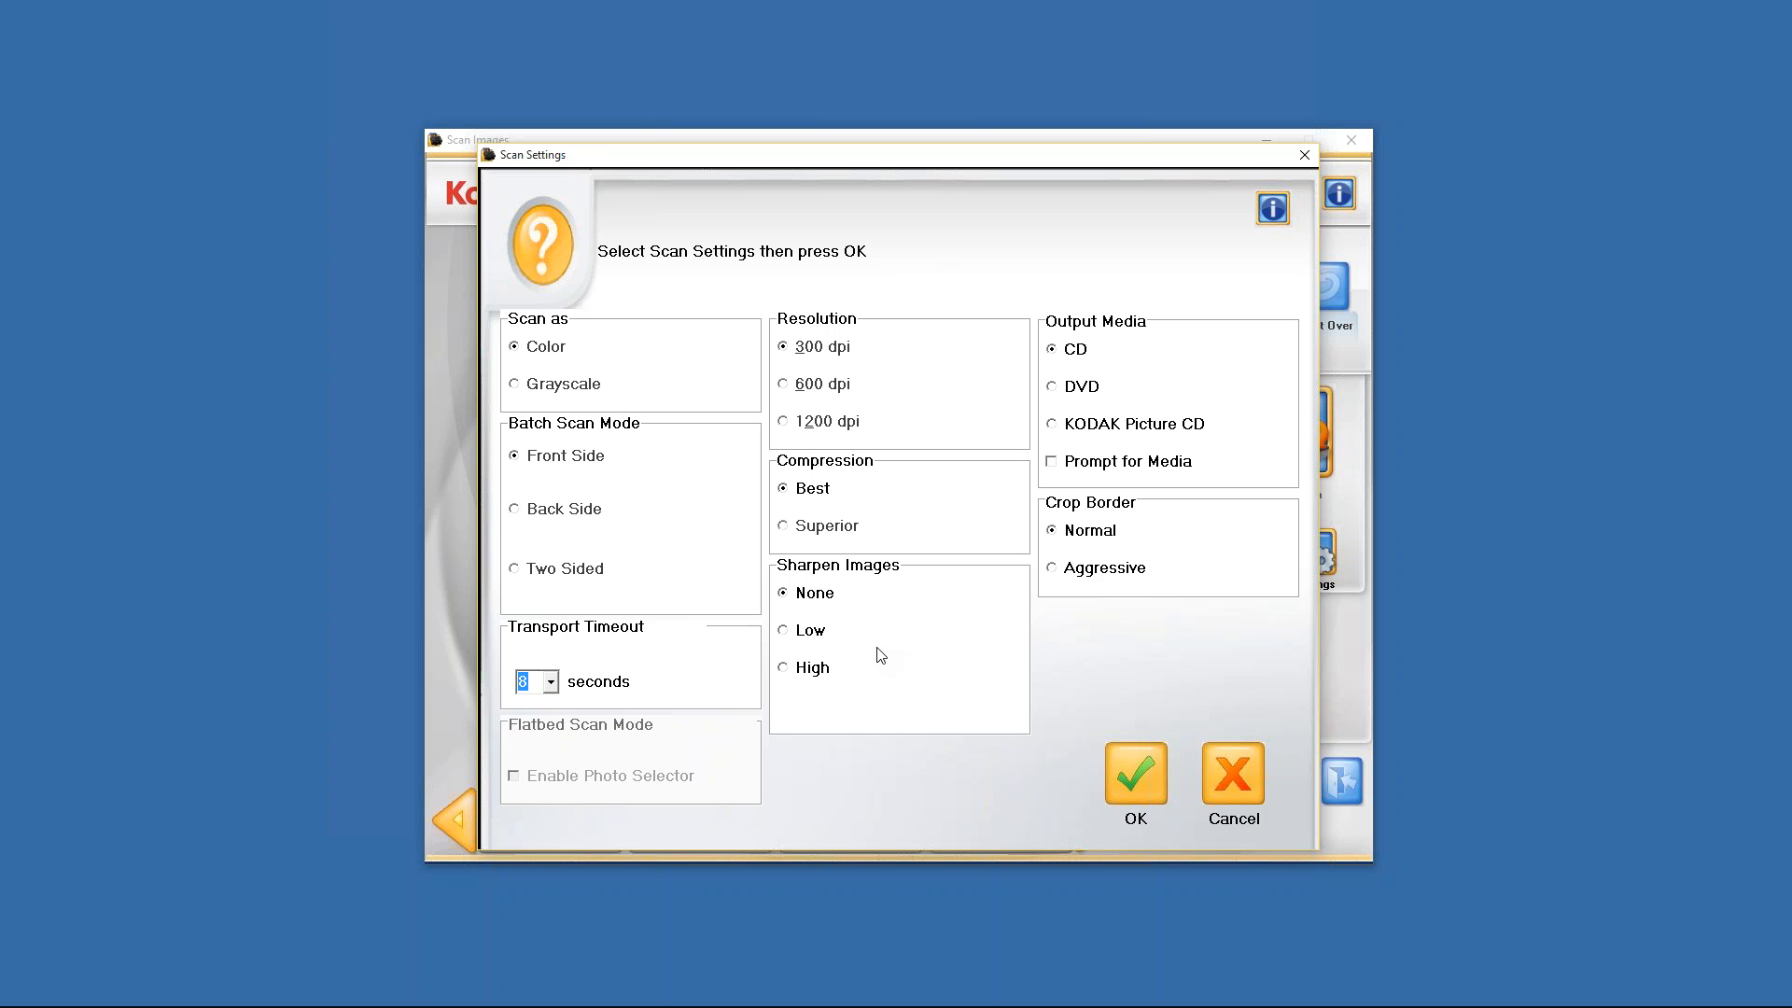
mouse_move(755, 601)
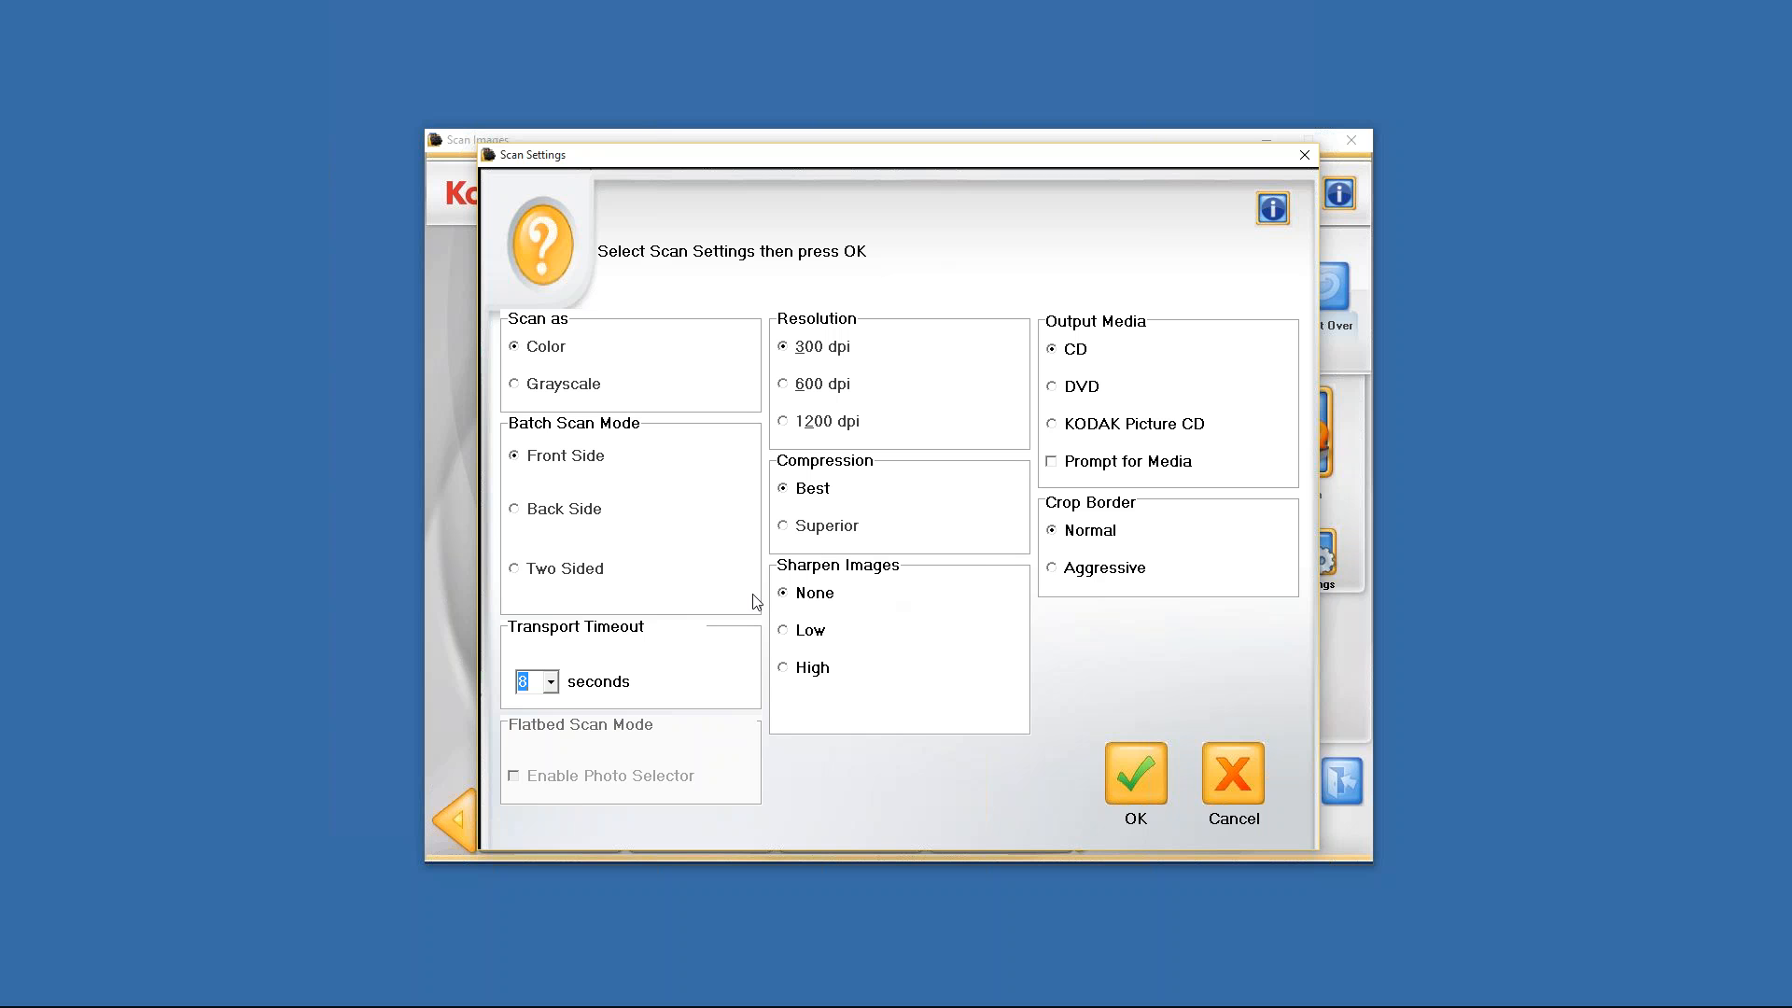
mouse_move(828, 602)
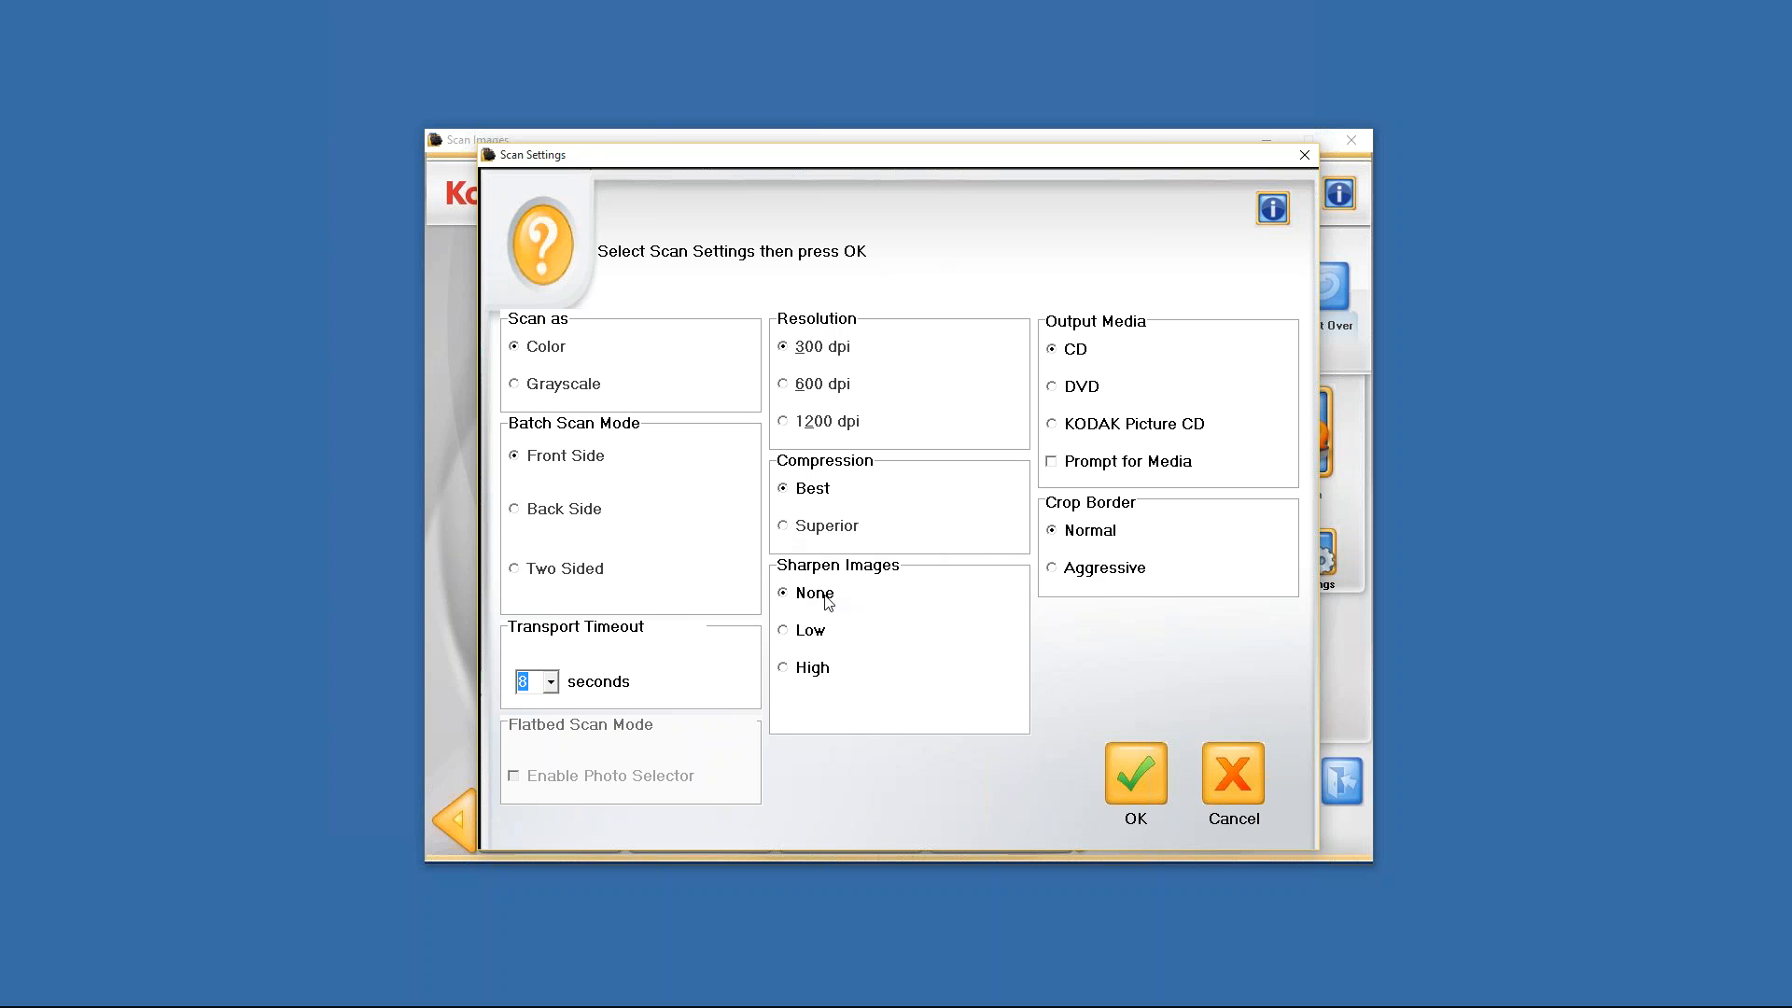
mouse_move(788, 605)
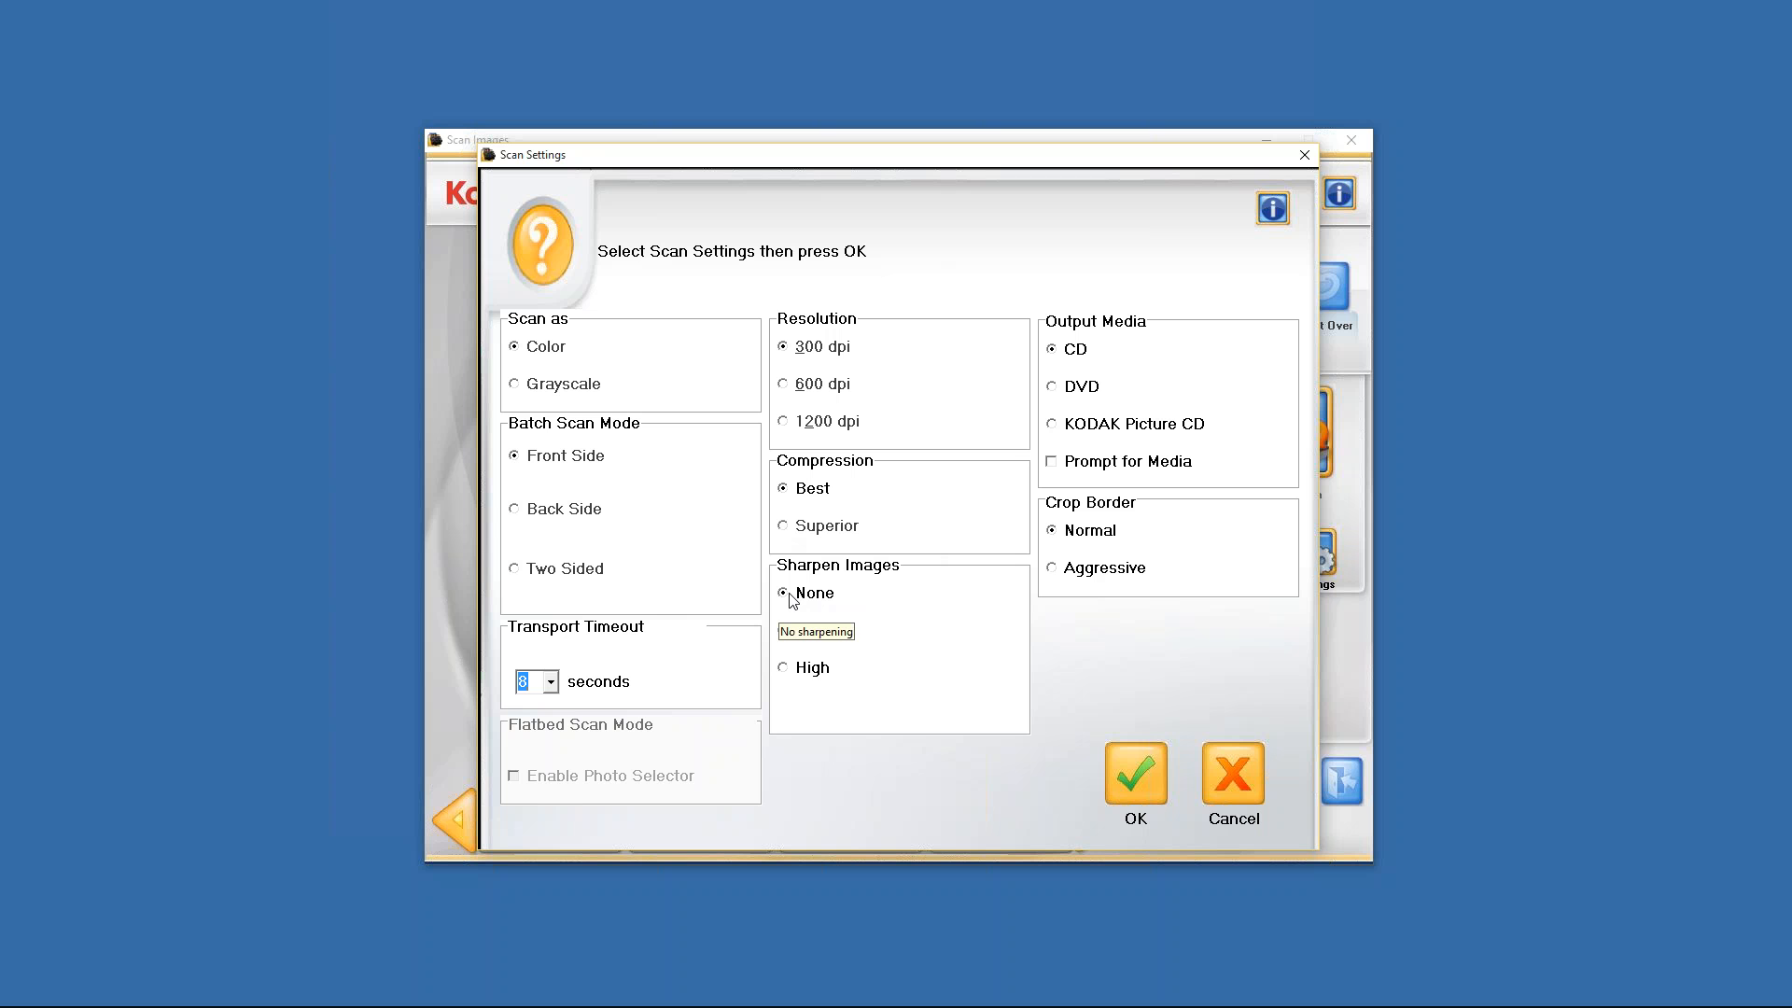
mouse_move(807, 636)
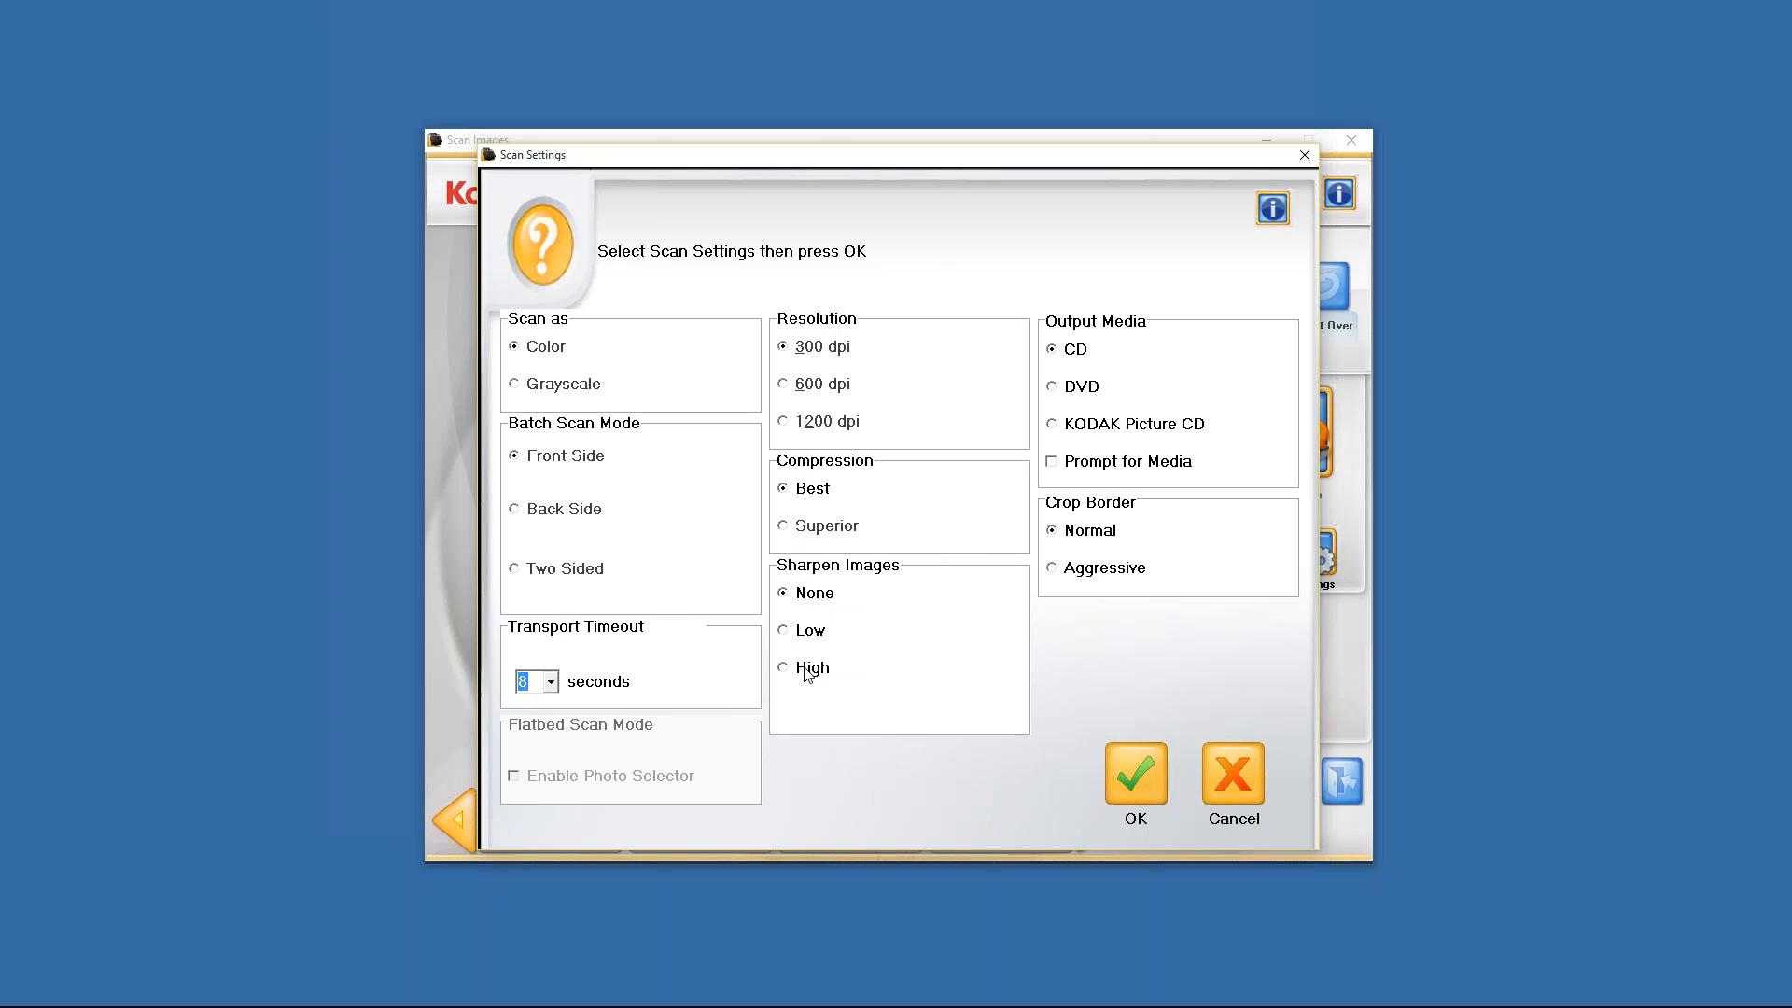
mouse_move(807, 676)
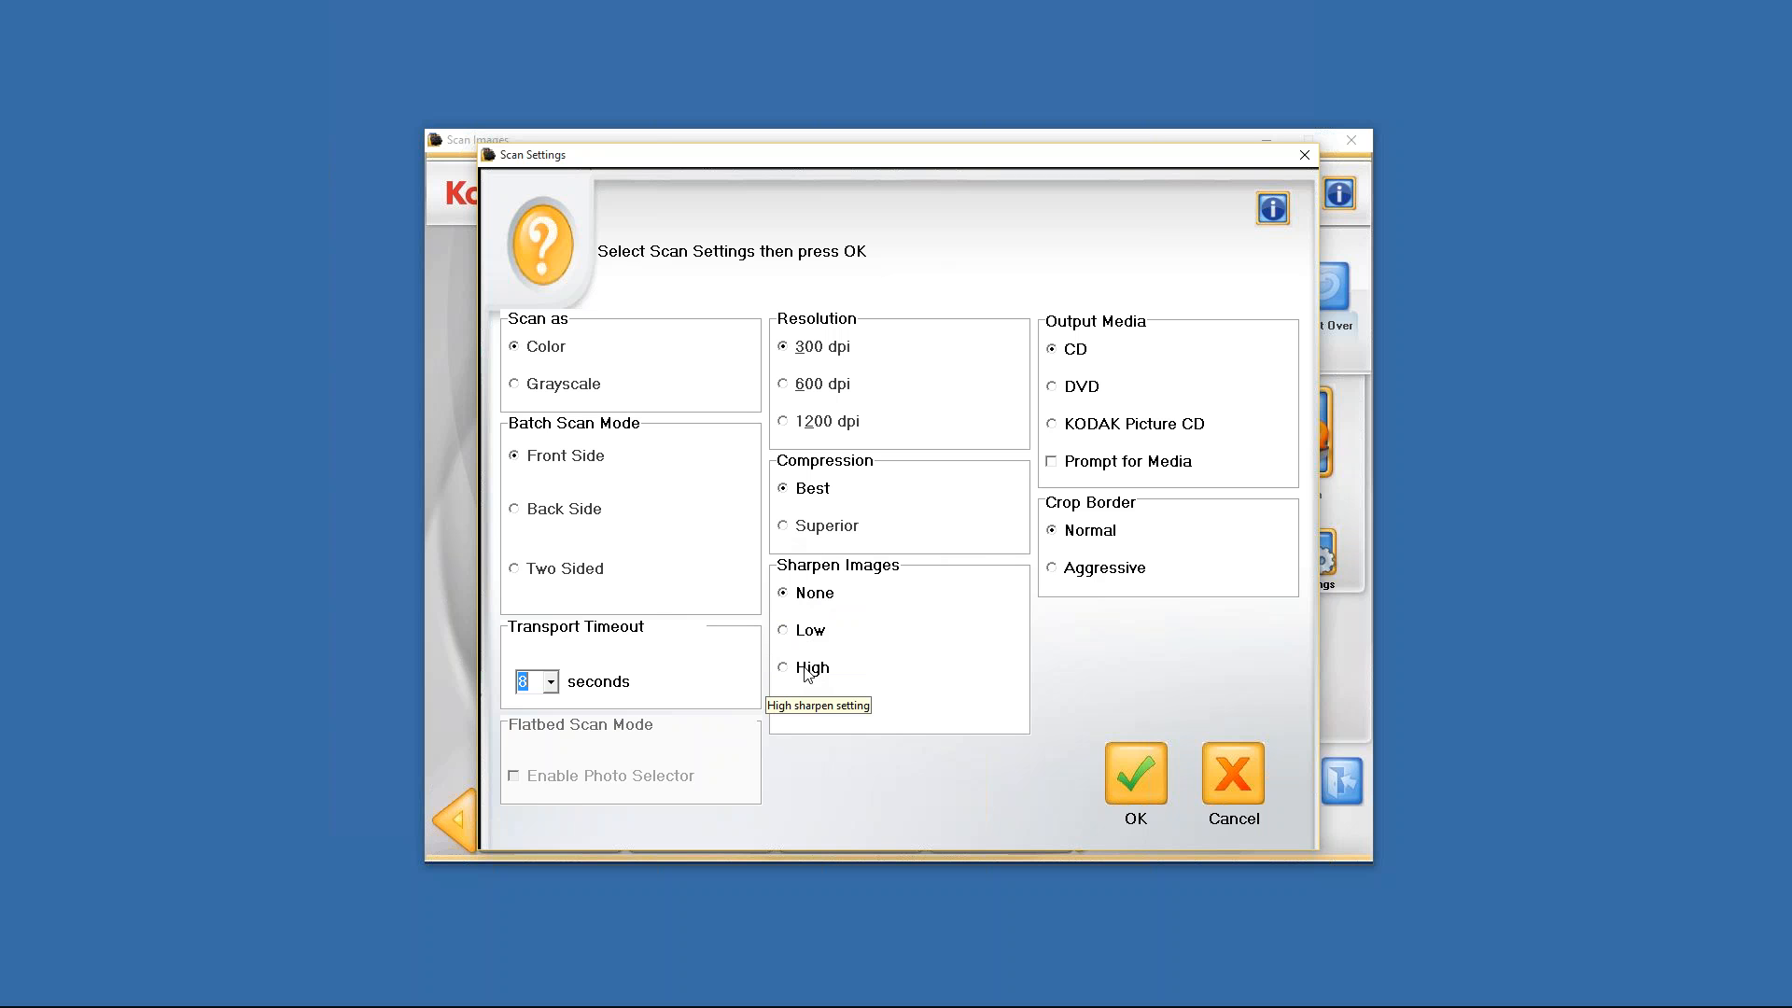
mouse_move(1144, 338)
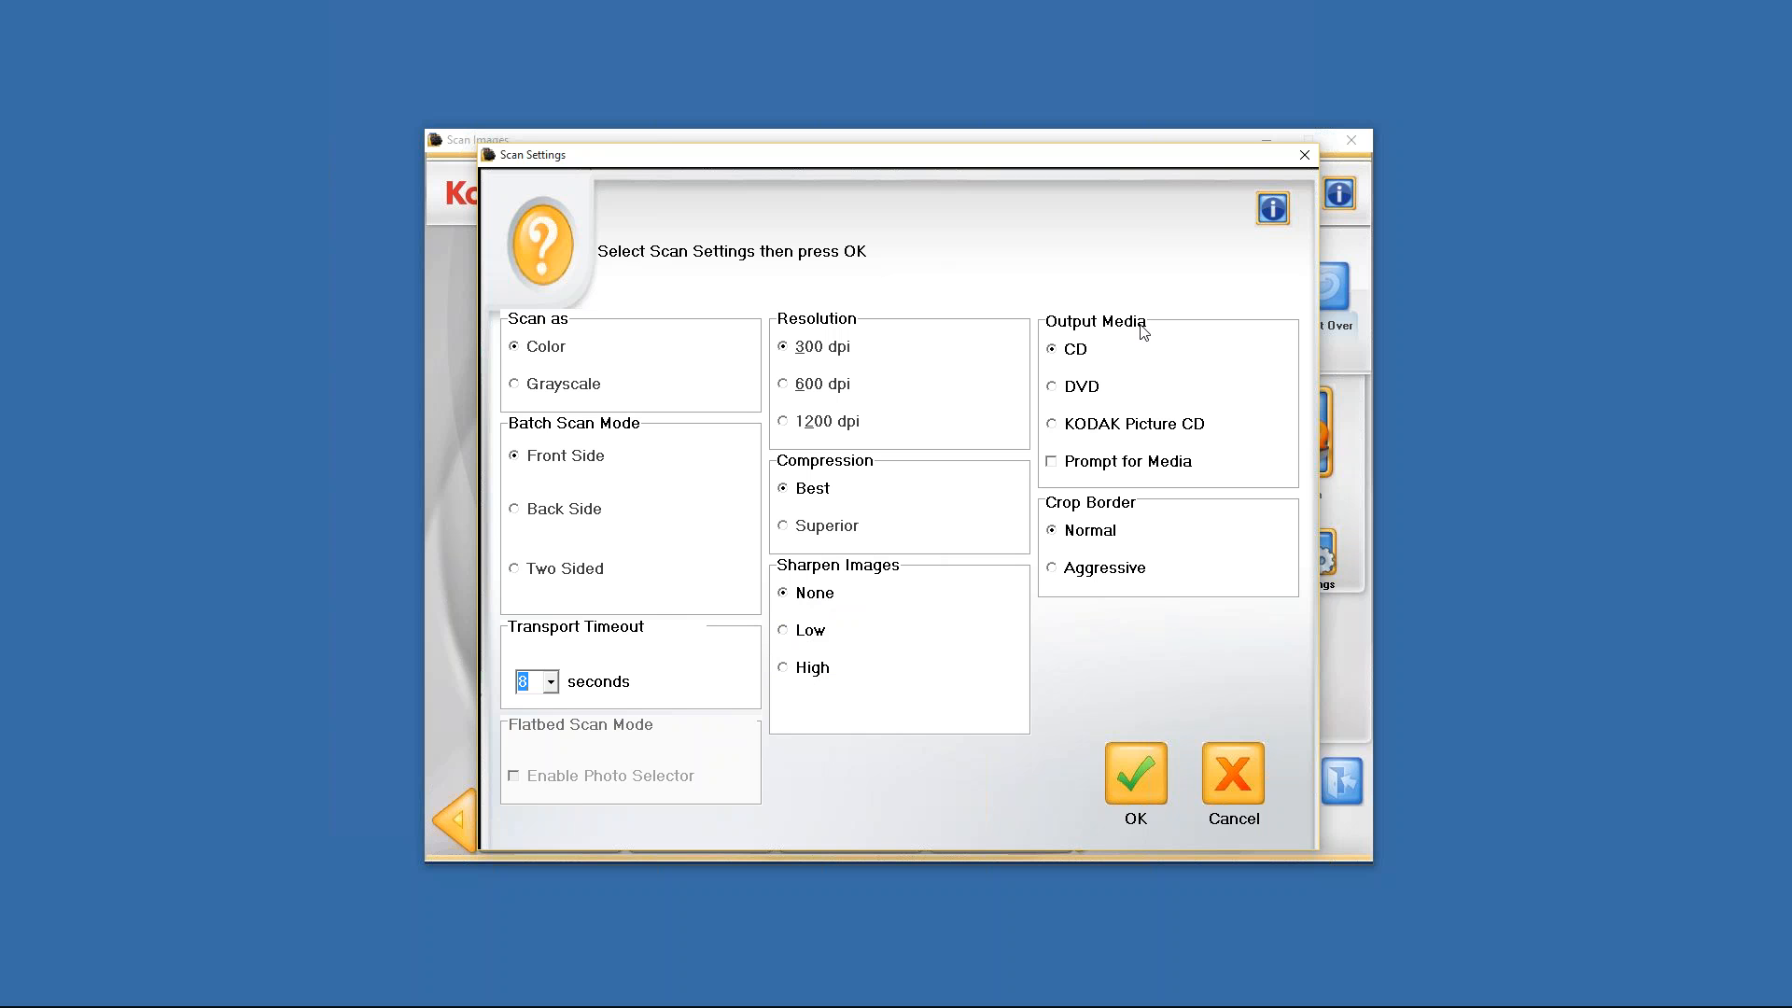
mouse_move(1121, 345)
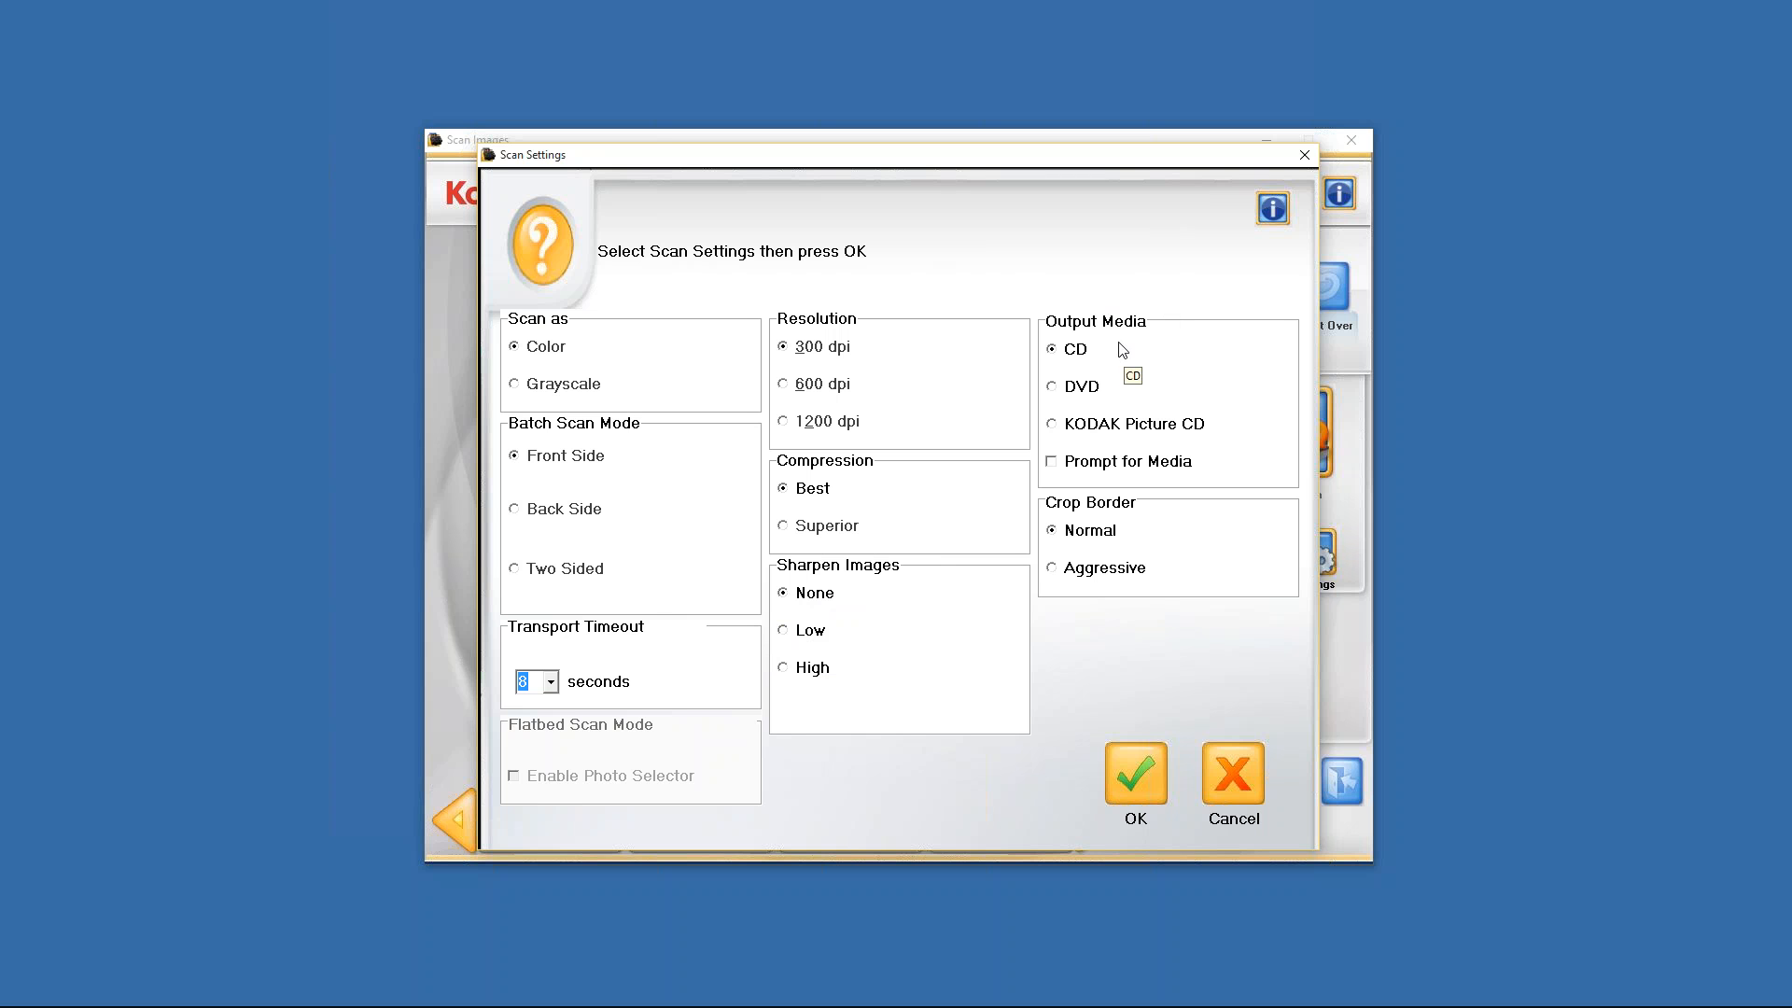
mouse_move(1078, 429)
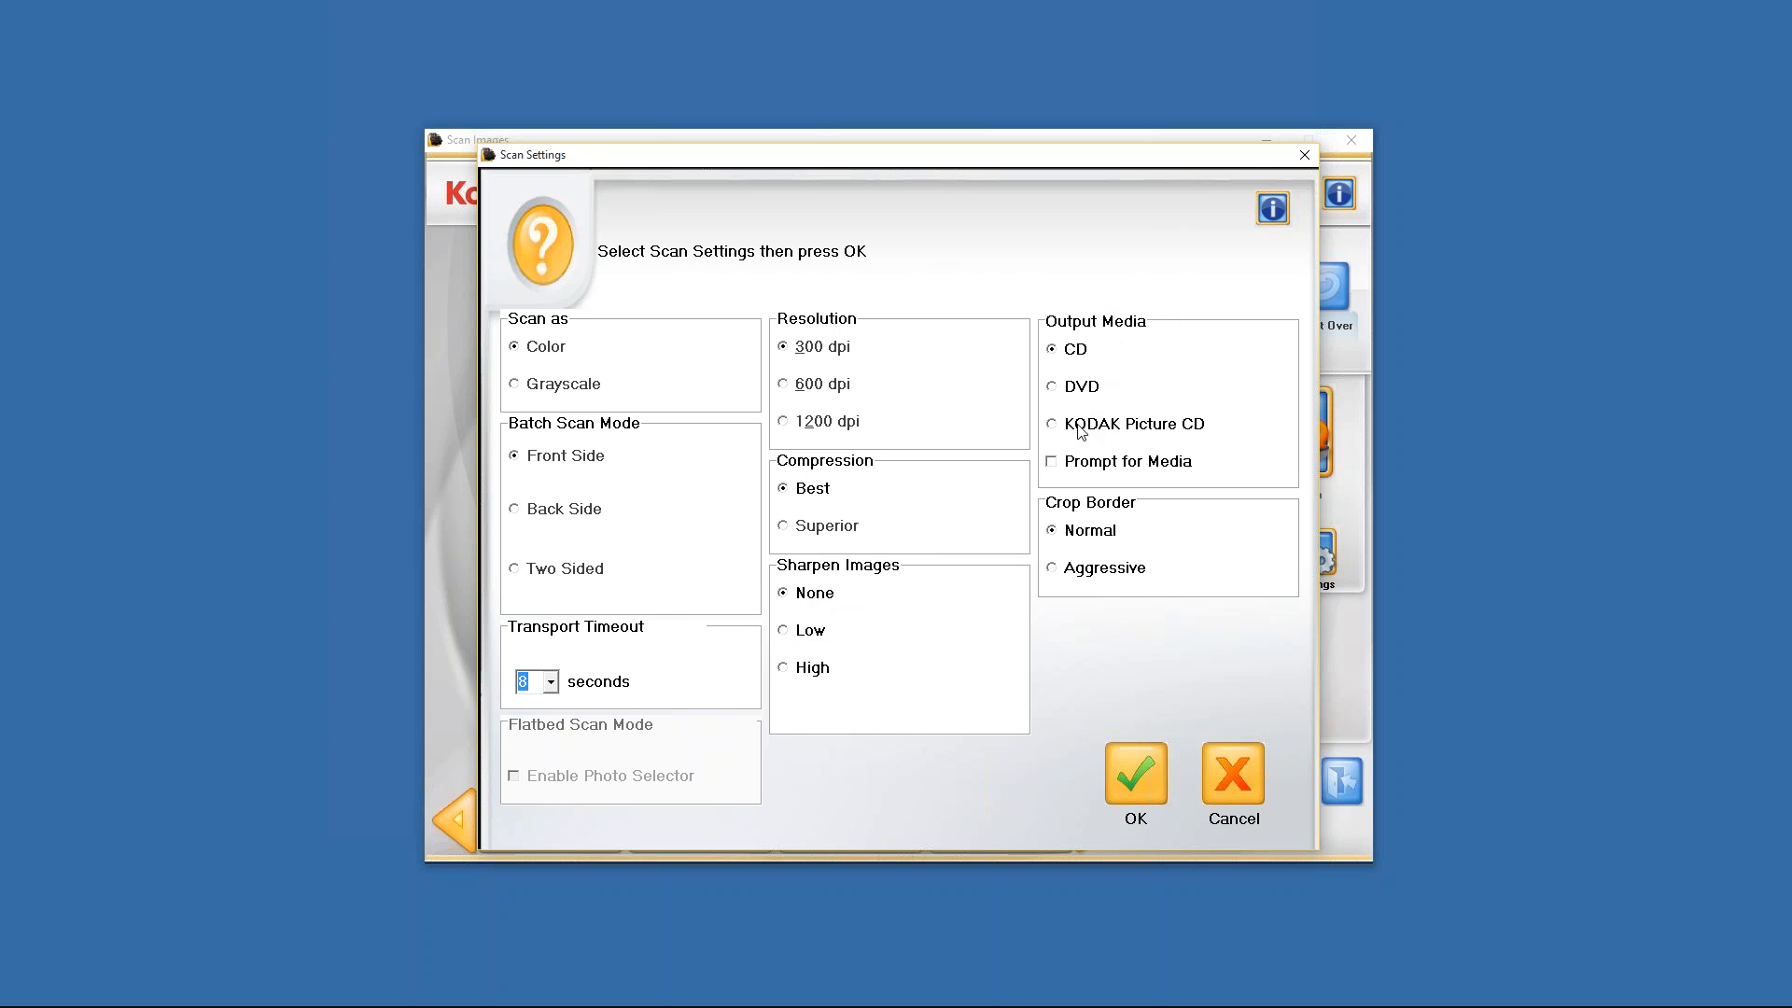
mouse_move(1083, 431)
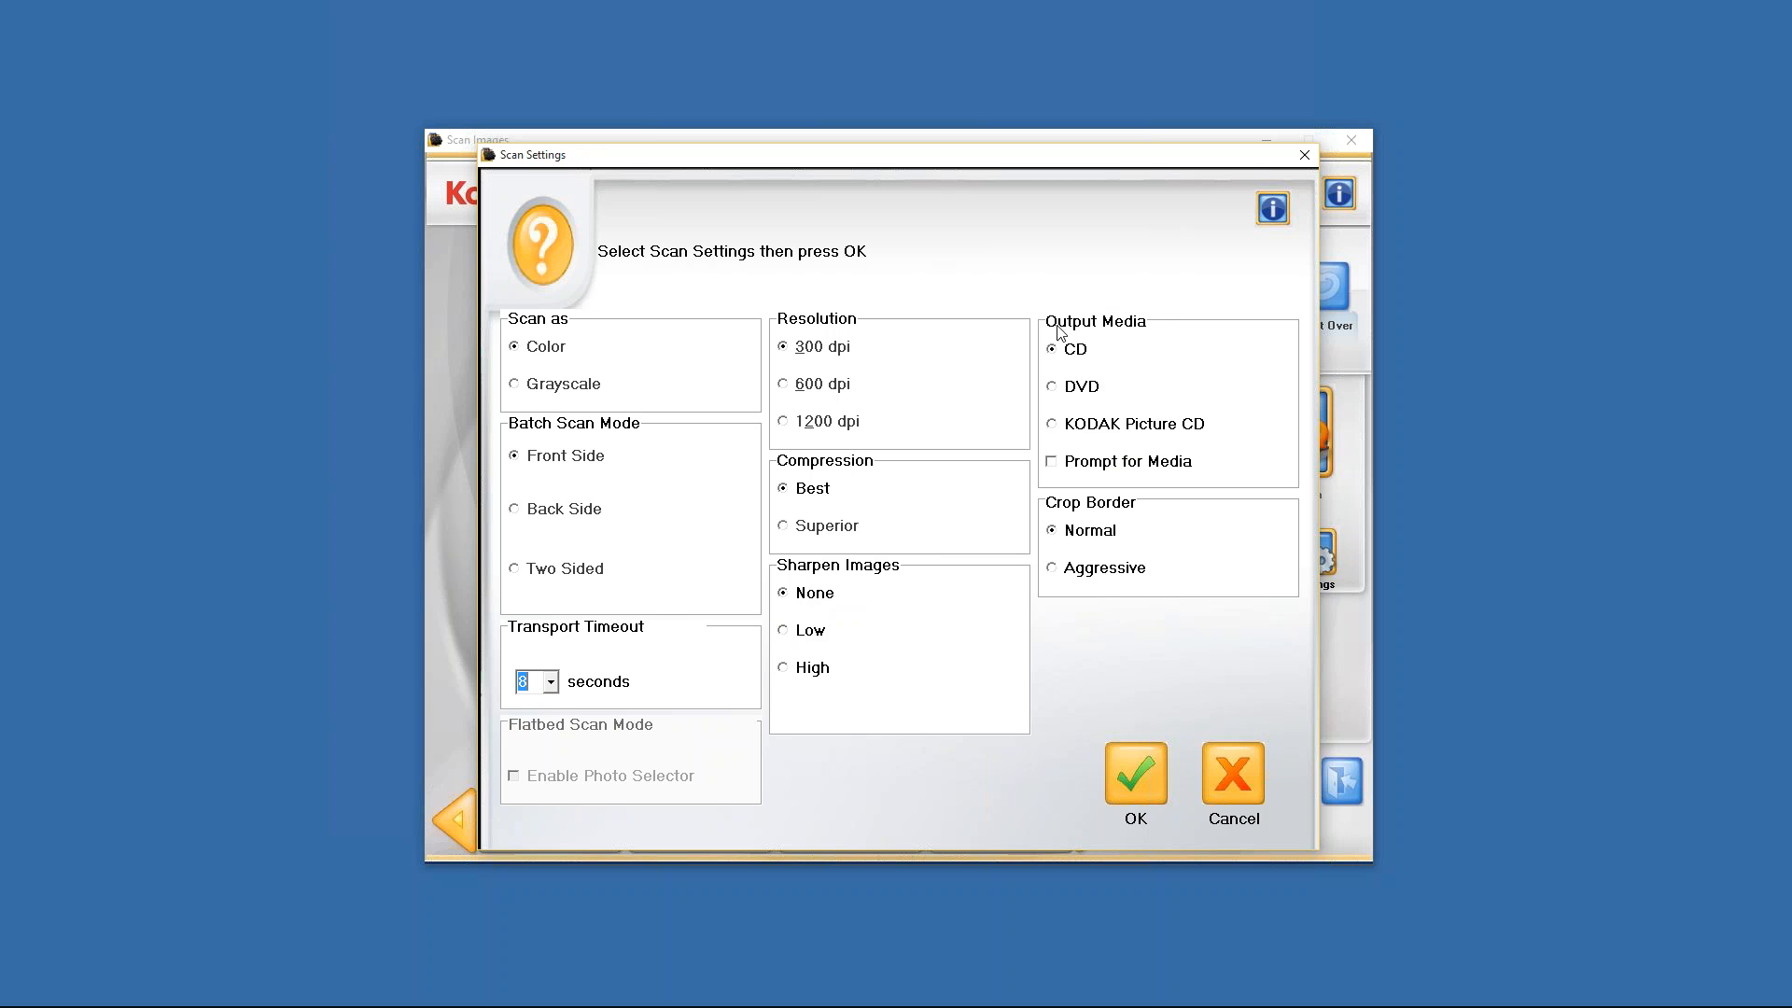
mouse_move(1102, 297)
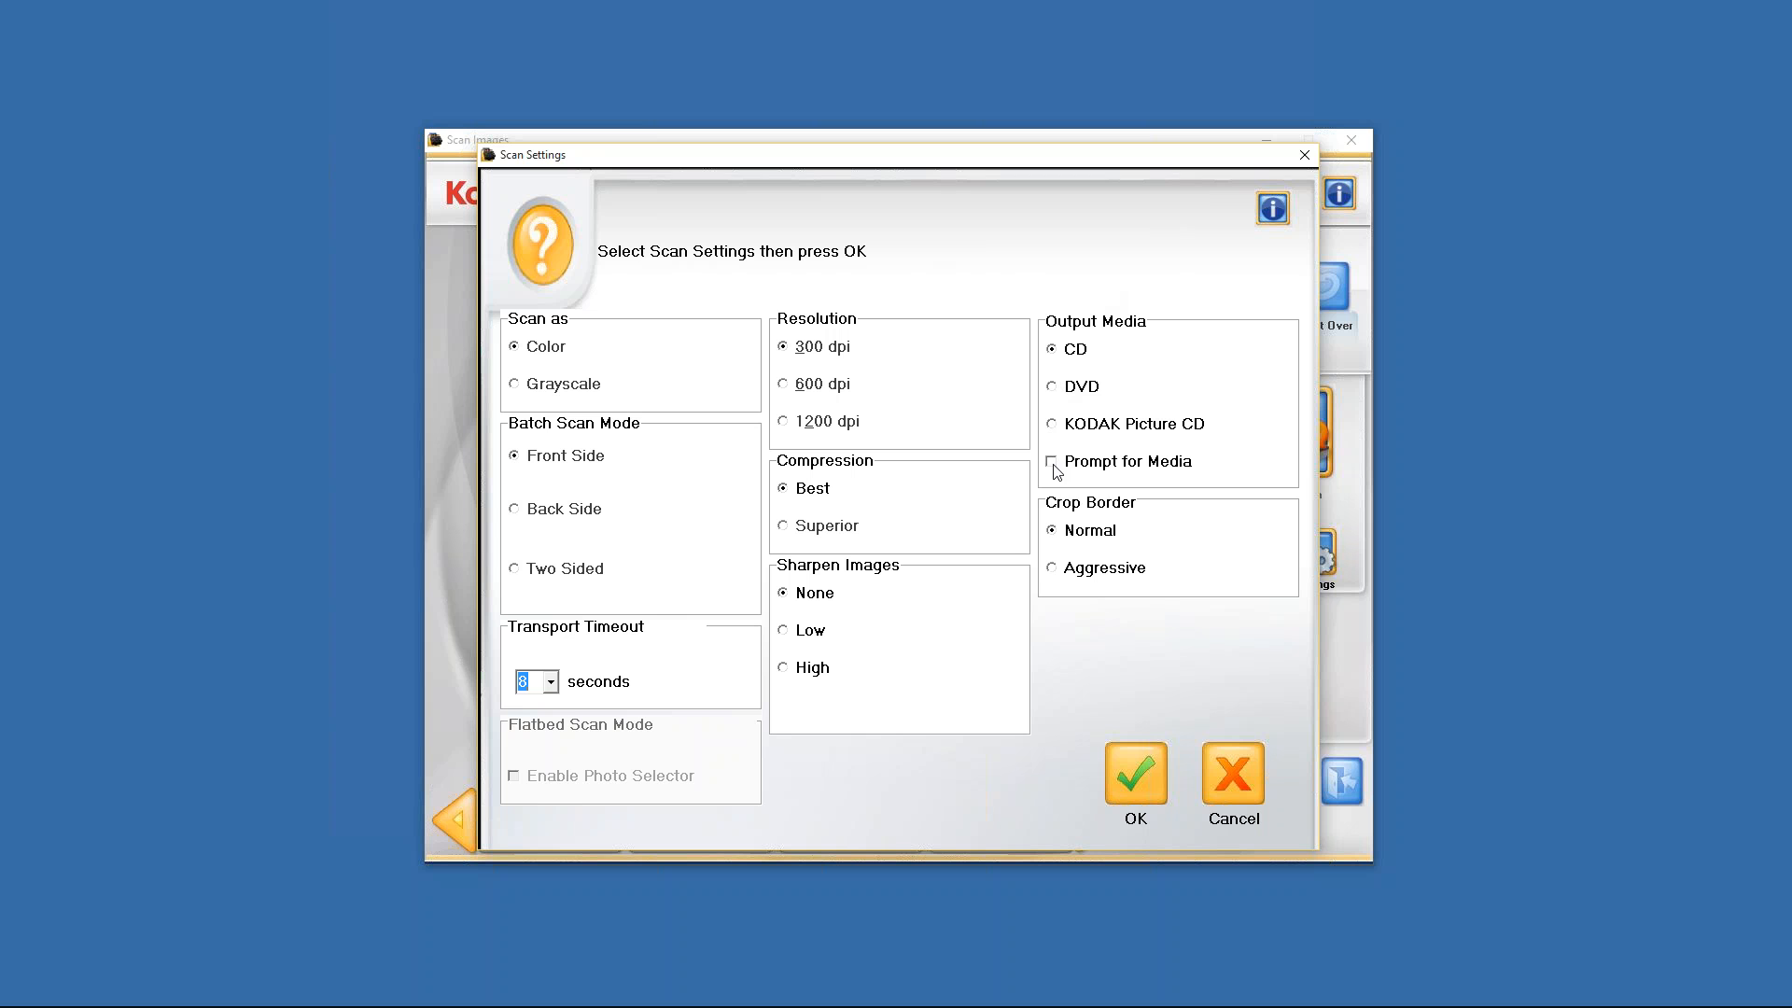
mouse_move(1055, 445)
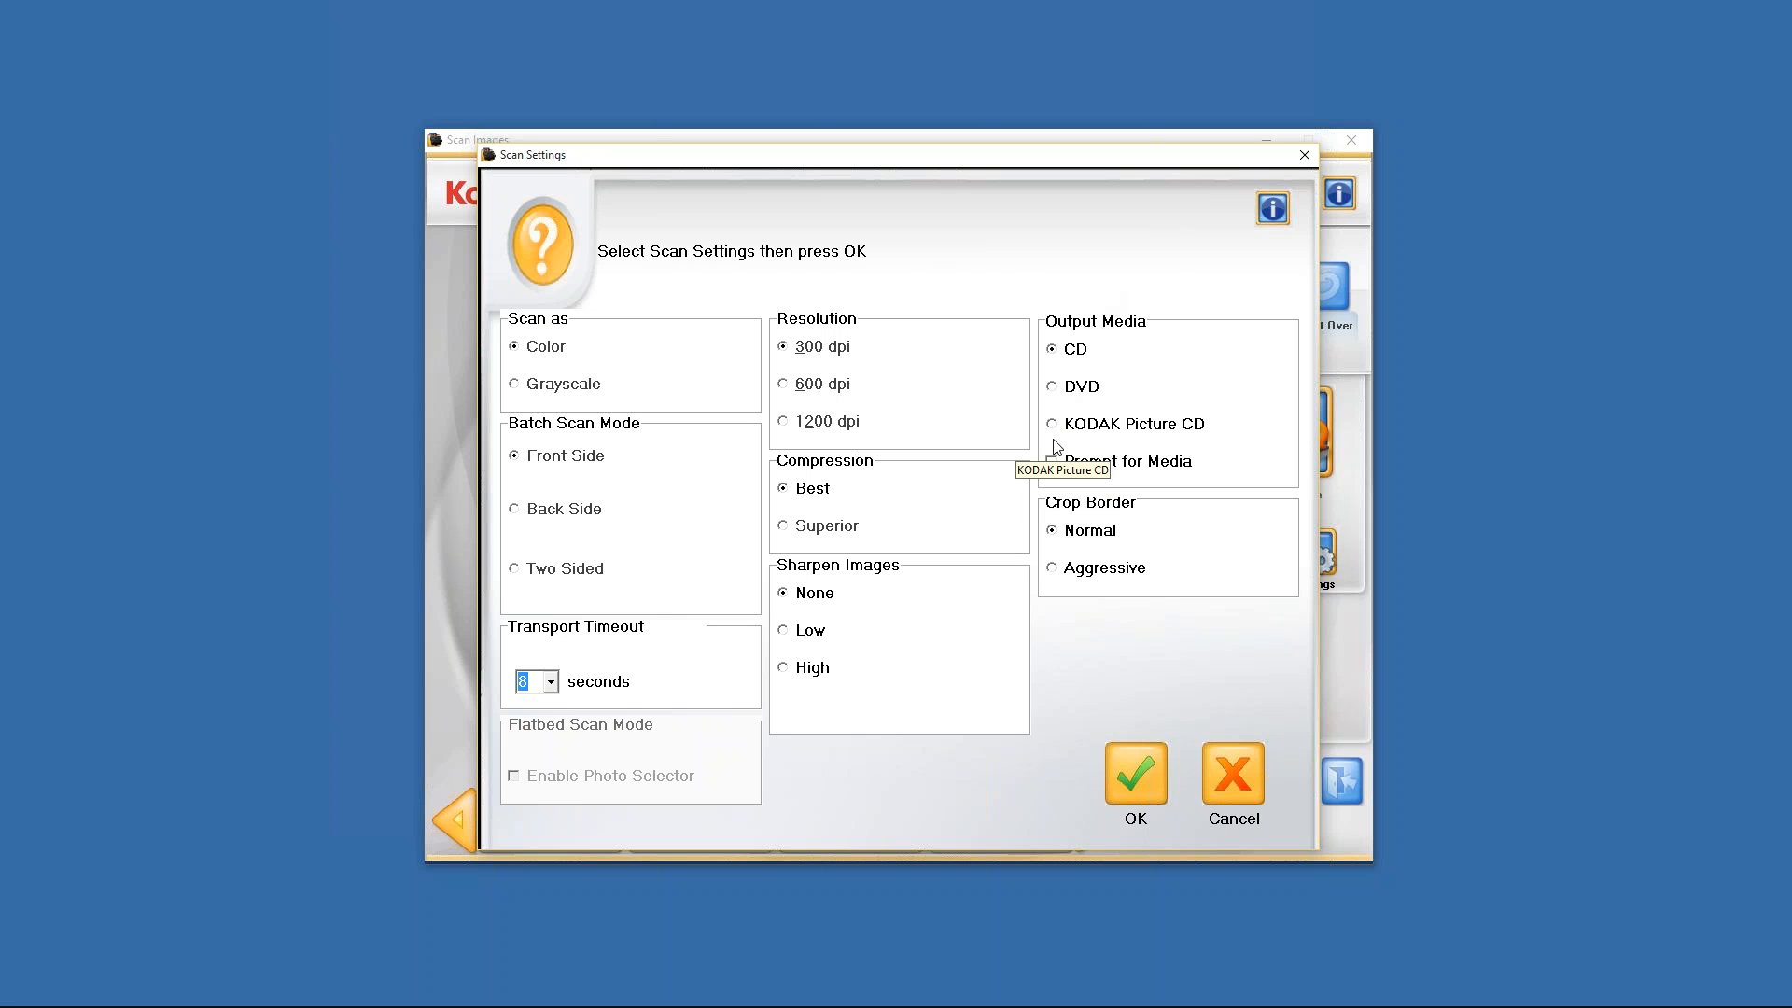
mouse_move(1048, 470)
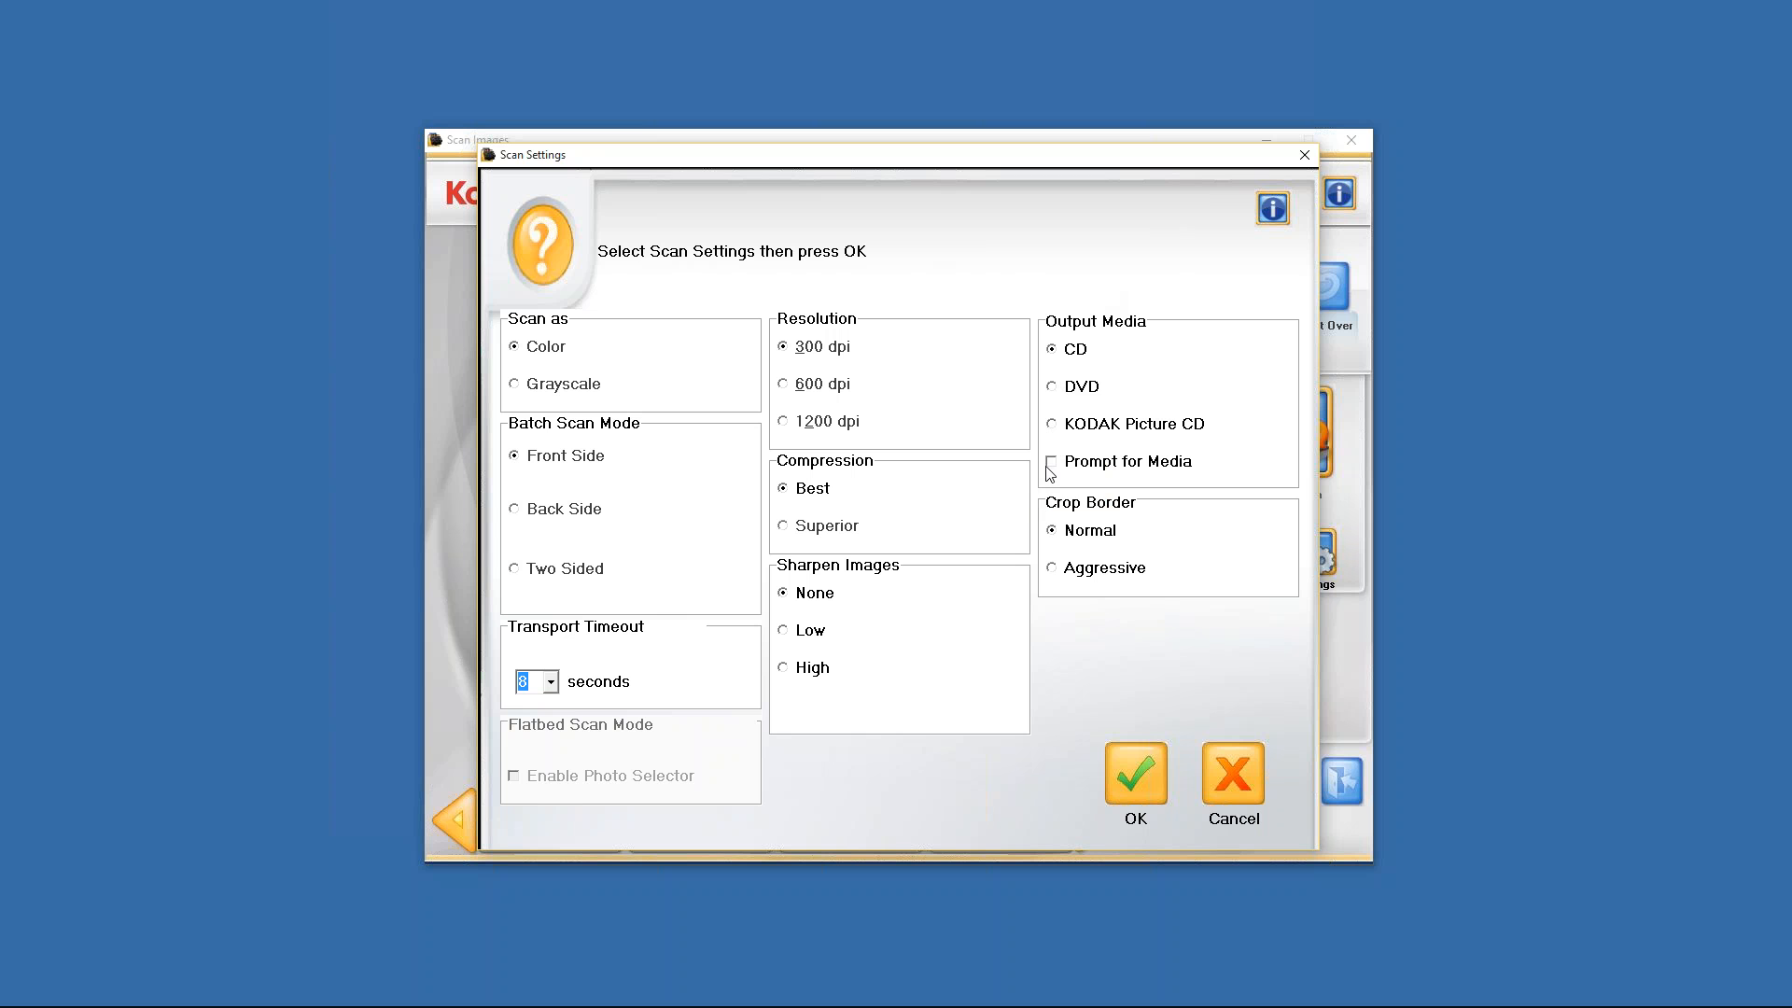
left_click(1051, 462)
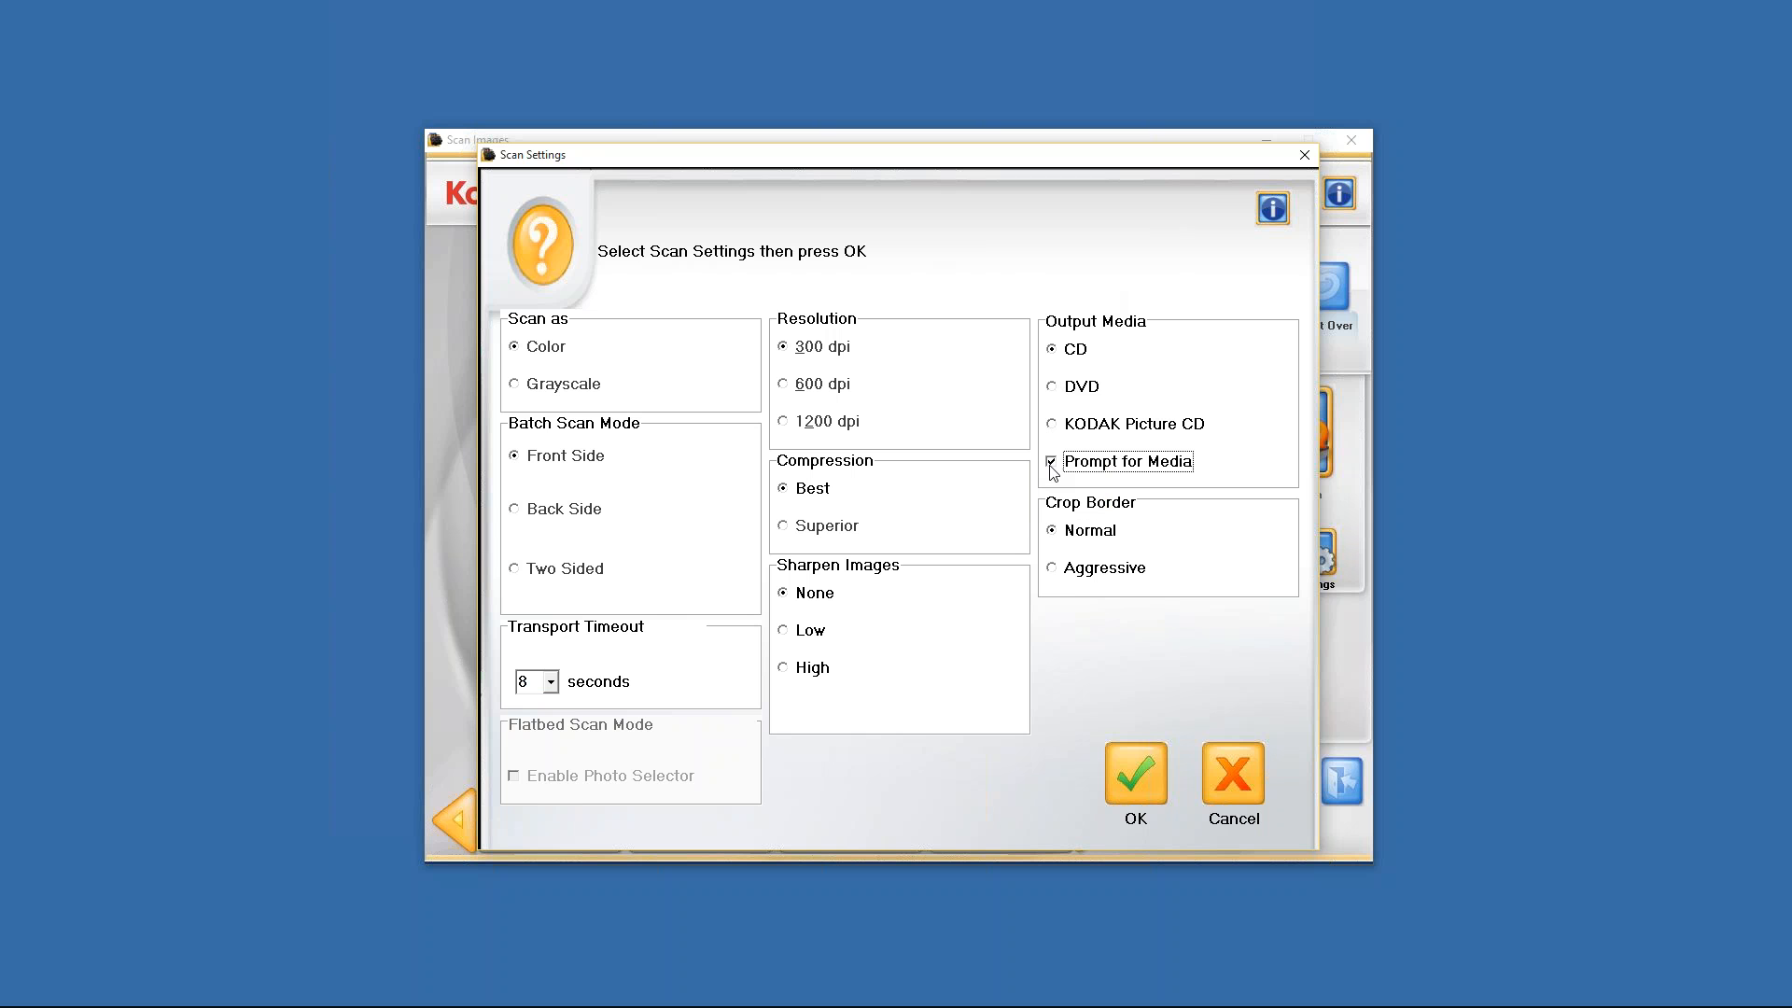
left_click(1051, 461)
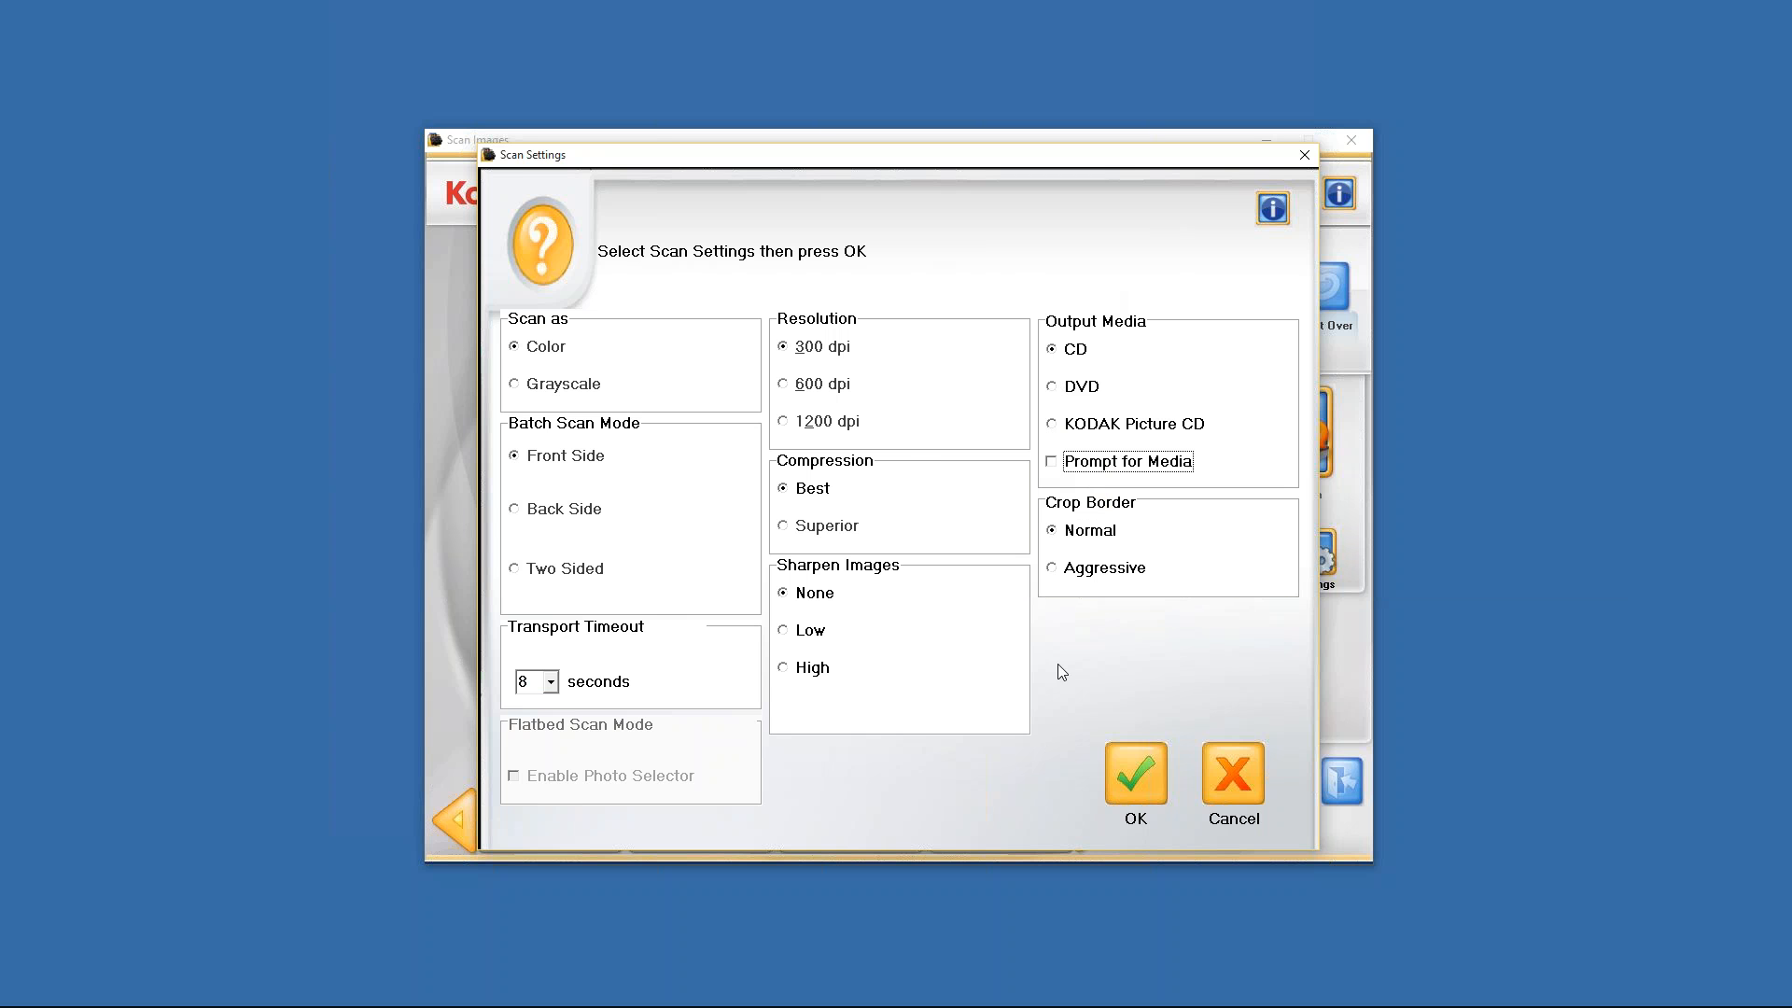
mouse_move(1096, 587)
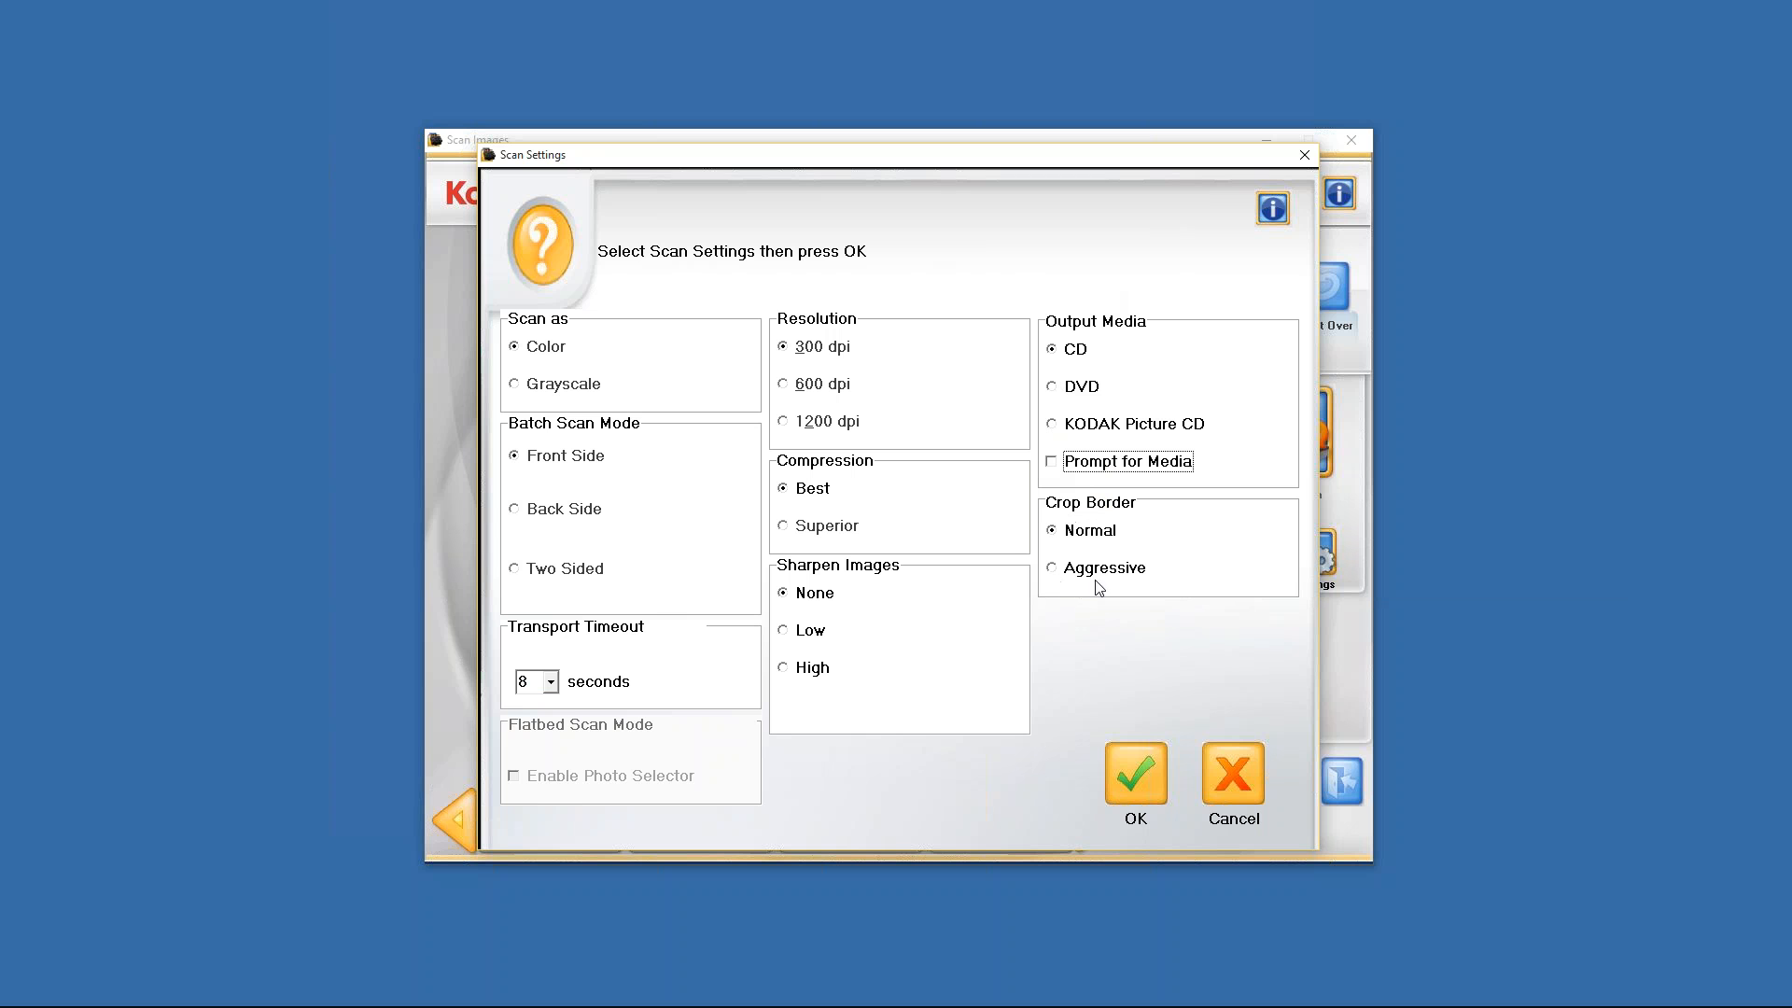
mouse_move(1107, 511)
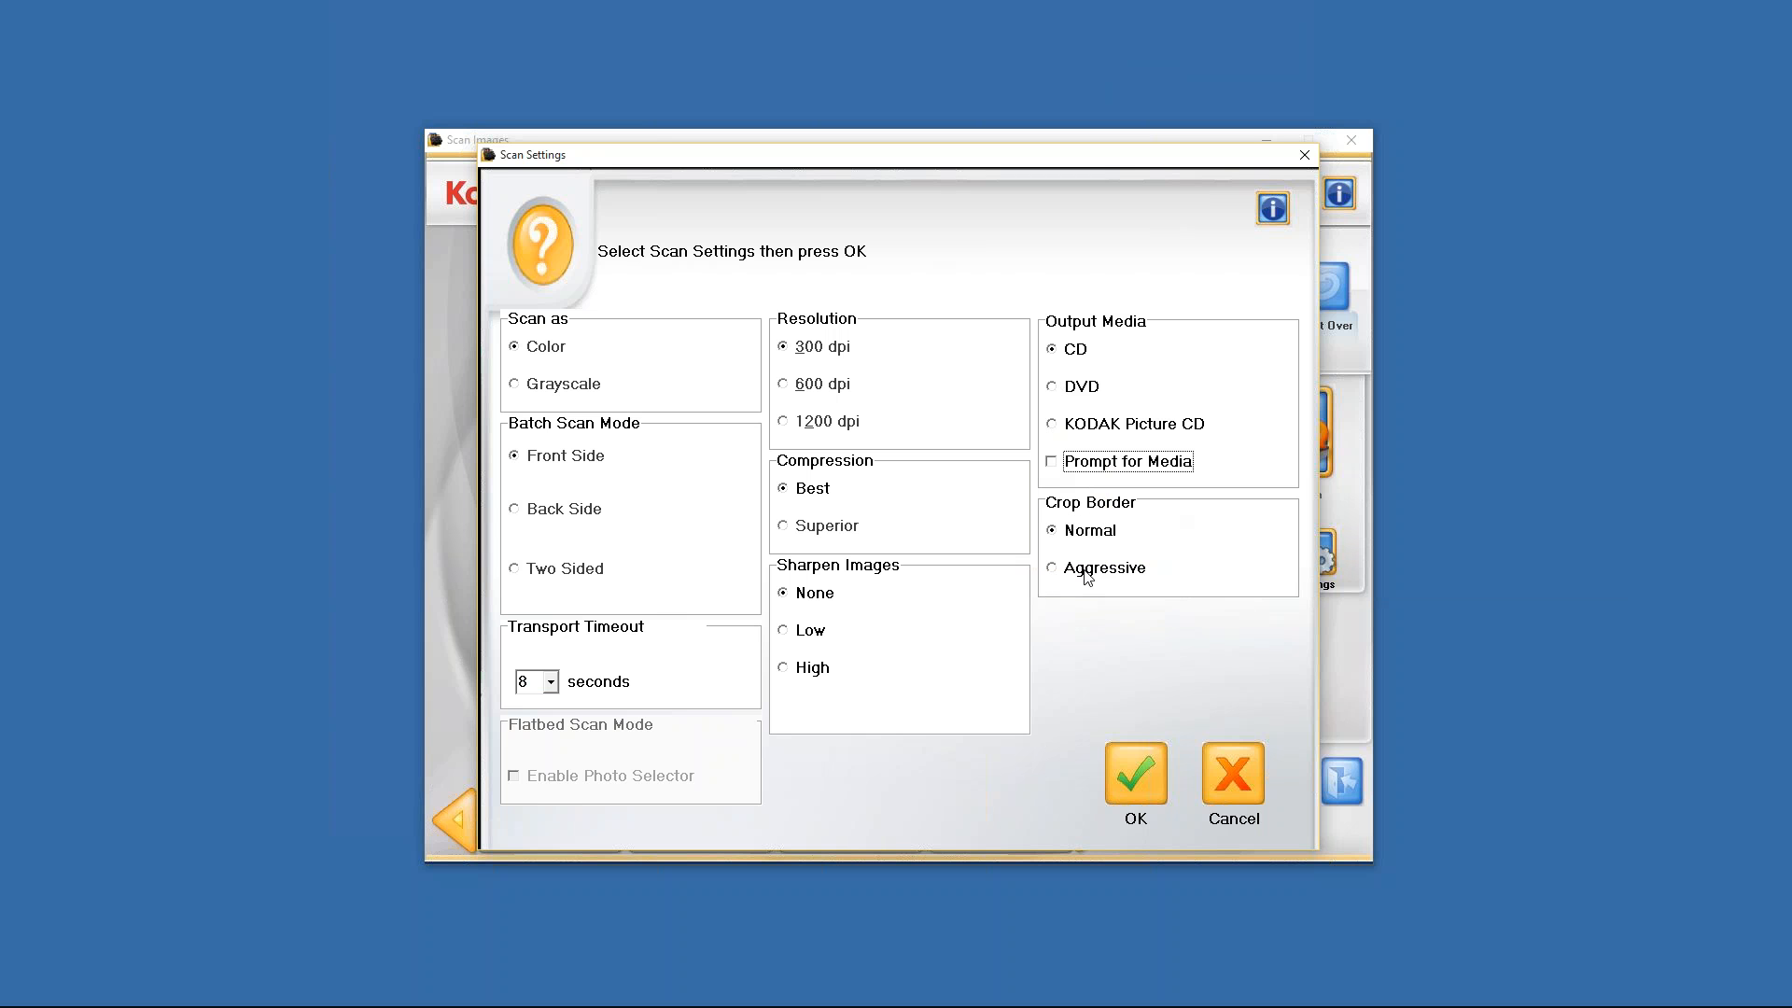
mouse_move(1087, 612)
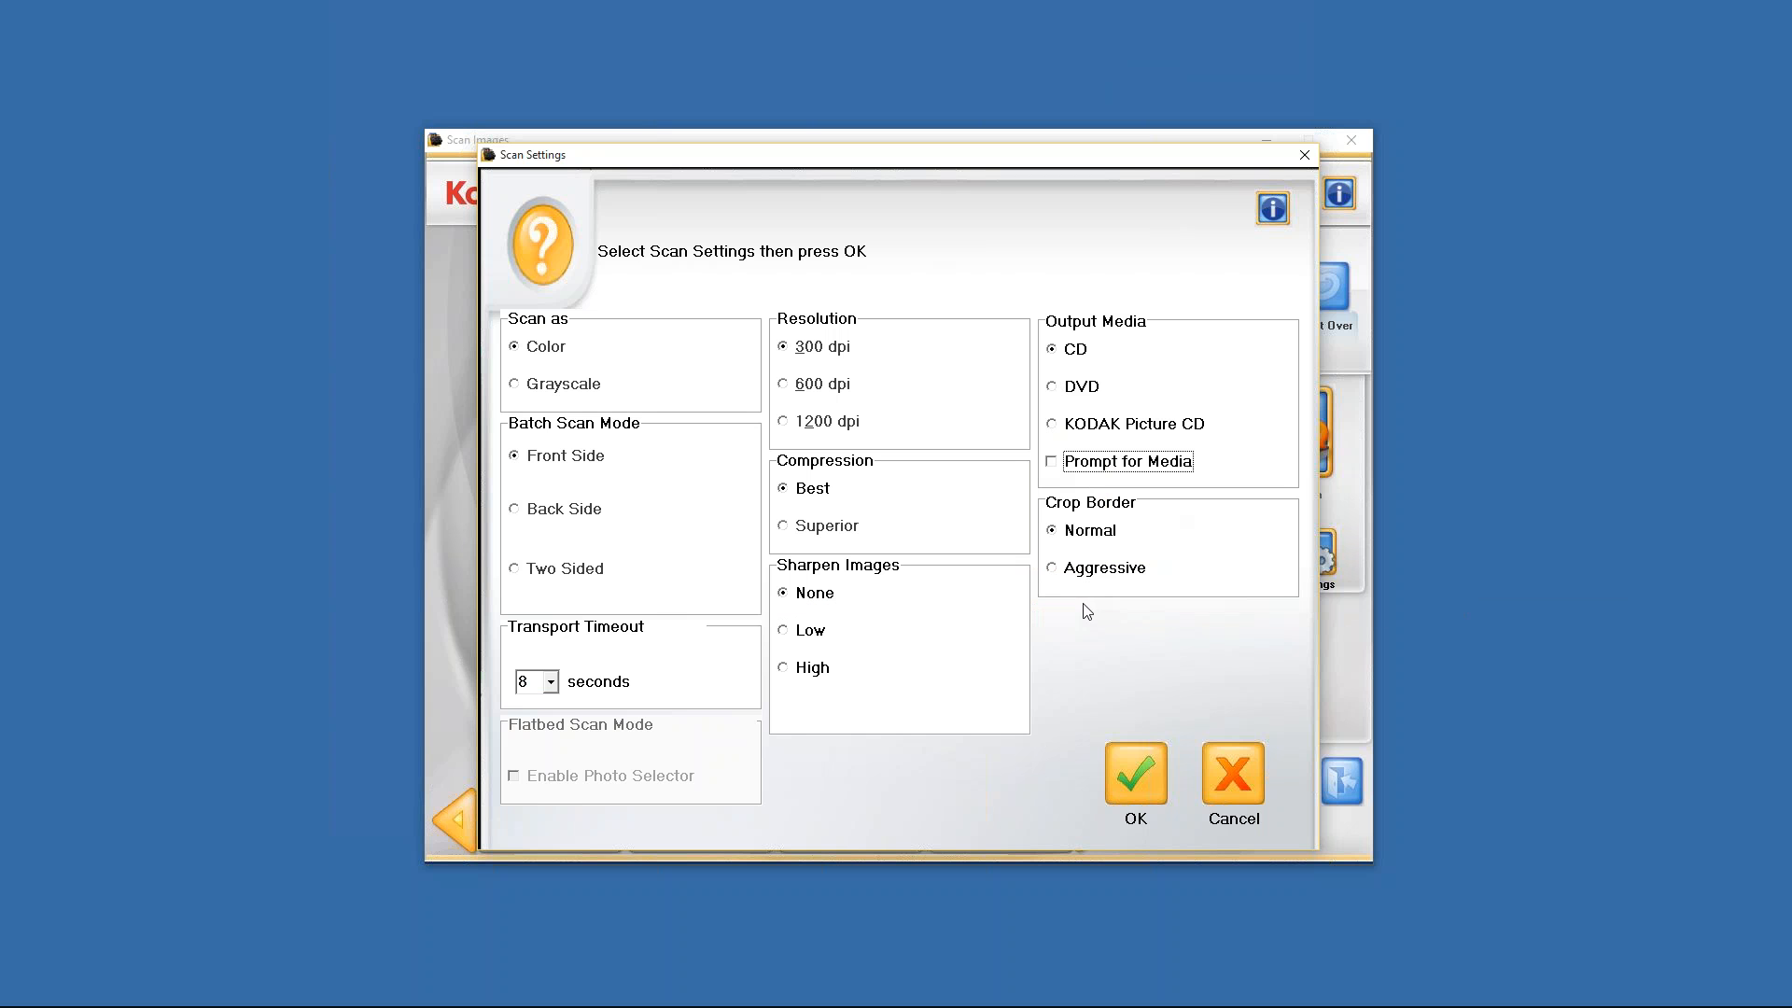
mouse_move(1133, 552)
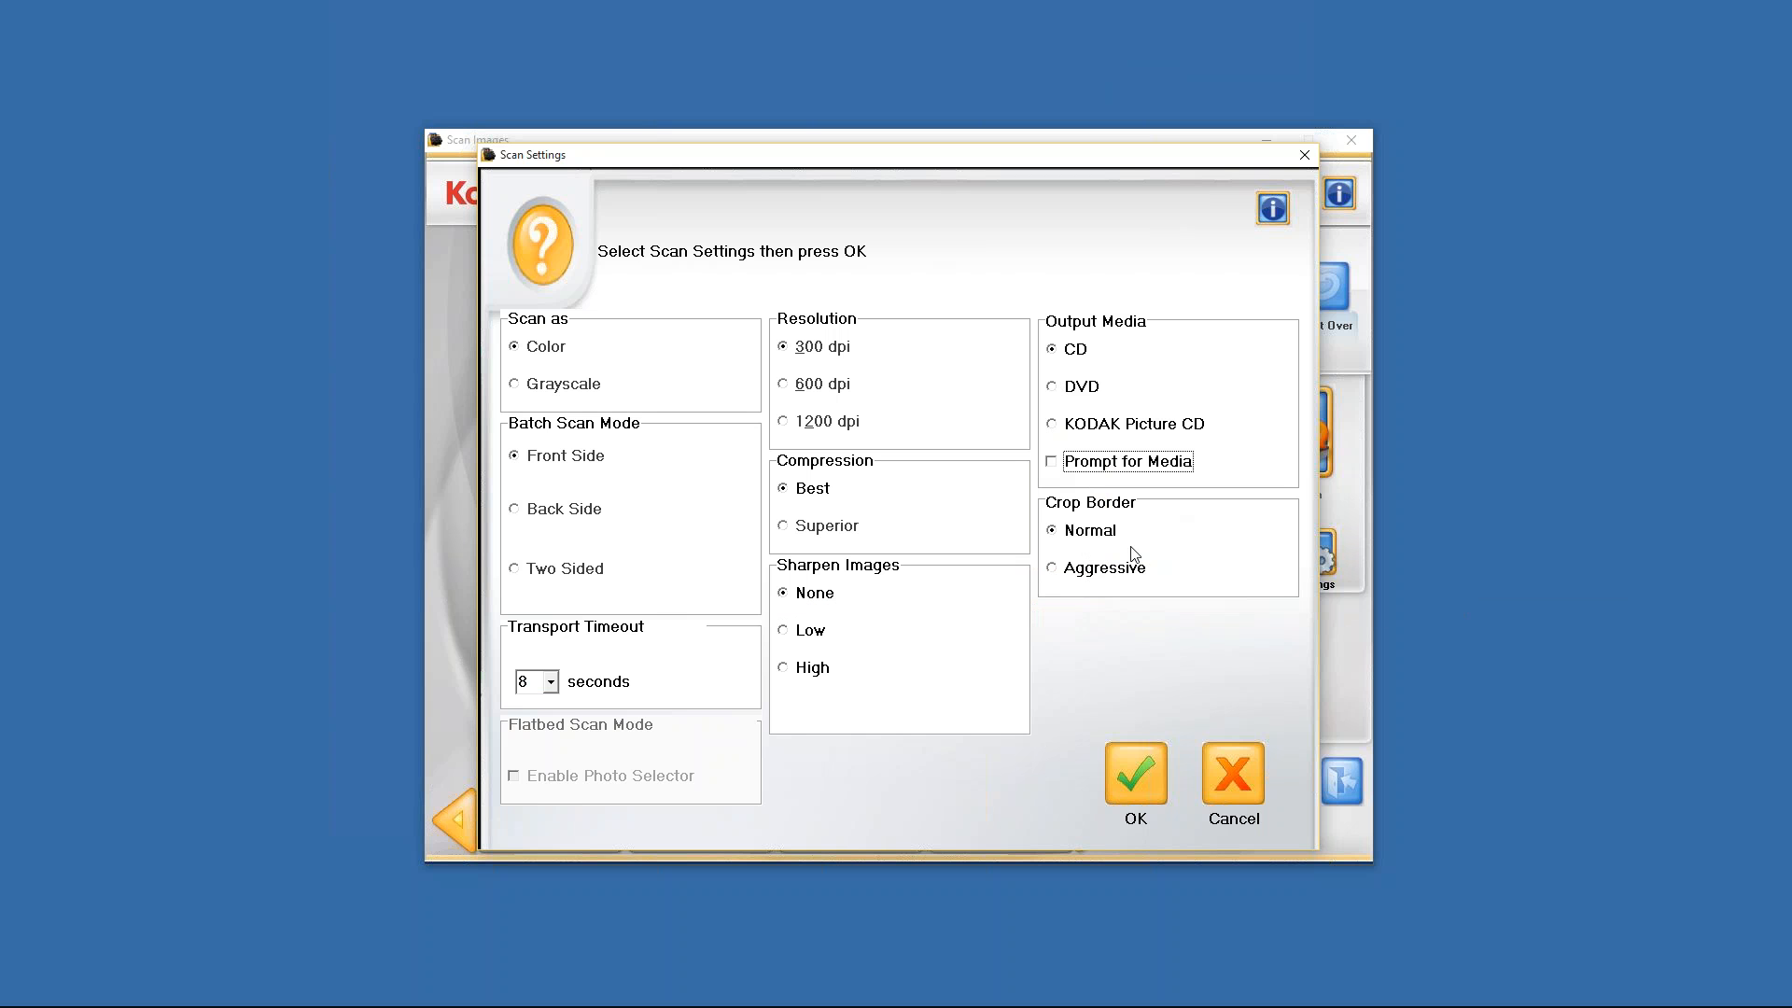
mouse_move(1112, 537)
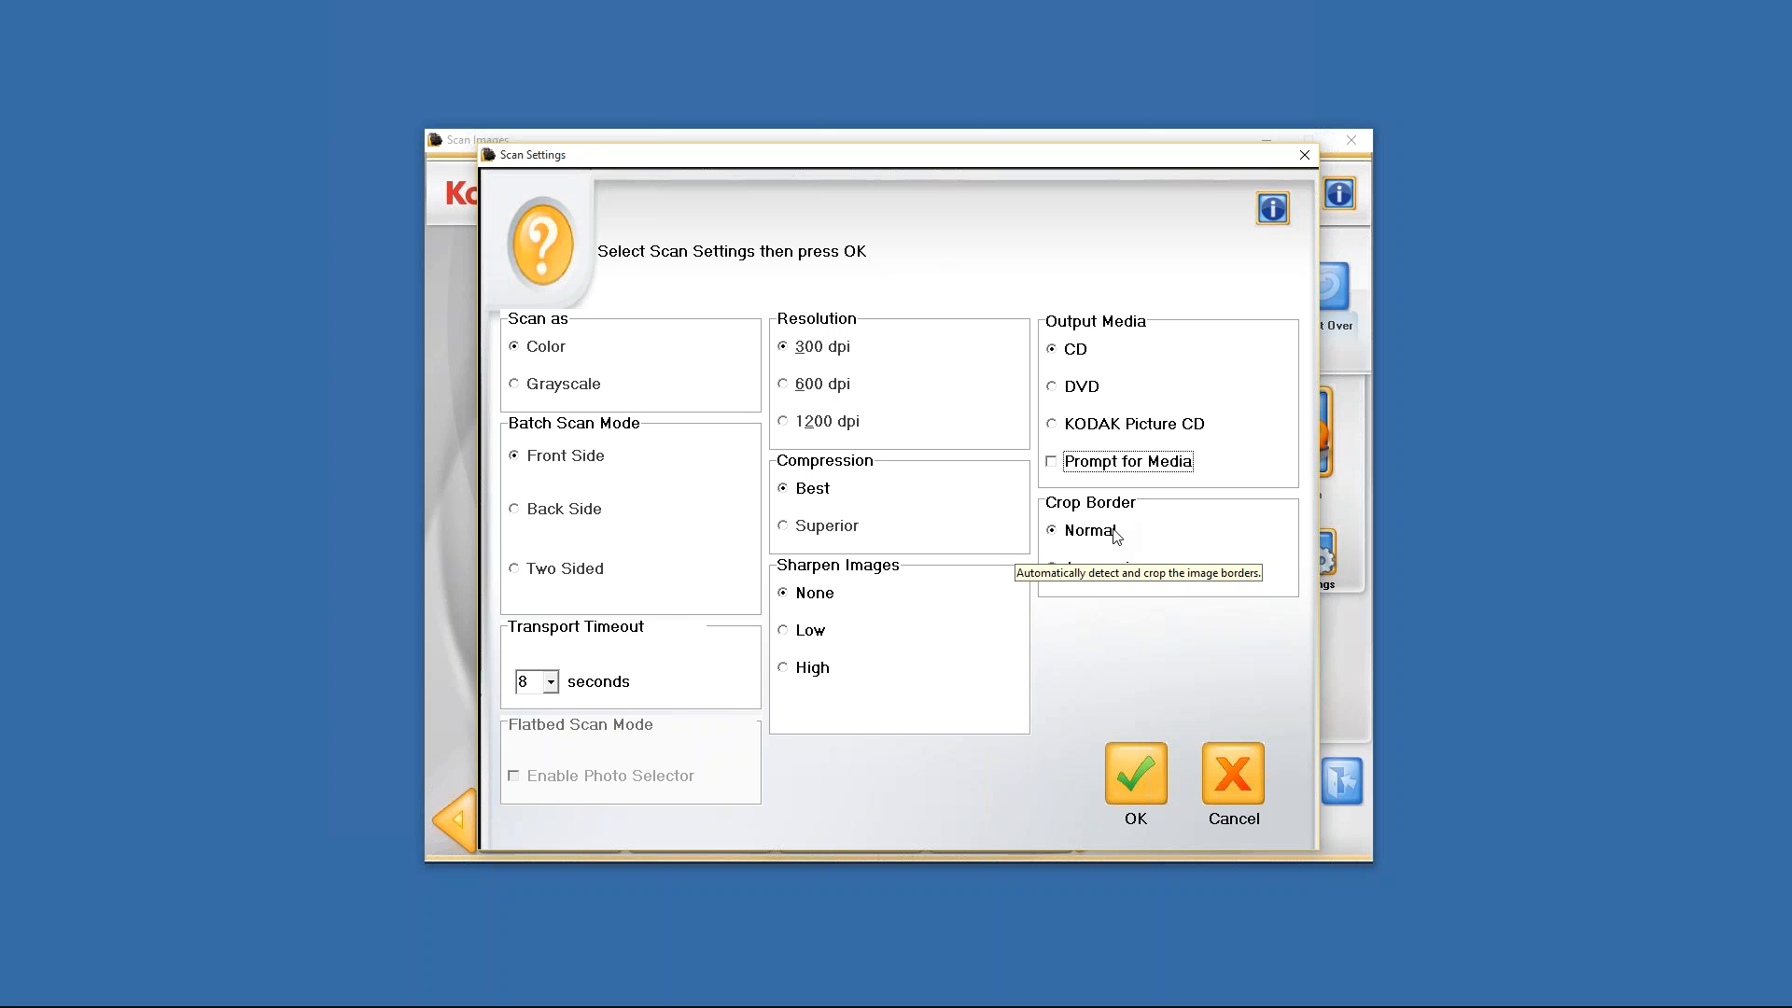
mouse_move(1047, 584)
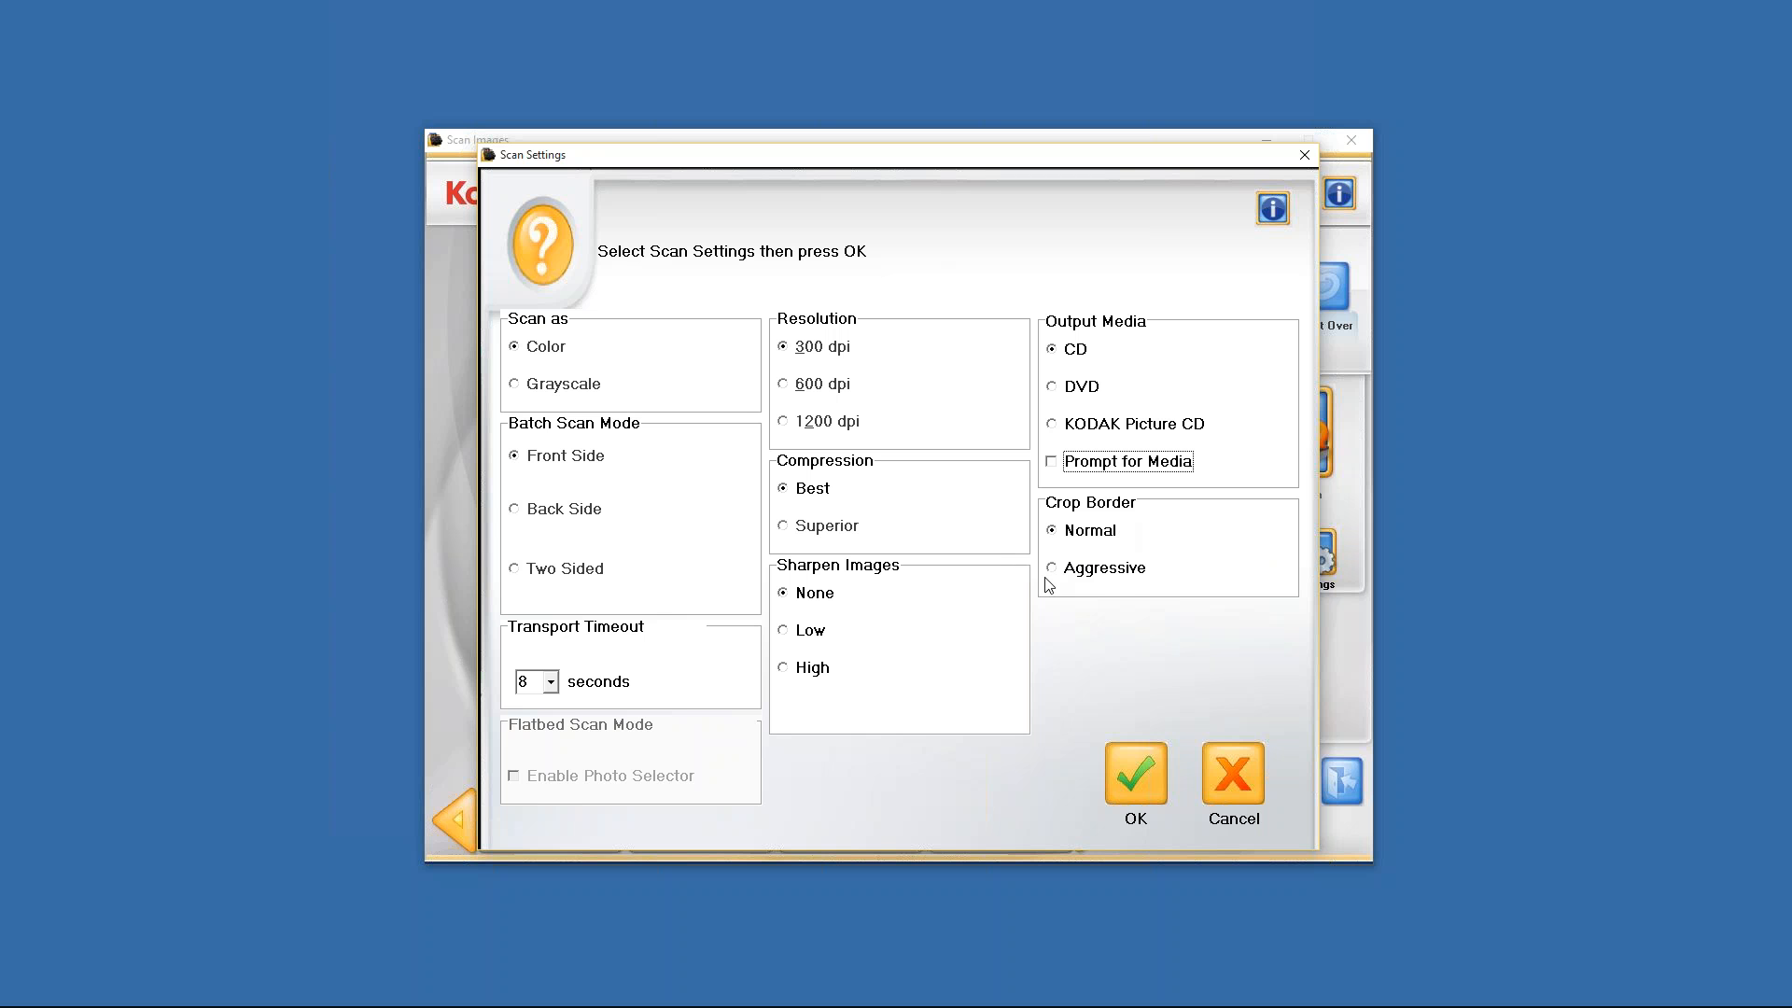
Select Aggressive in the Crop Border group, keeping the 8-second timeout.
left_click(1051, 568)
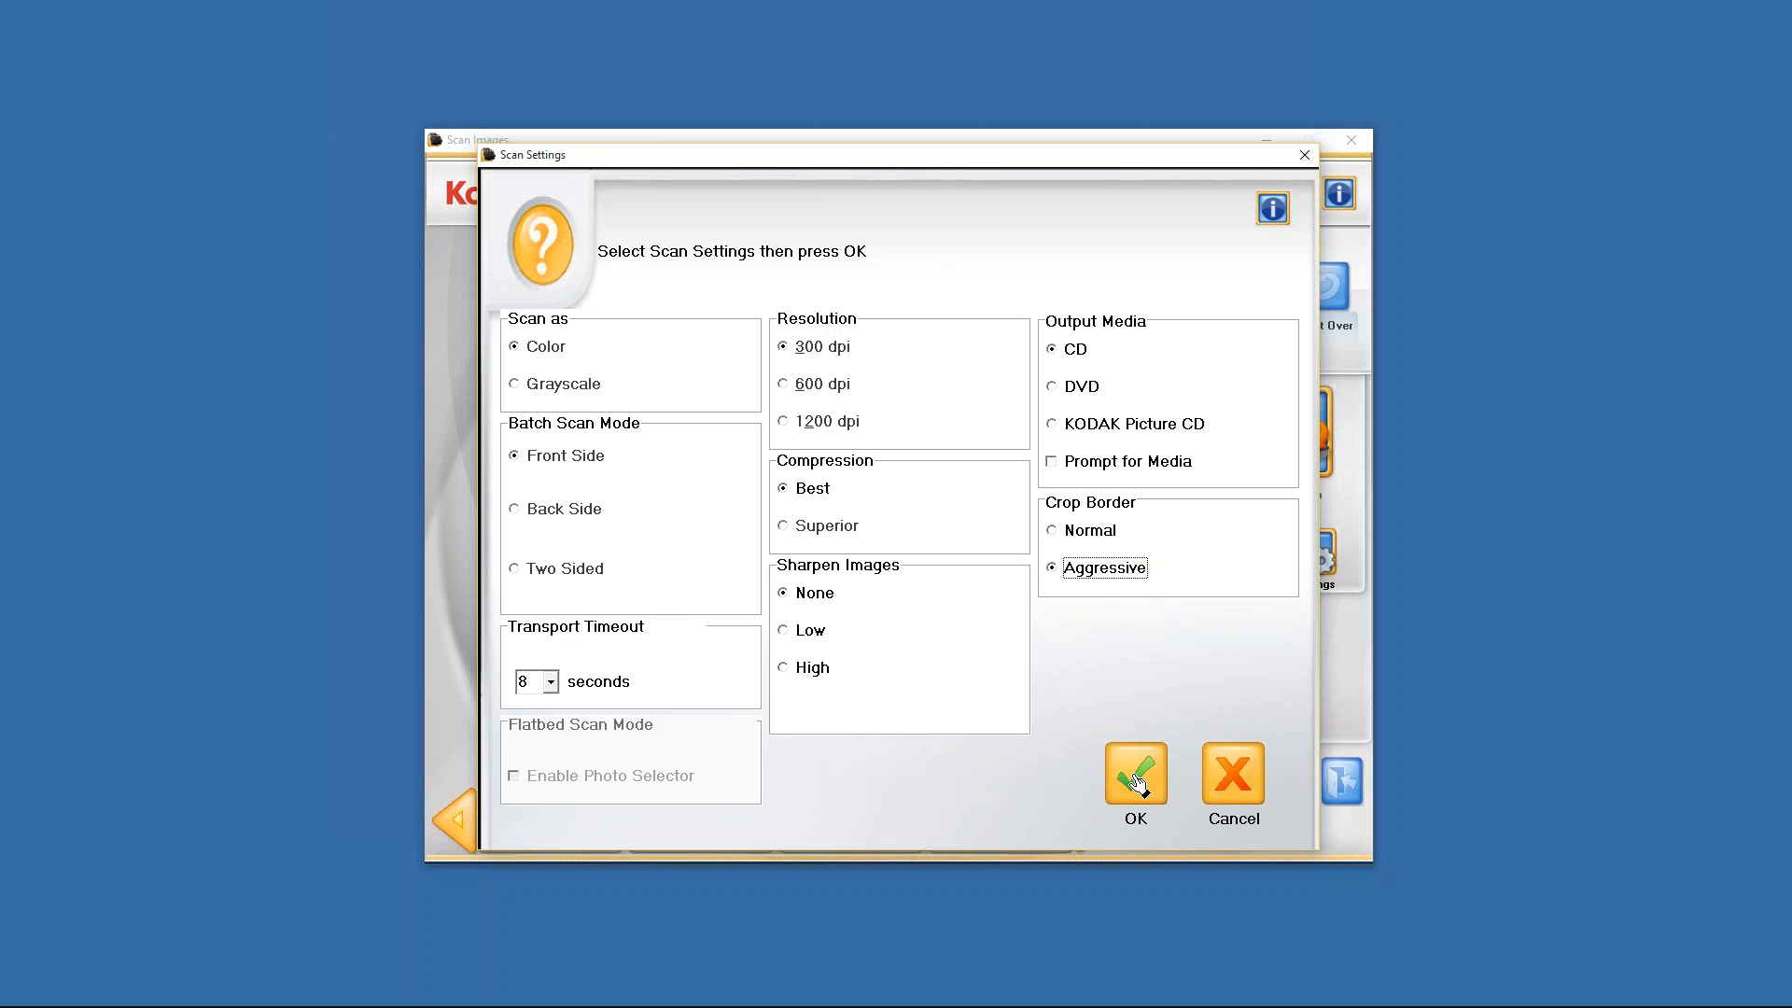
mouse_move(783, 376)
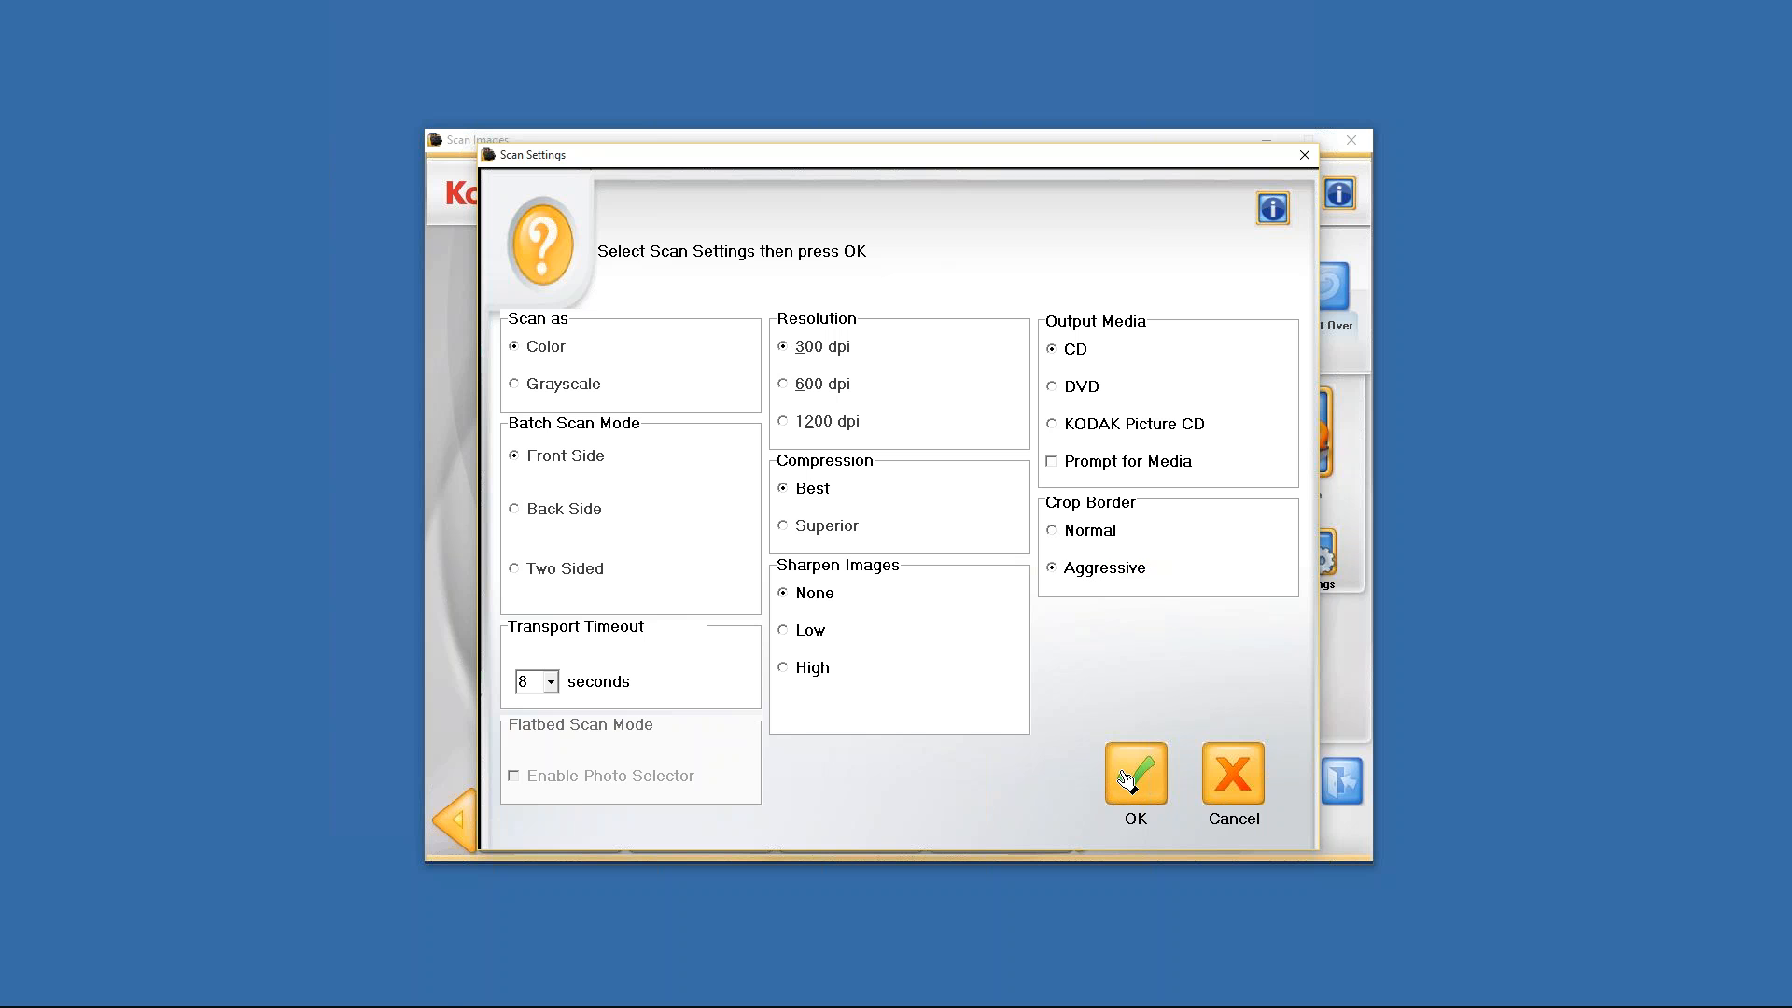
Accept the scan settings and enable the Image Cleaner Tool on Scan Images.
left_click(1136, 773)
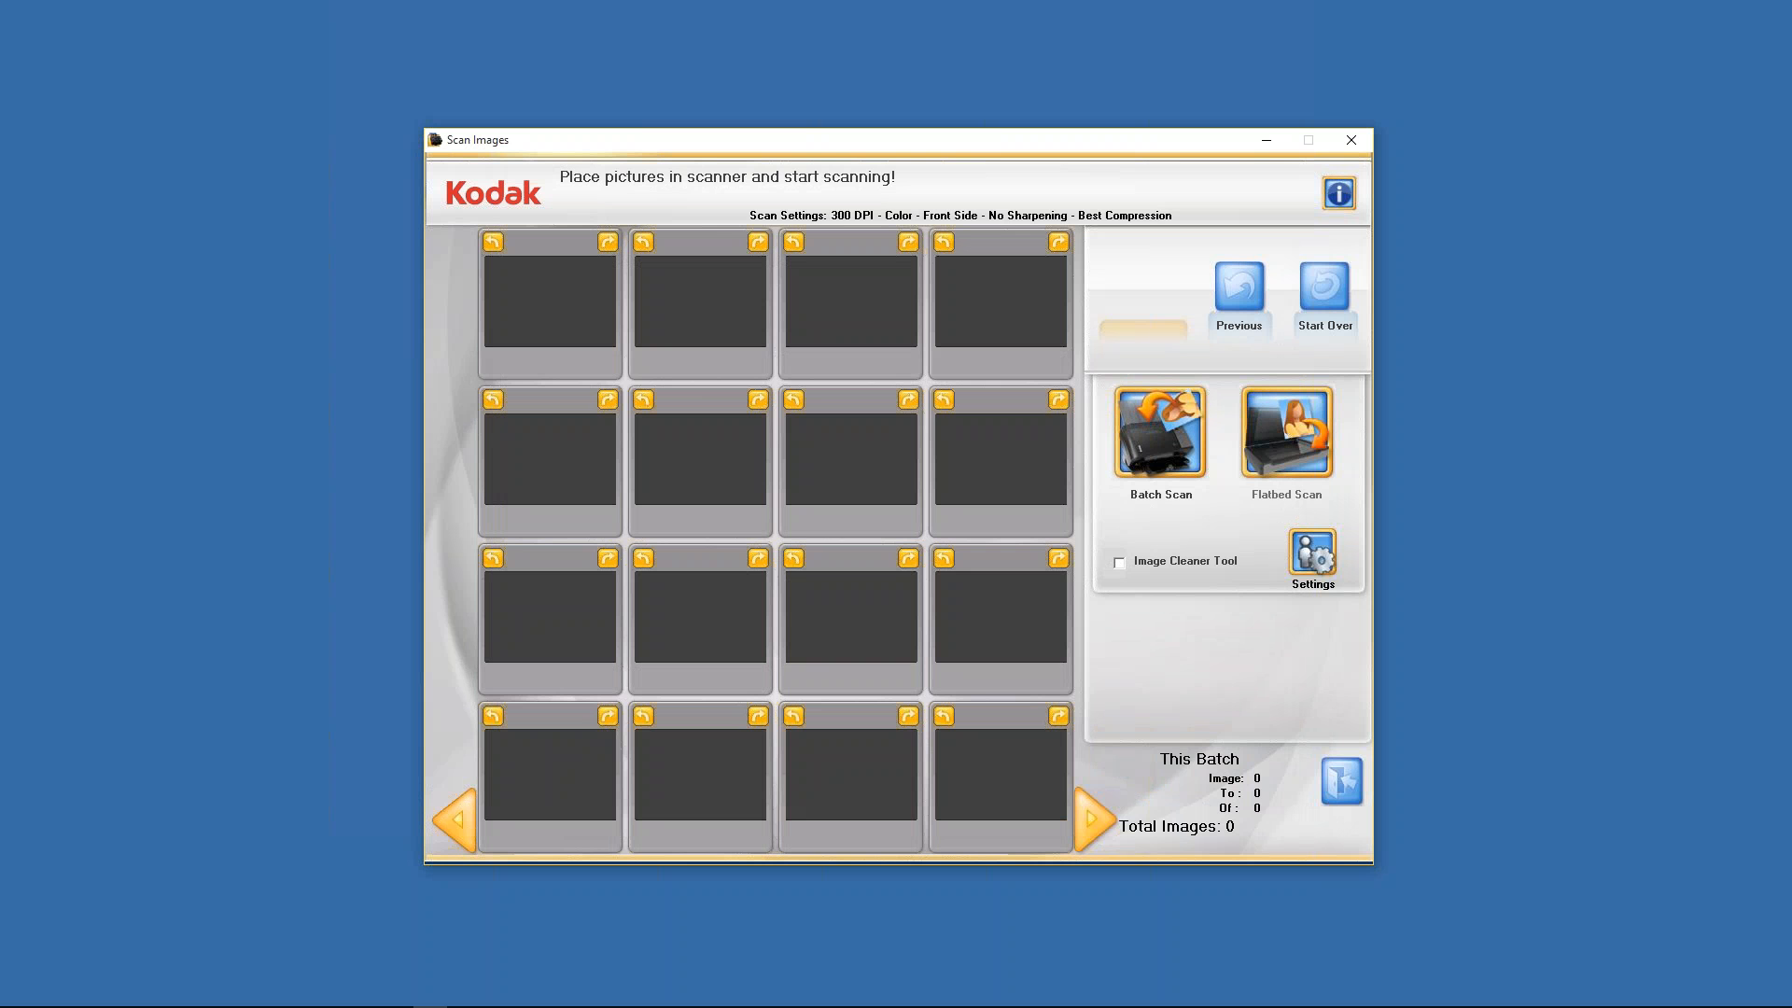
mouse_move(1117, 581)
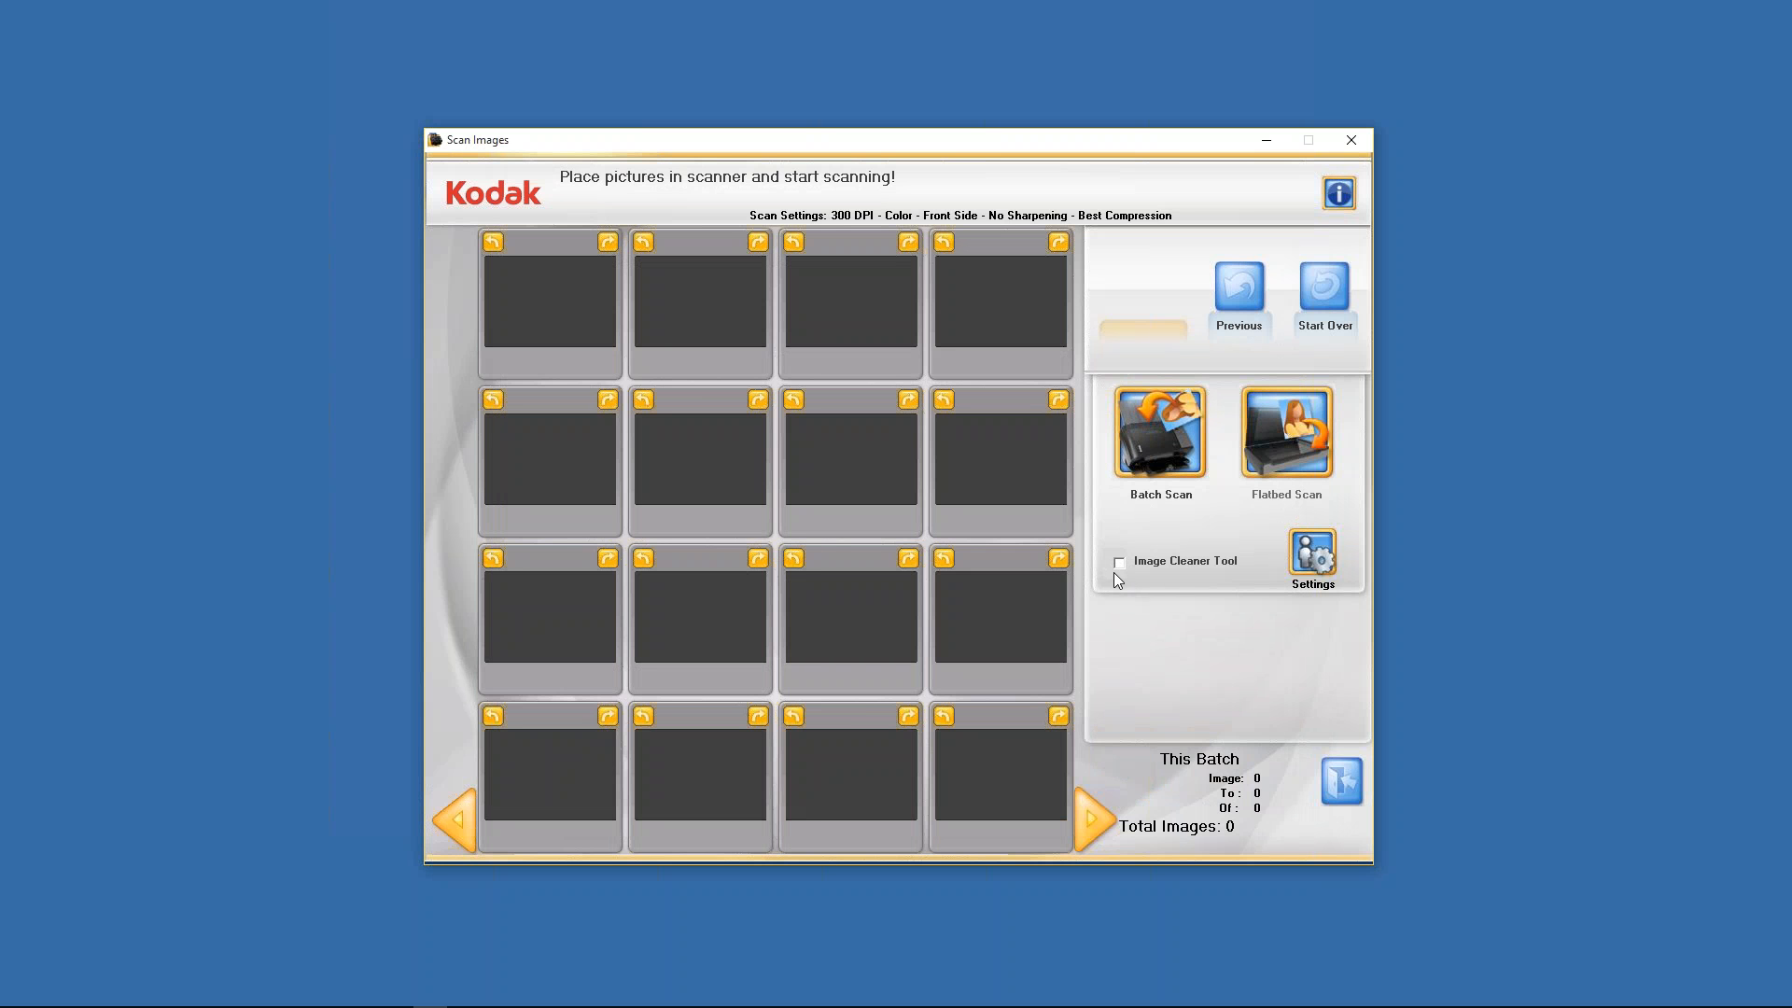
mouse_move(1134, 546)
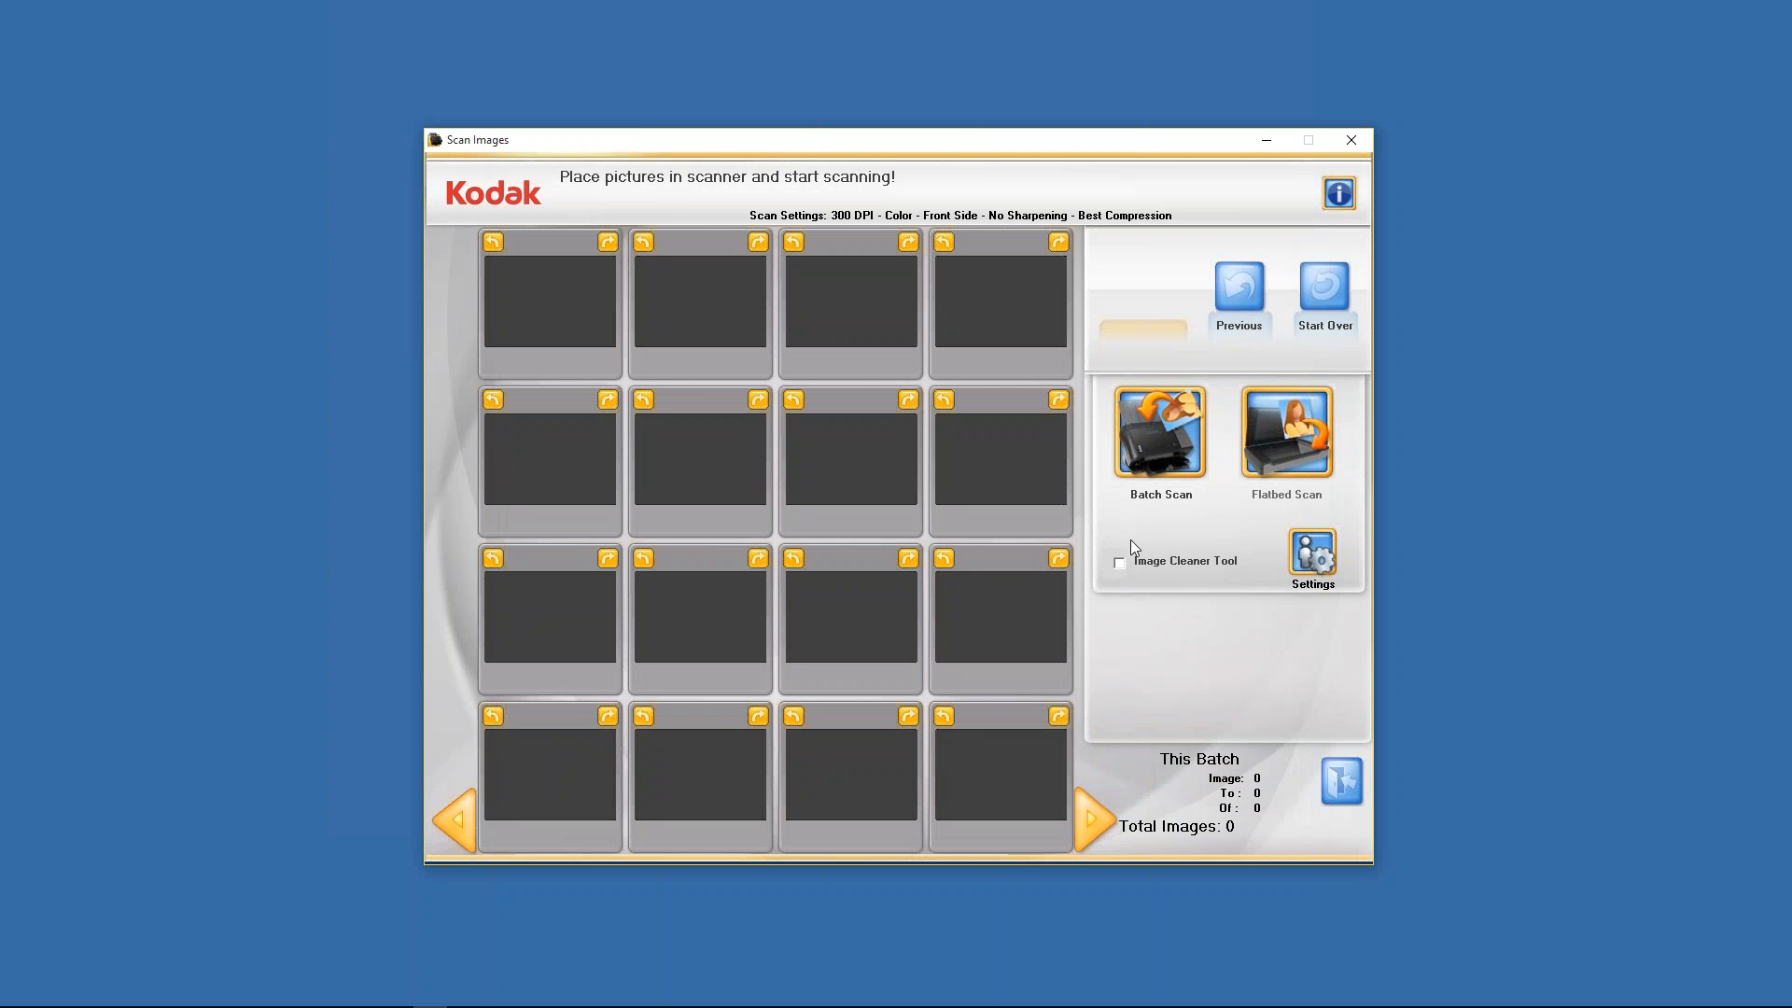
mouse_move(1123, 581)
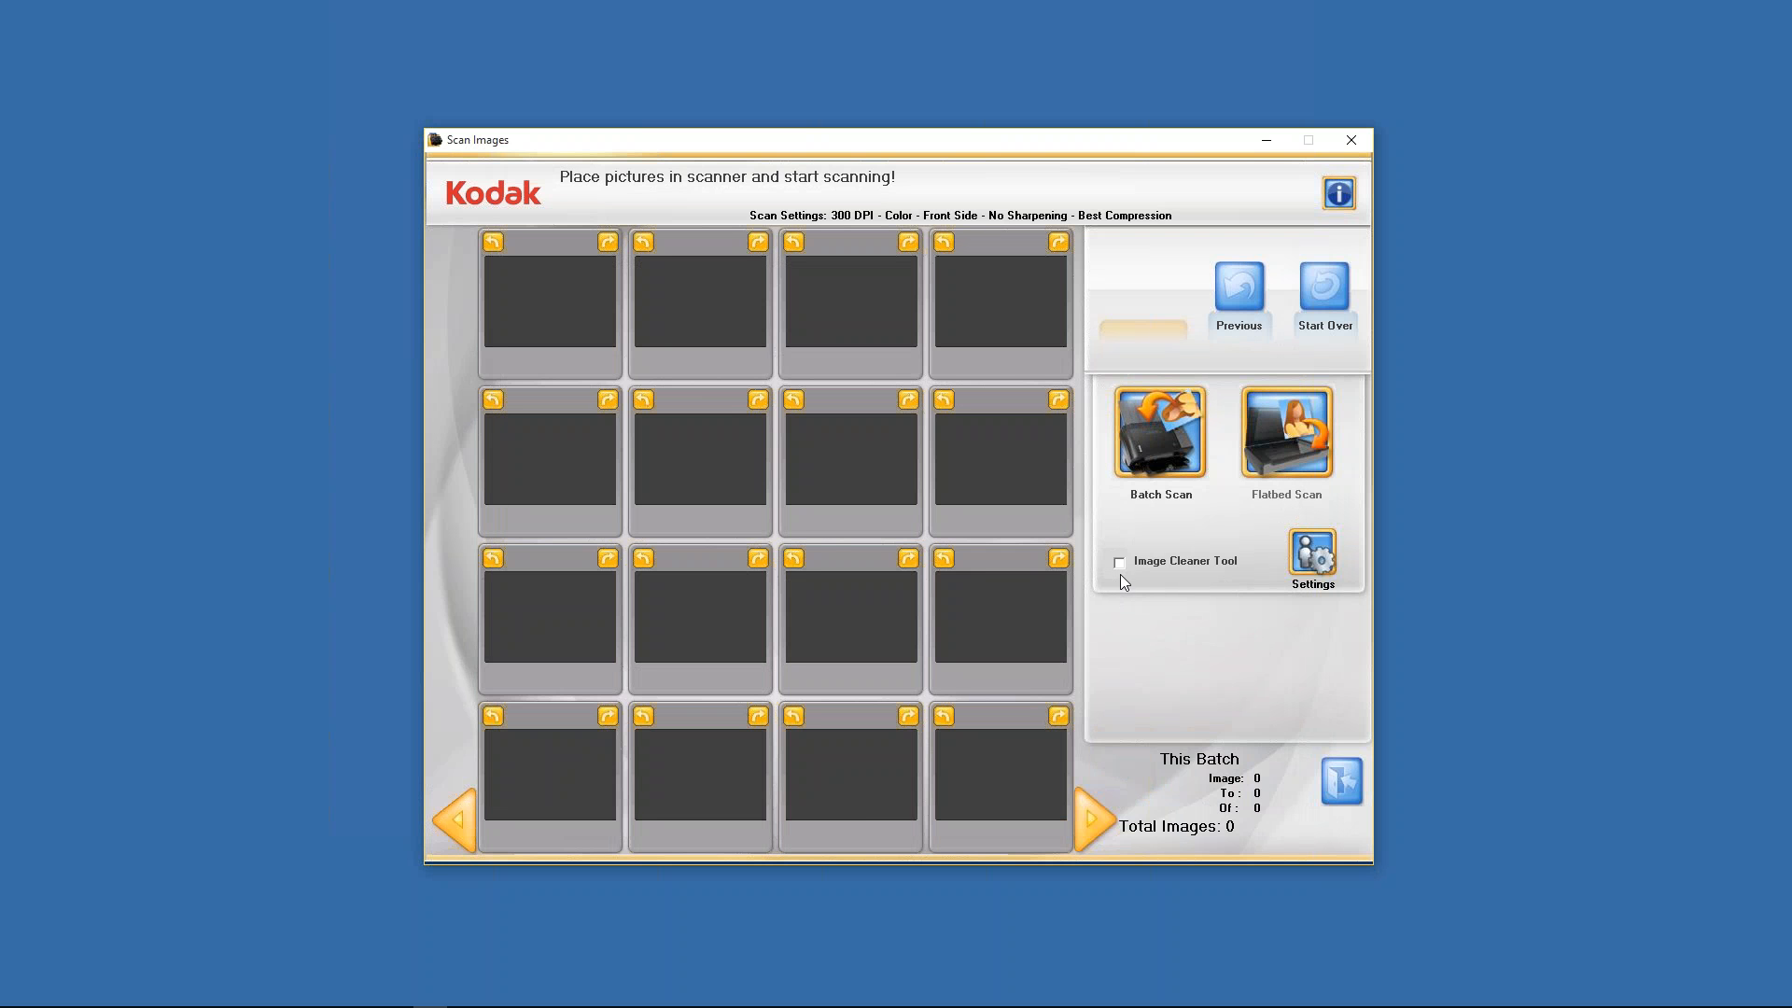
left_click(1119, 561)
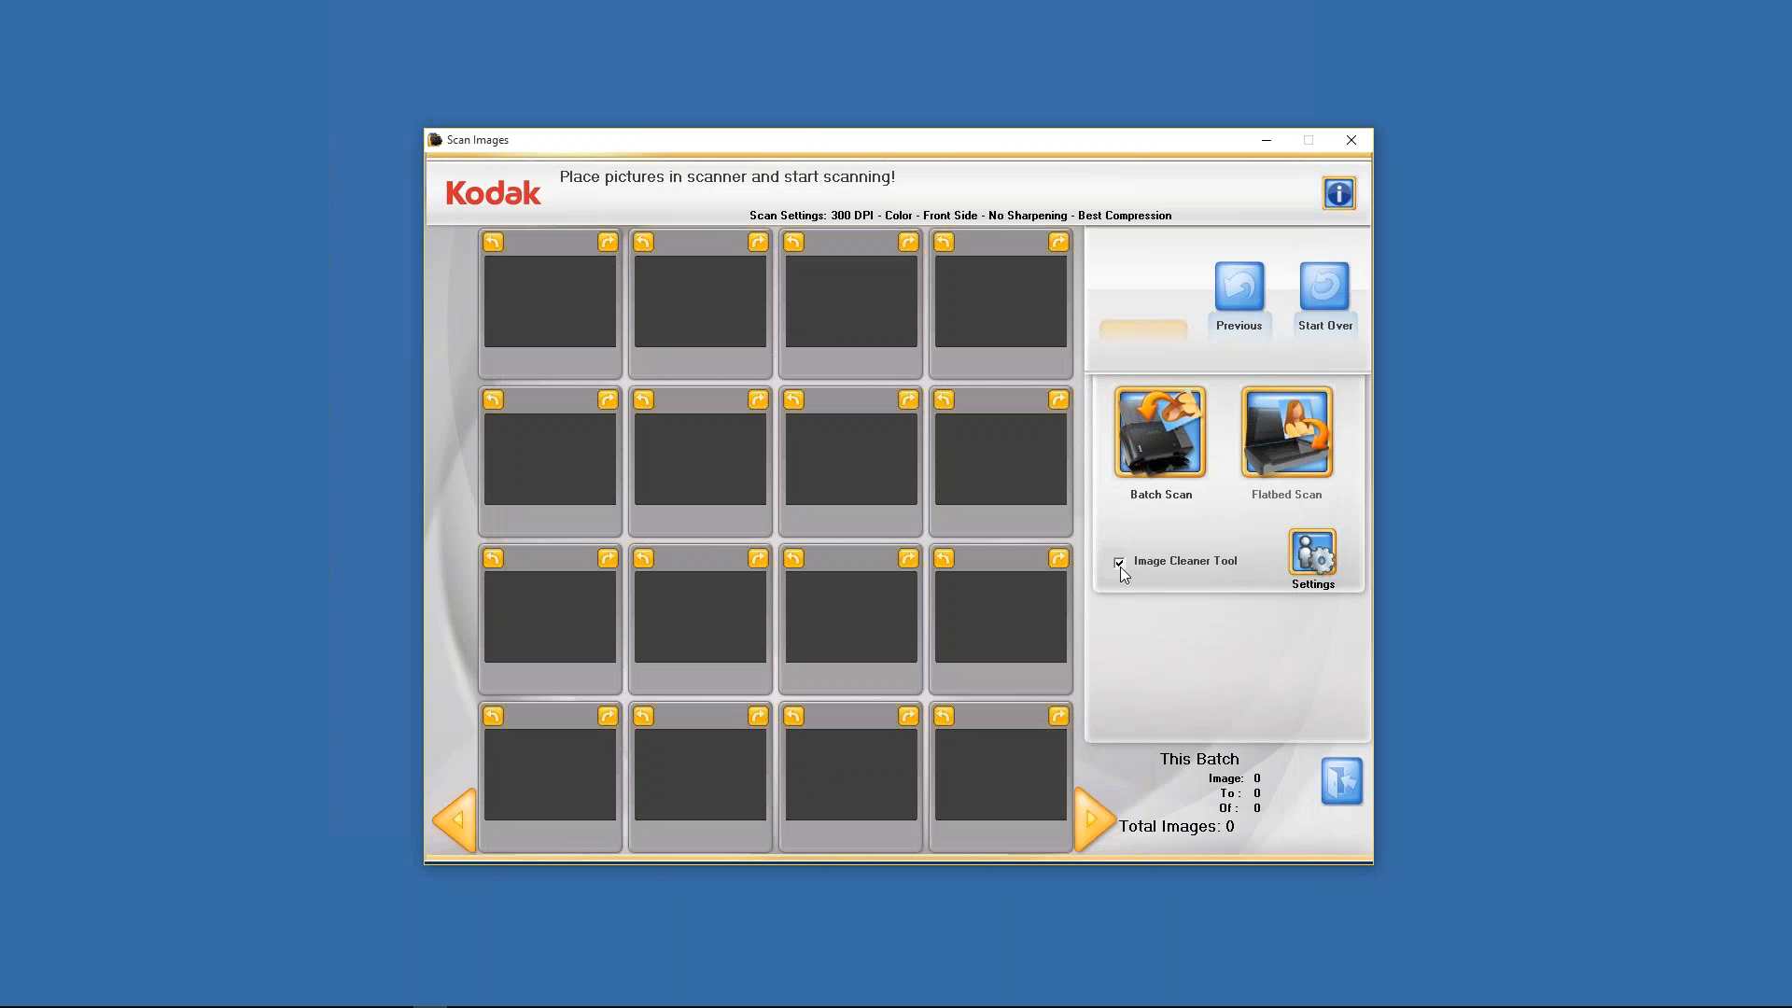
mouse_move(1147, 569)
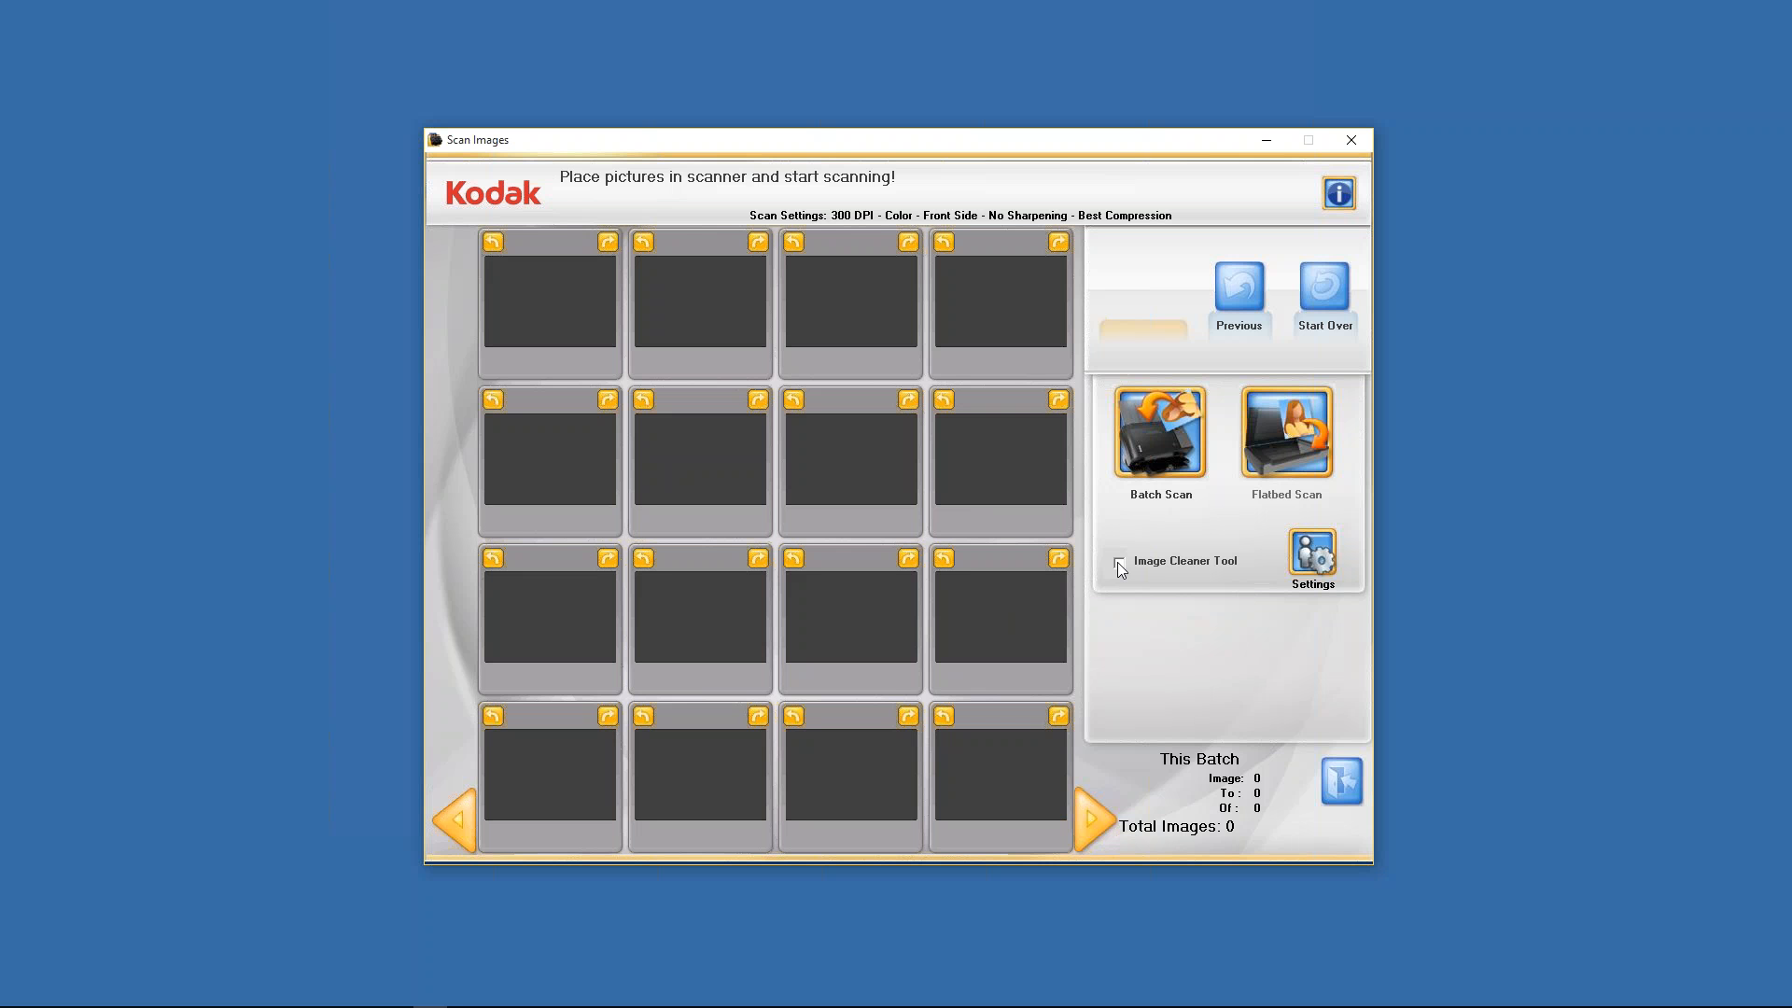
mouse_move(1210, 715)
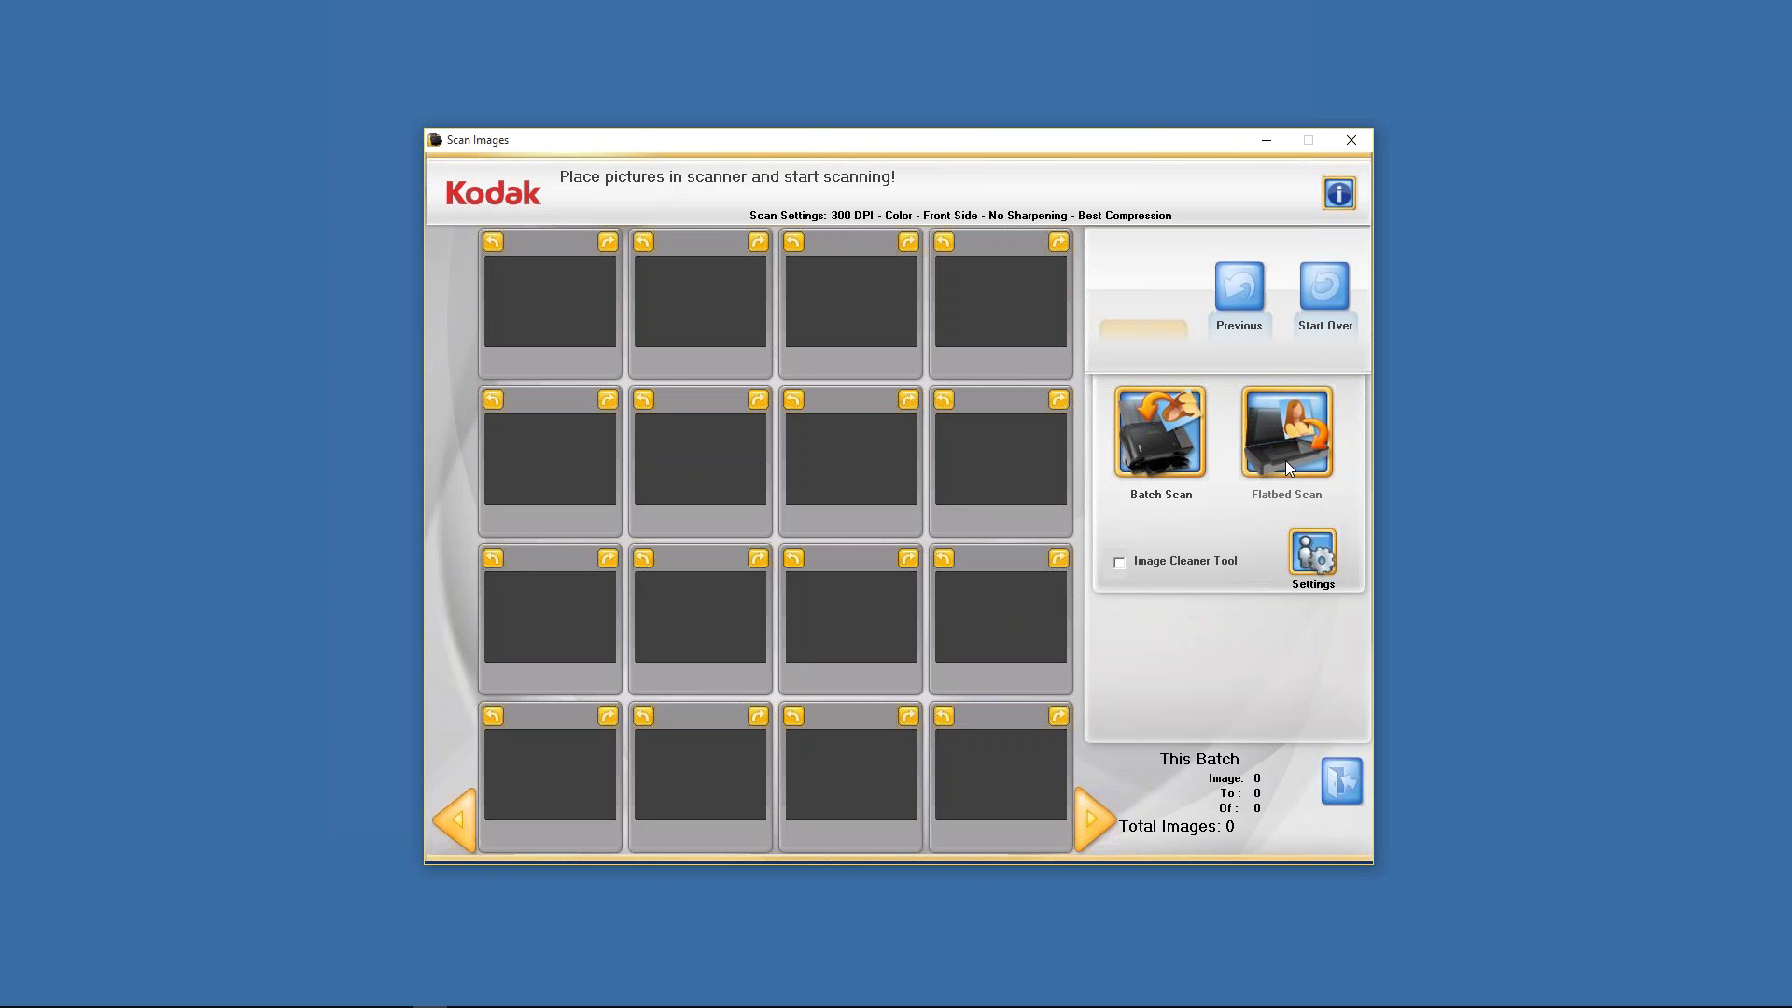
mouse_move(1297, 459)
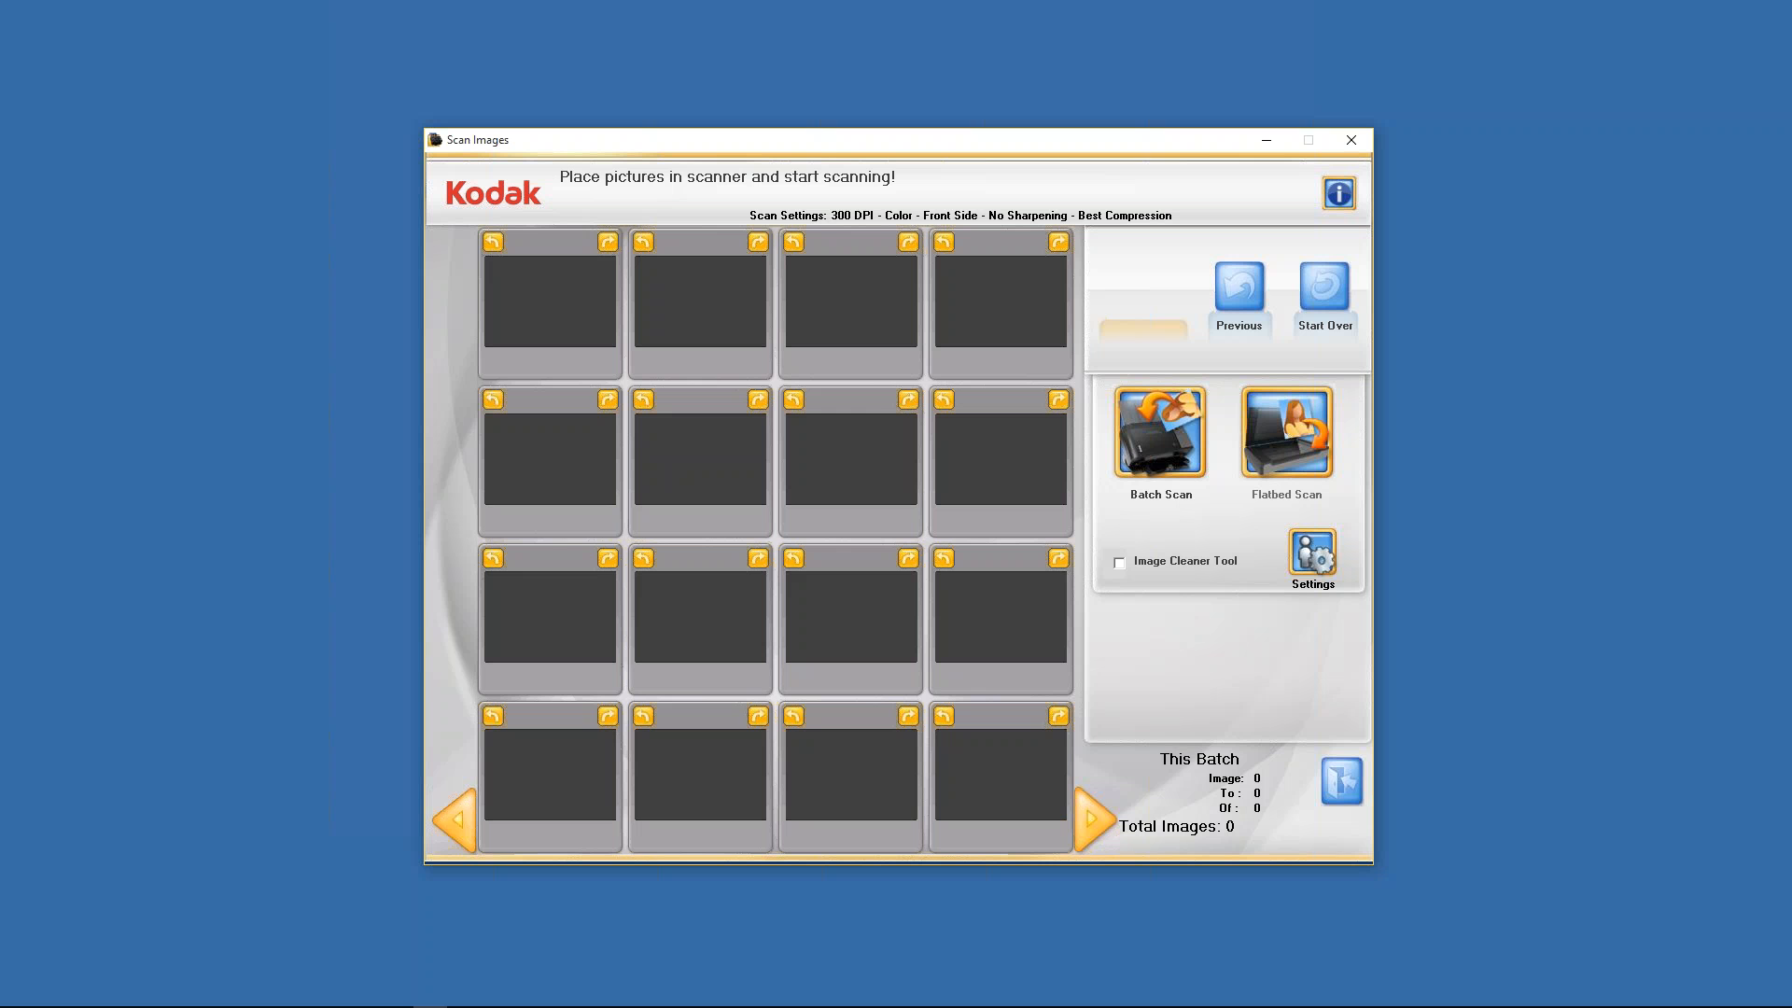
mouse_move(1270, 663)
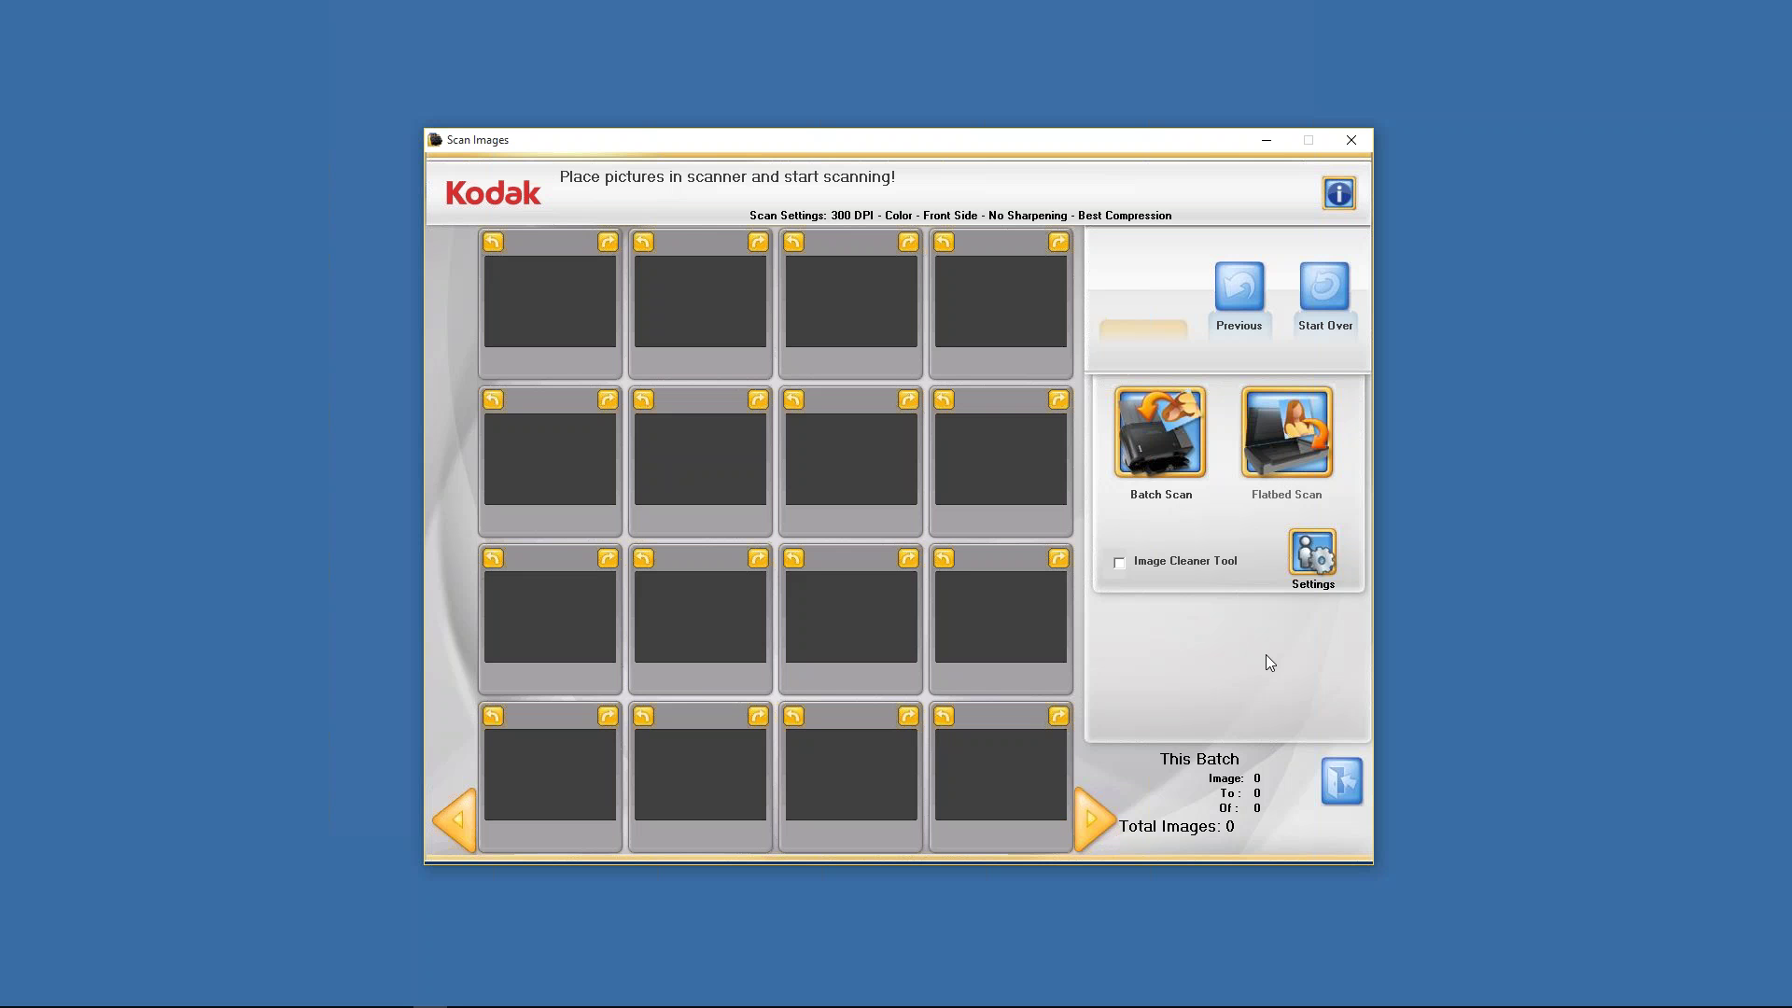